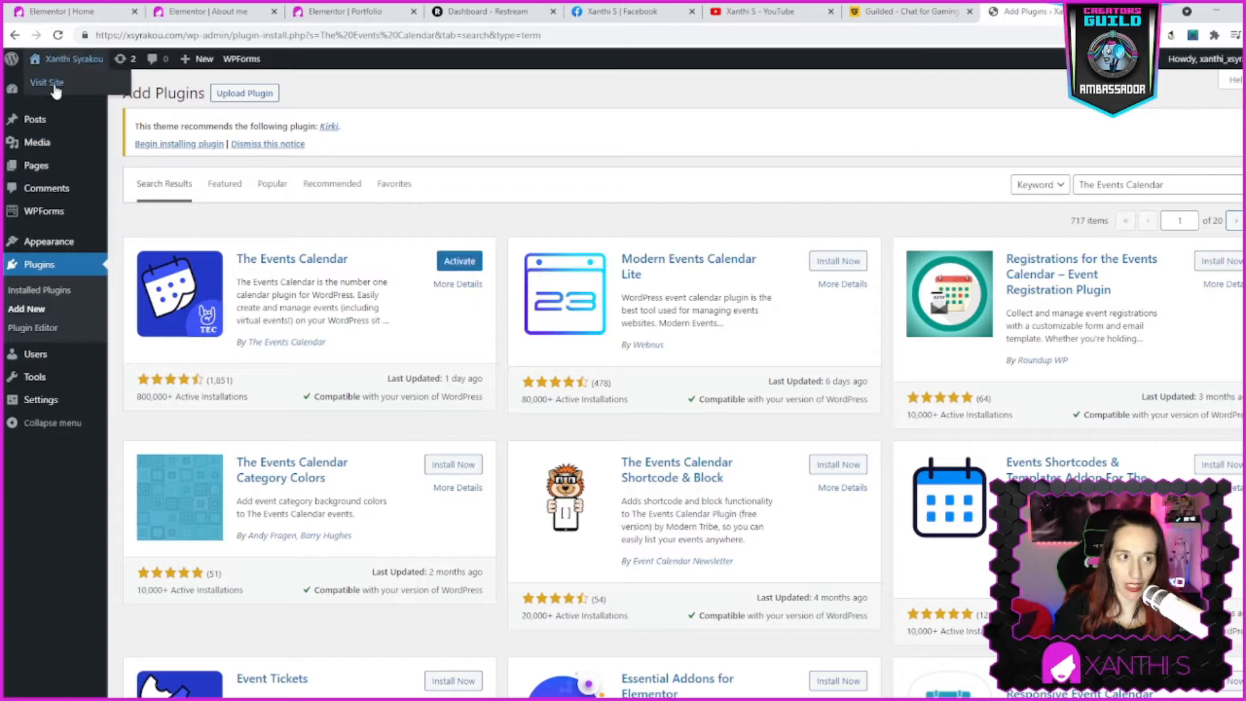
Activate The Events Calendar plugin from the plugin search results
left_click(46, 82)
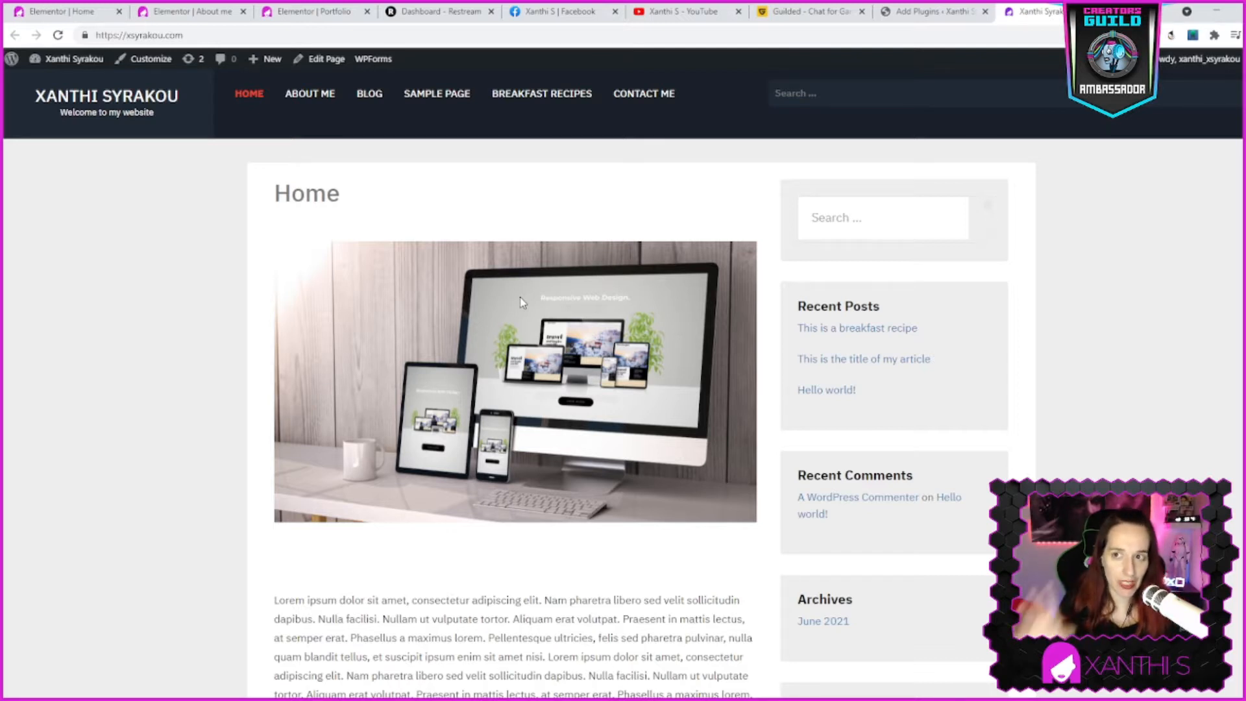
left_click(934, 12)
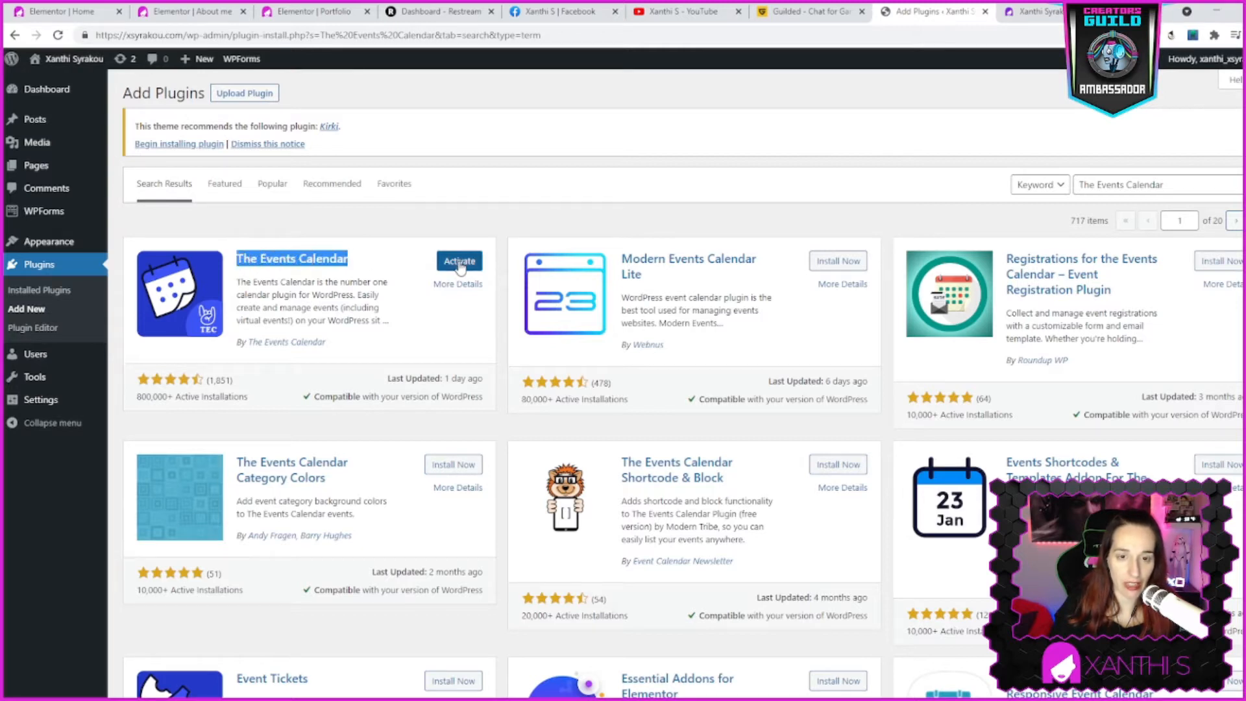
left_click(458, 261)
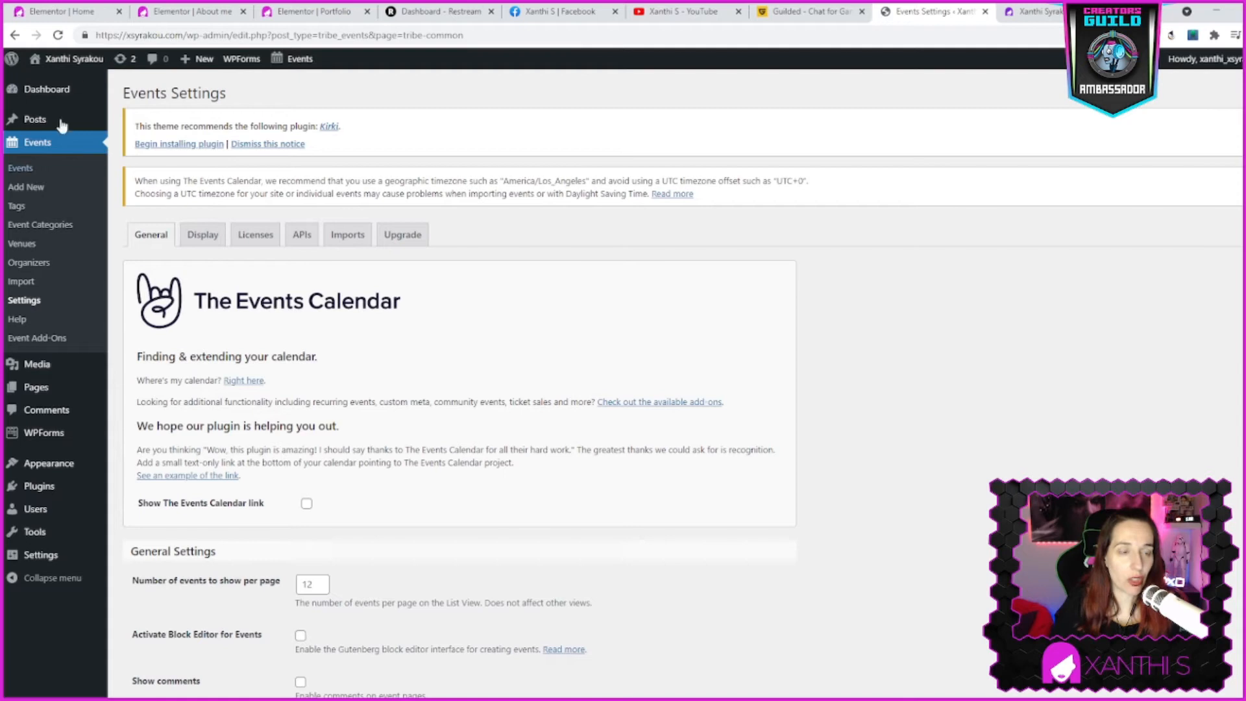
mouse_move(597, 631)
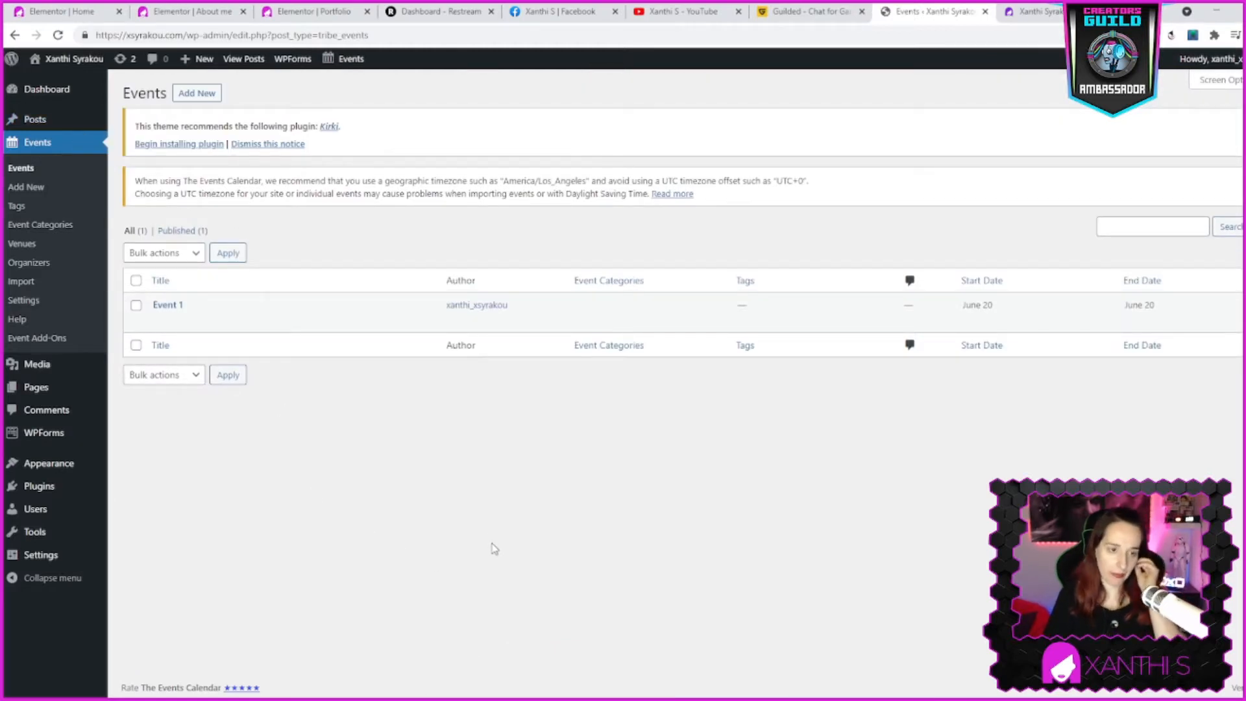
mouse_move(168, 303)
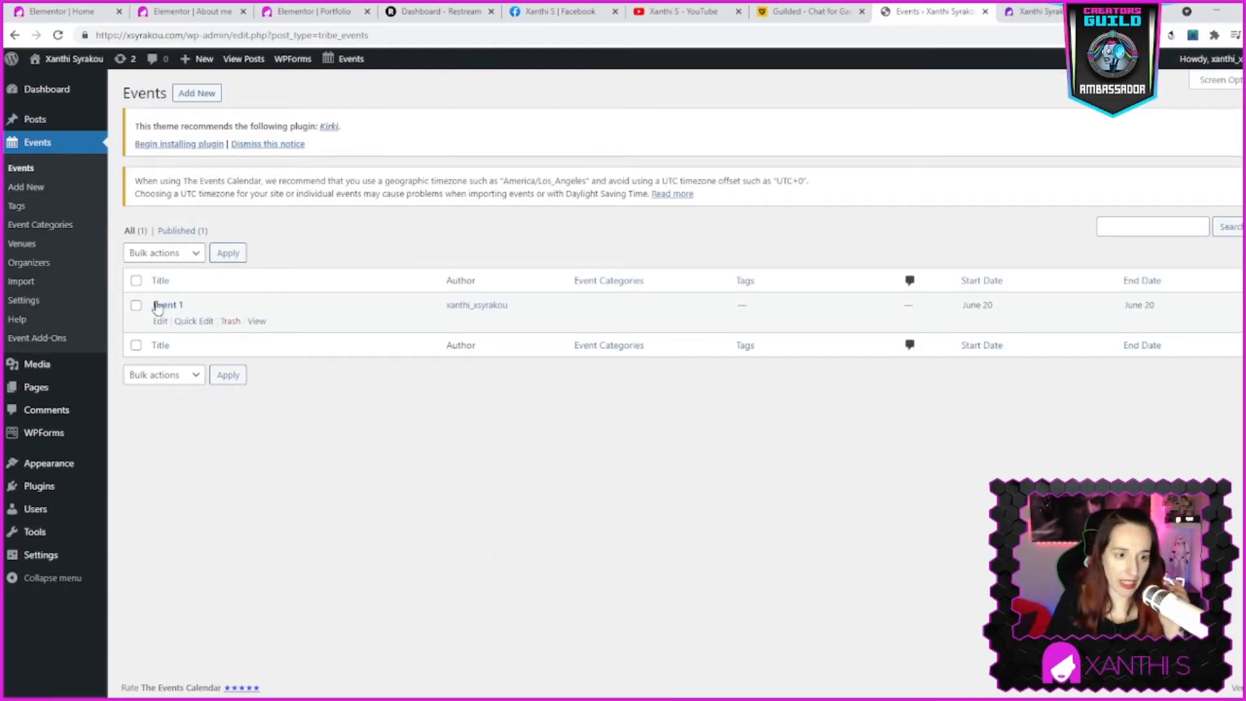
mouse_move(177, 311)
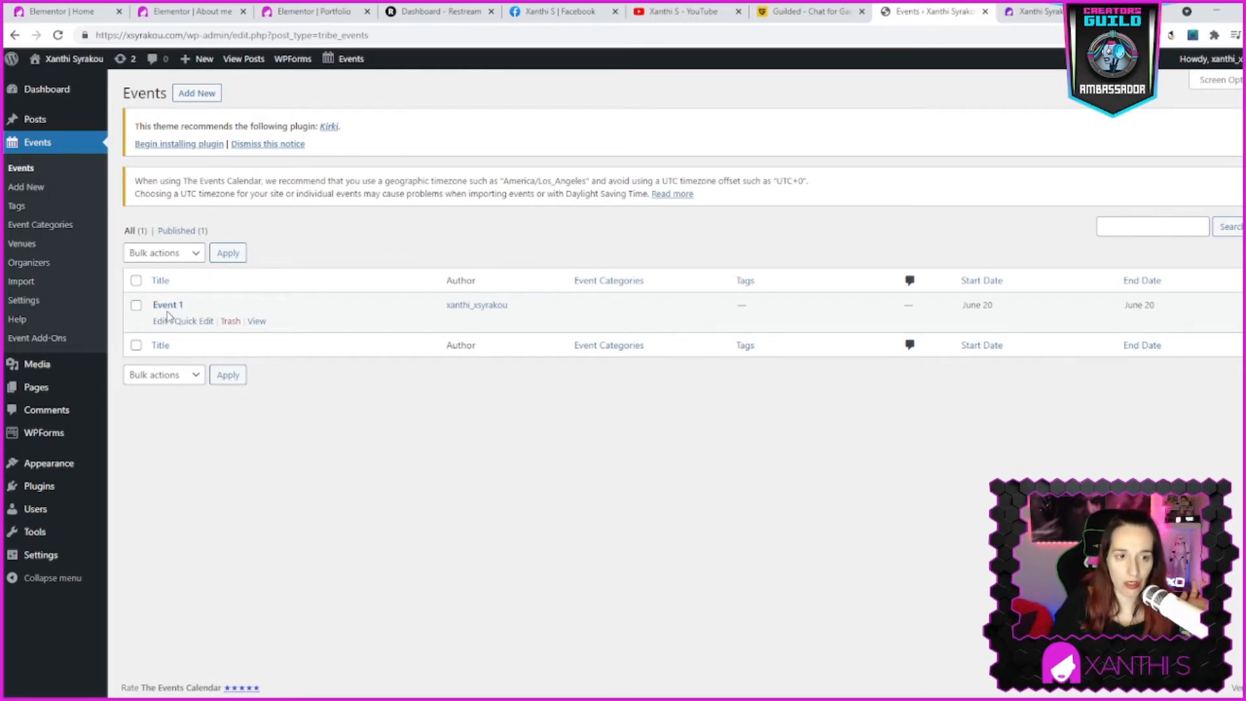
Open the existing Event 1 for editing from the Events list
left_click(158, 321)
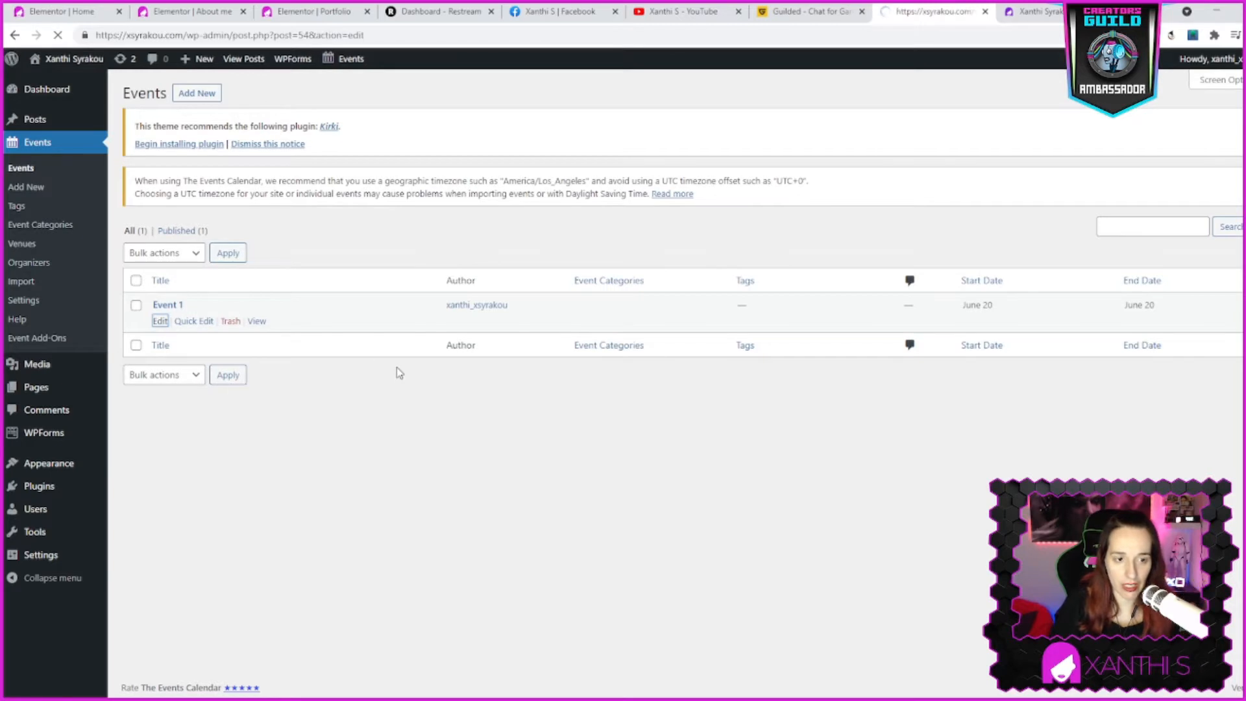
left_click(159, 321)
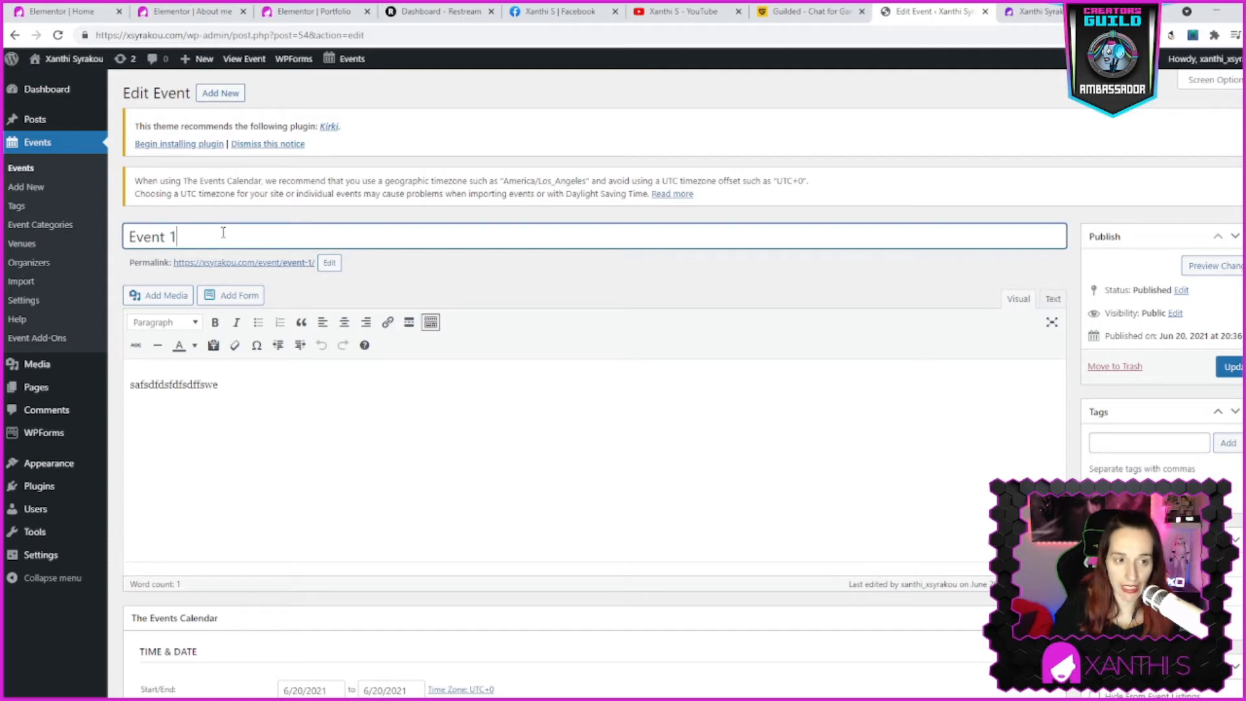
Set Event 1's start date to July 13 and end date to July 15, 2021
left_click(272, 394)
type(" dfdsfdfdsfdssdf")
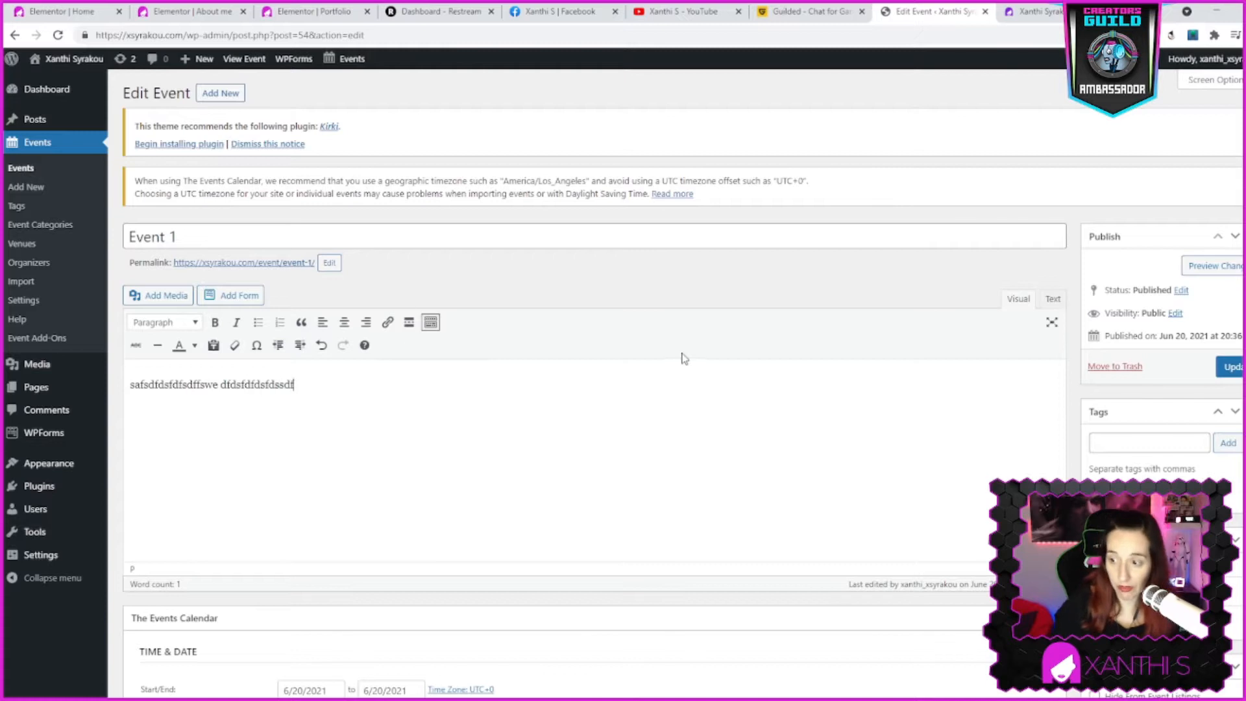
scroll("down", 3)
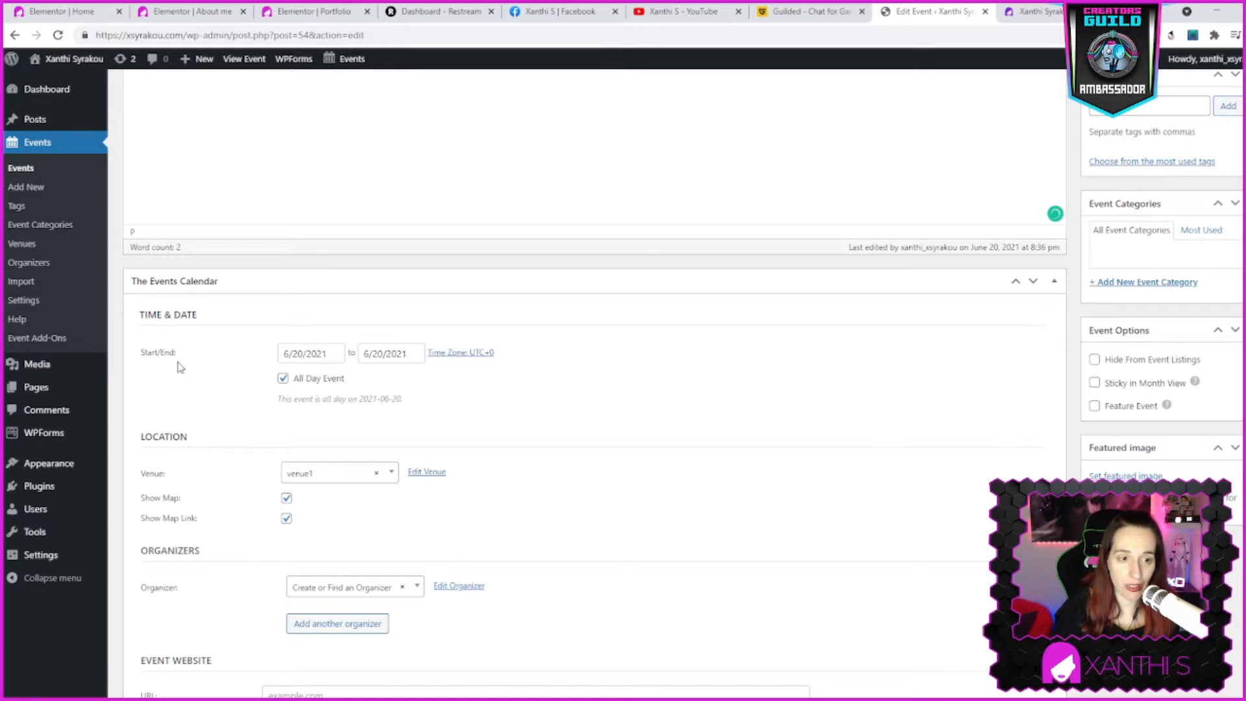
left_click(310, 352)
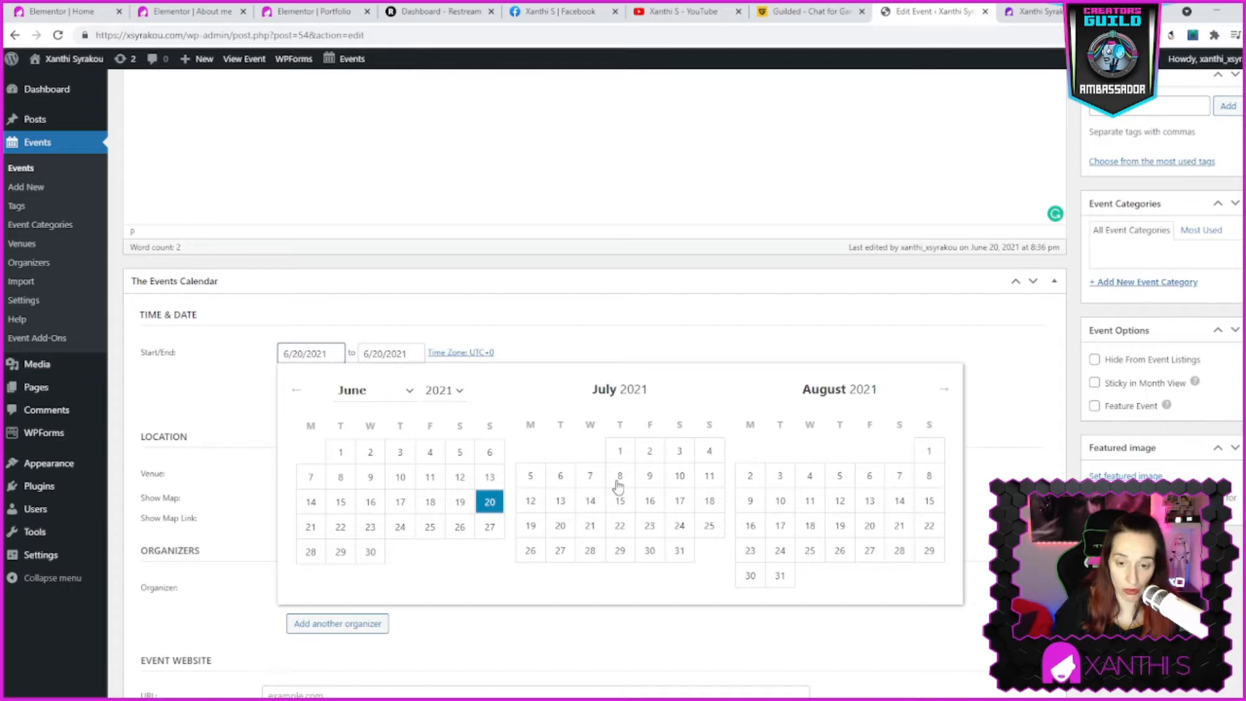
left_click(589, 501)
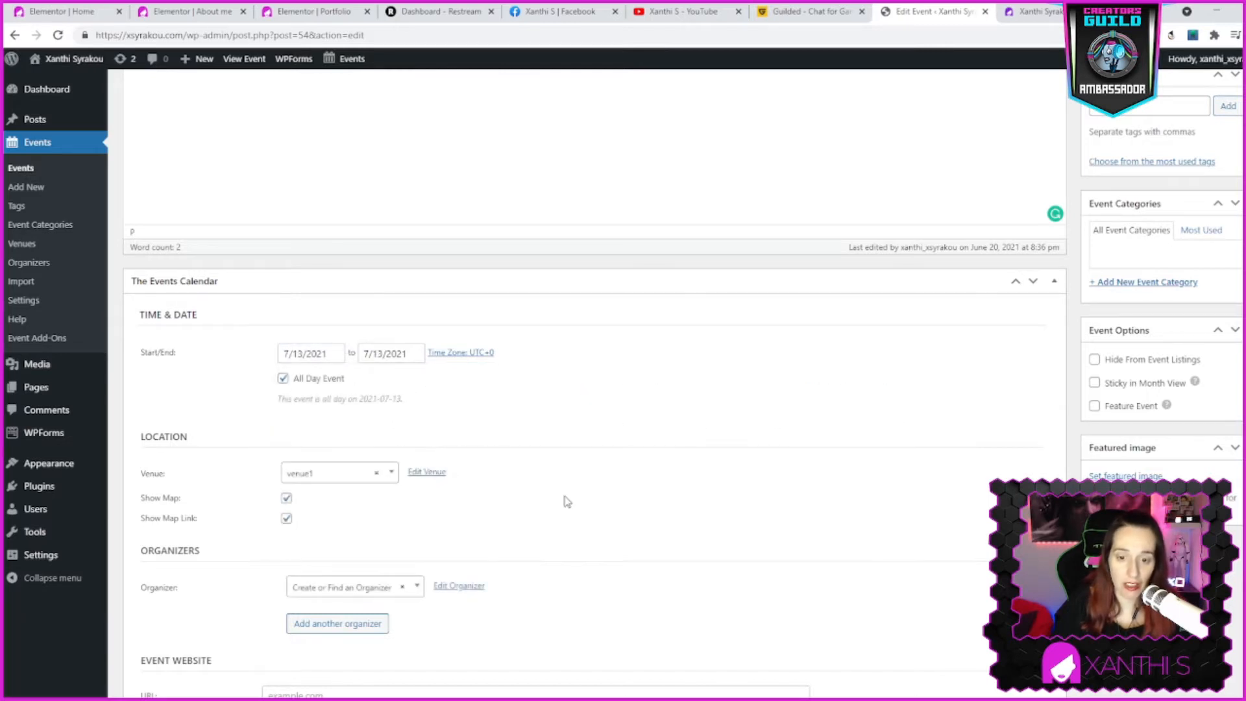
left_click(390, 353)
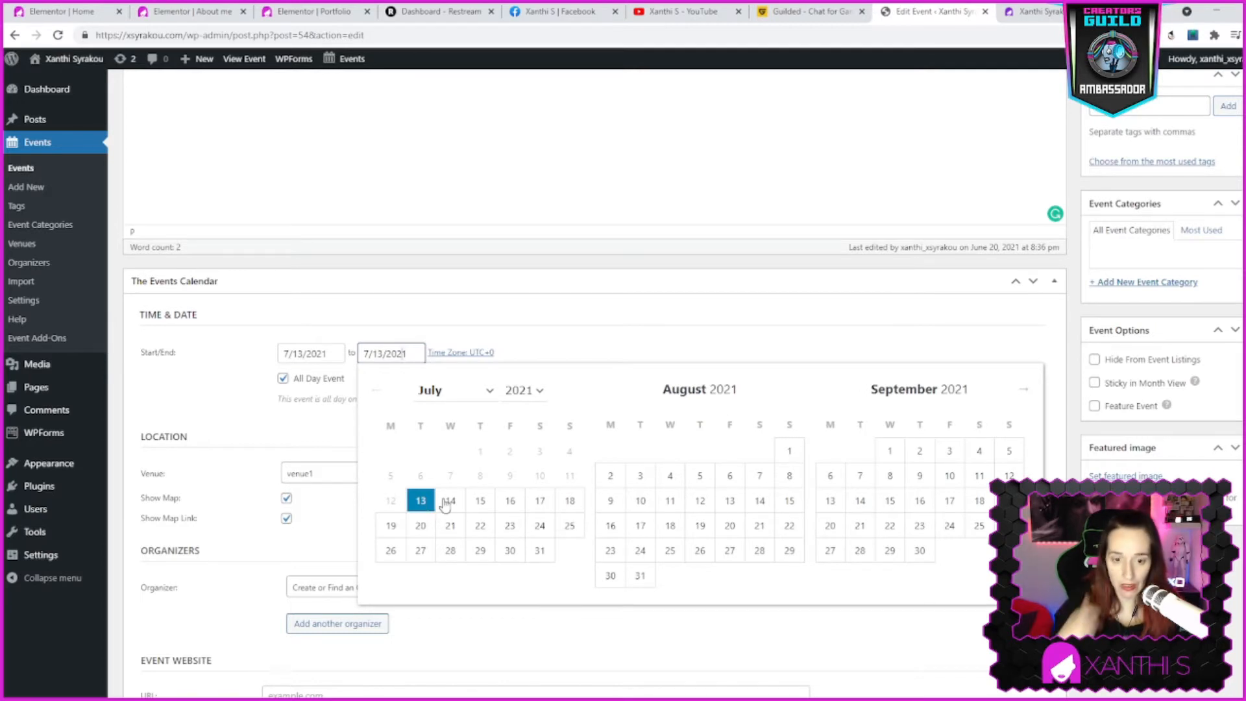
mouse_move(483, 509)
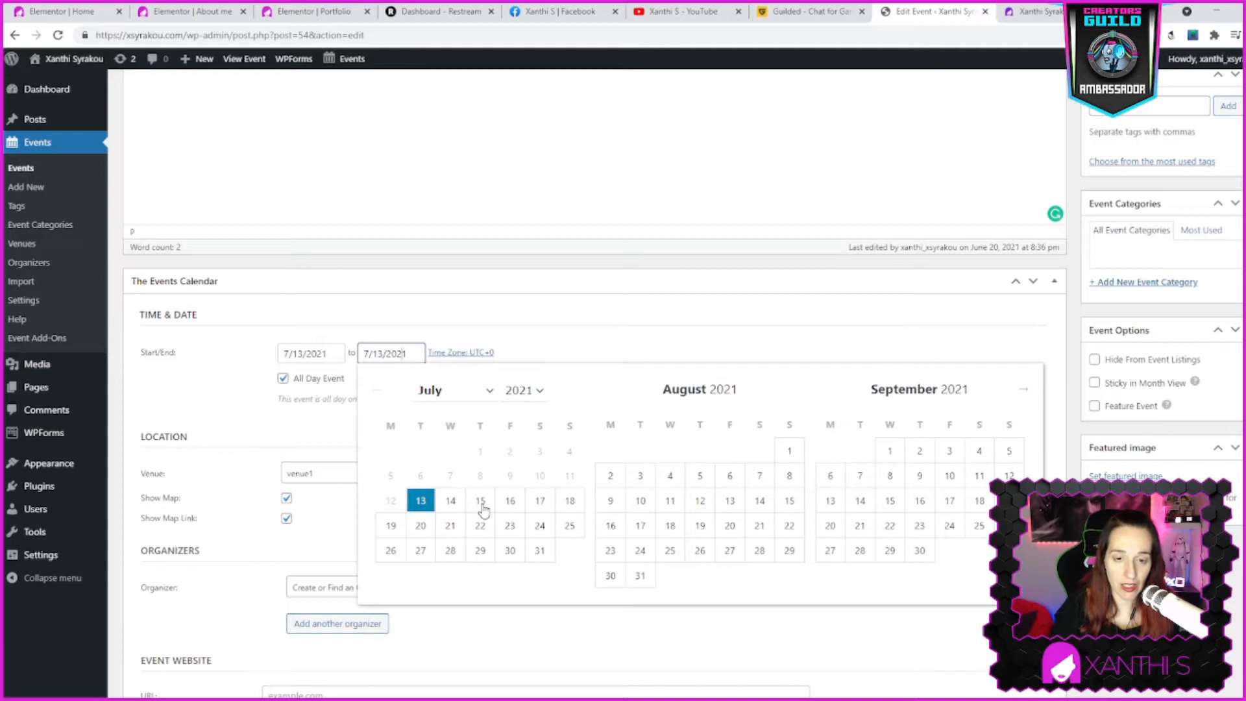
left_click(479, 500)
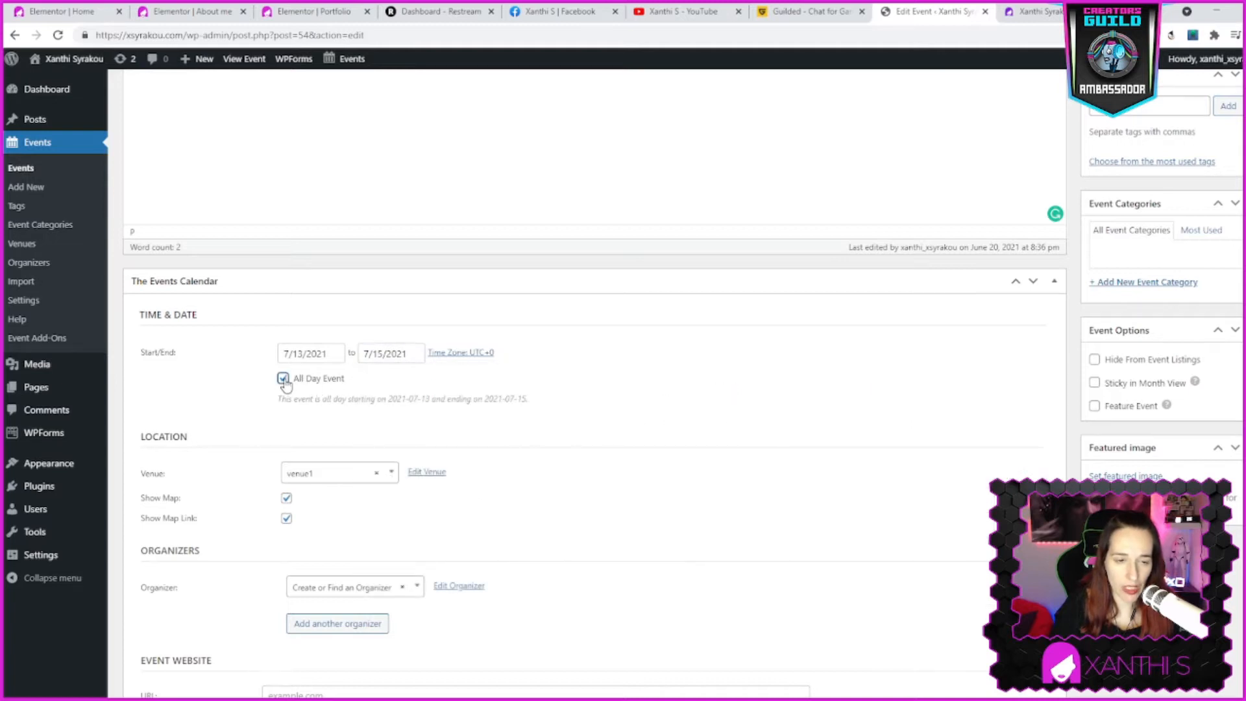
Turn off All Day Event so Event 1 runs 1:30am to 2:30am
left_click(284, 377)
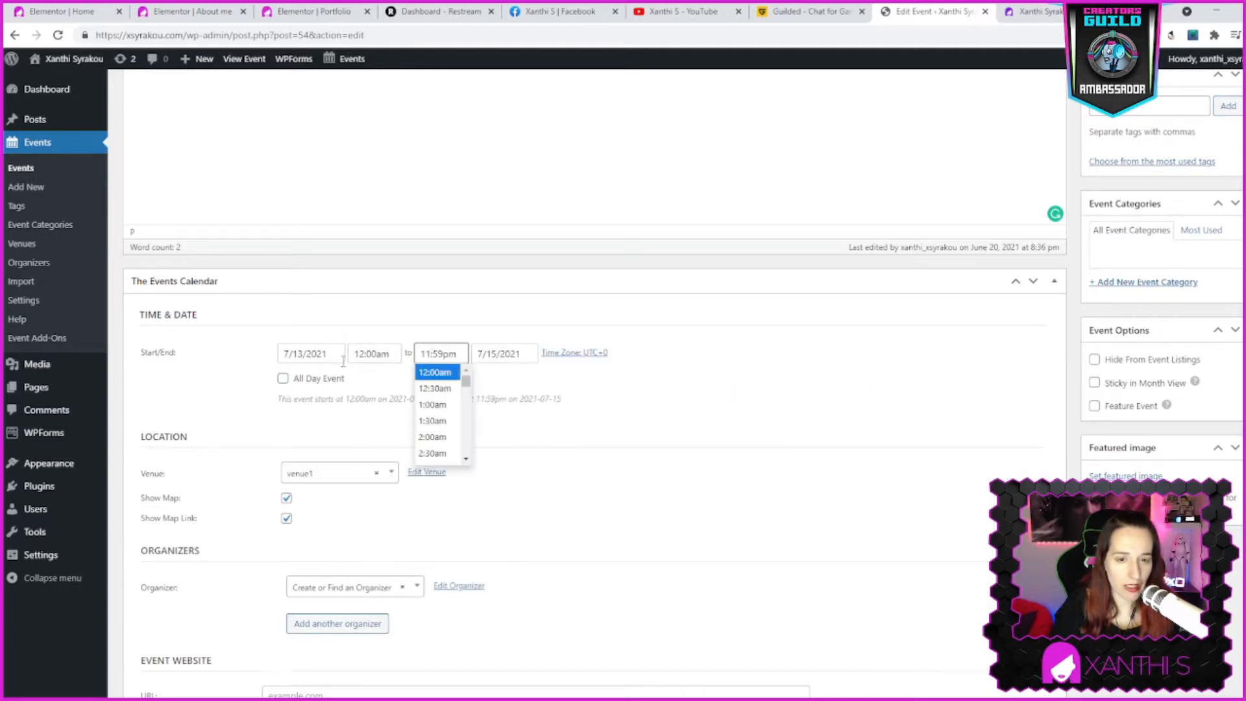
left_click(432, 419)
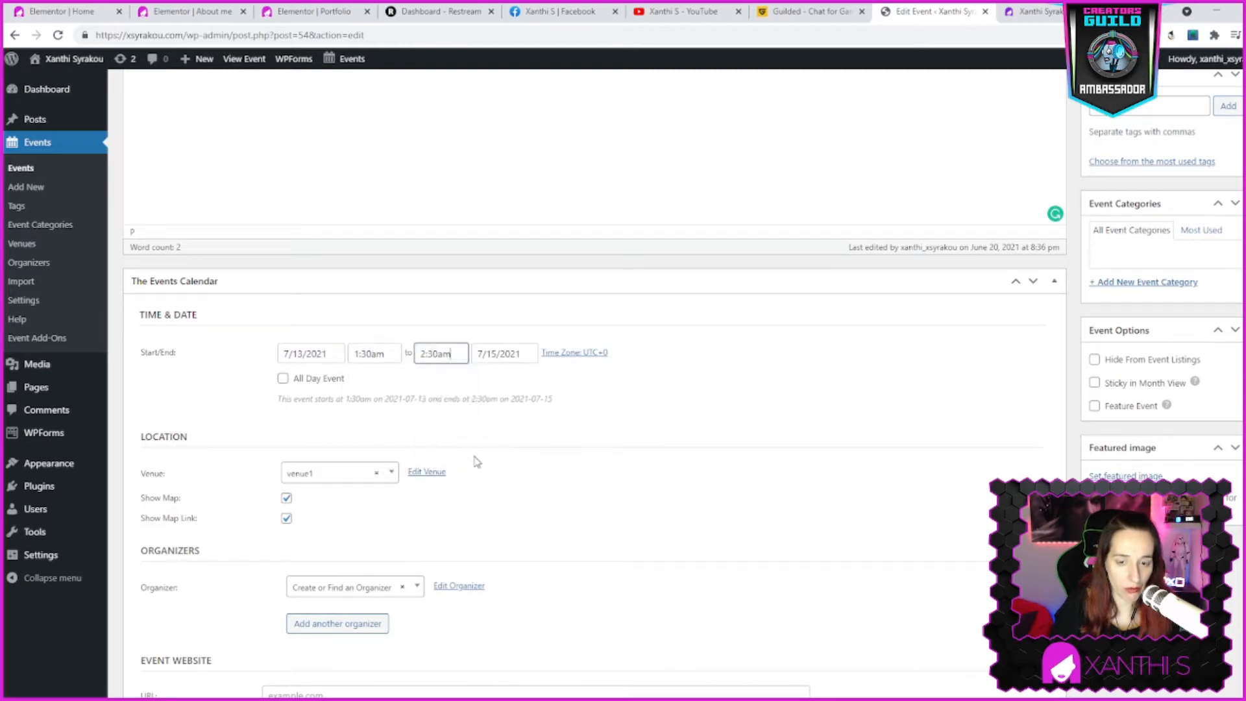
scroll("down", 3)
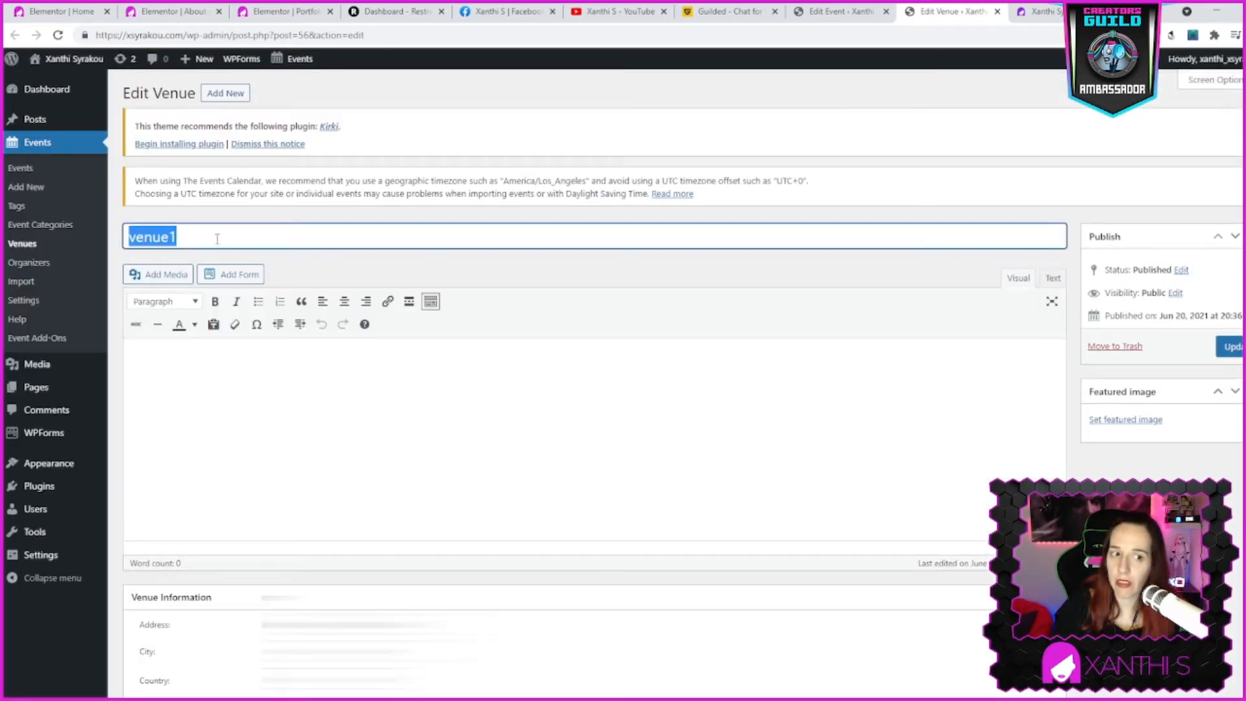
Rename the venue venue1 to Arena in the venue editor
type("Ar")
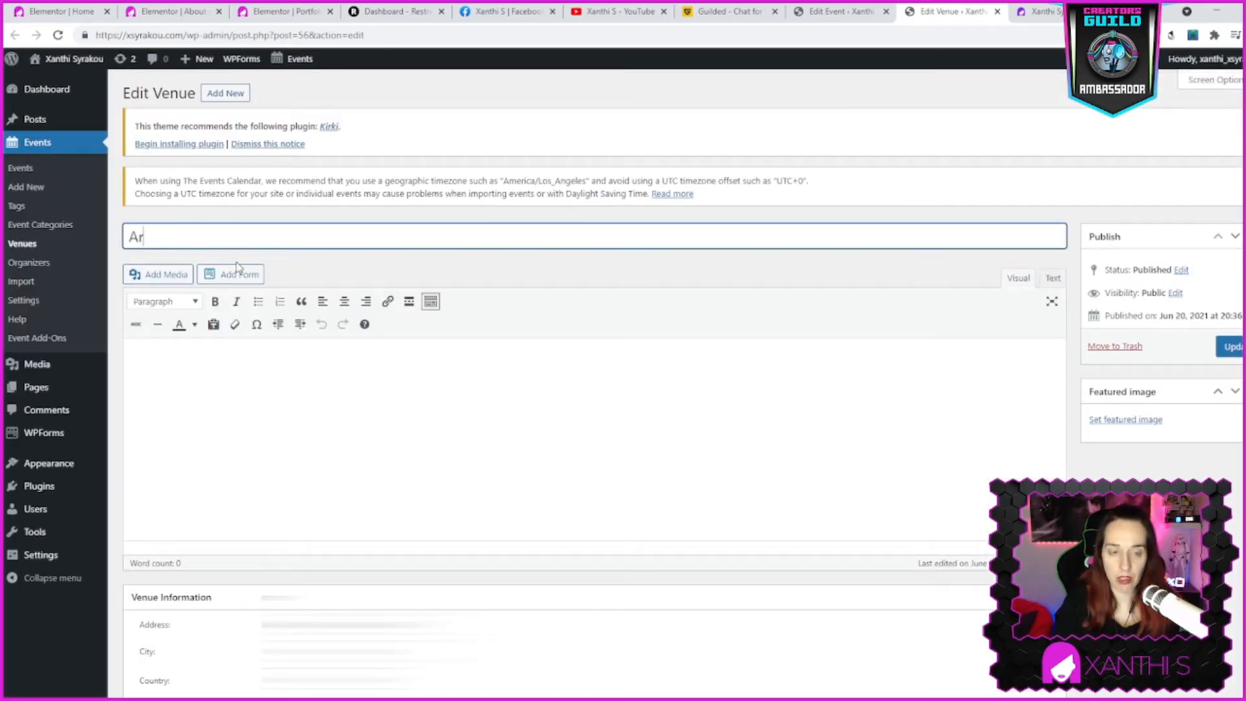
type("ena")
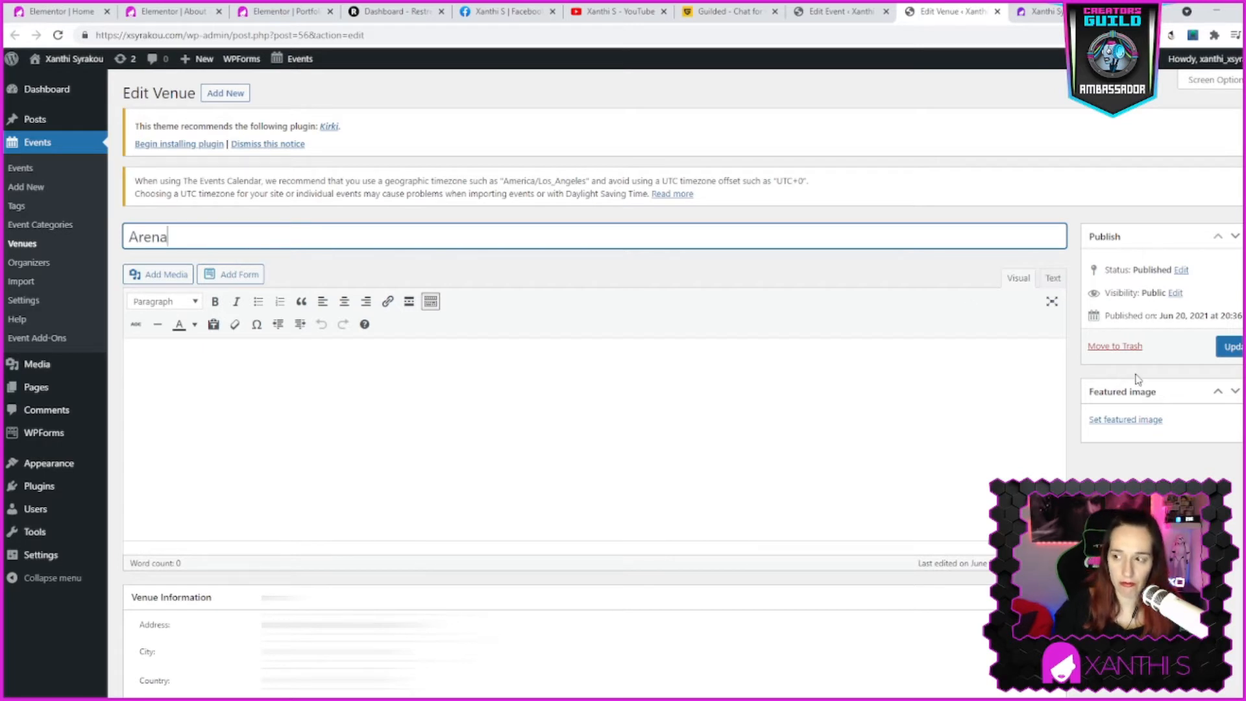
scroll("down", 3)
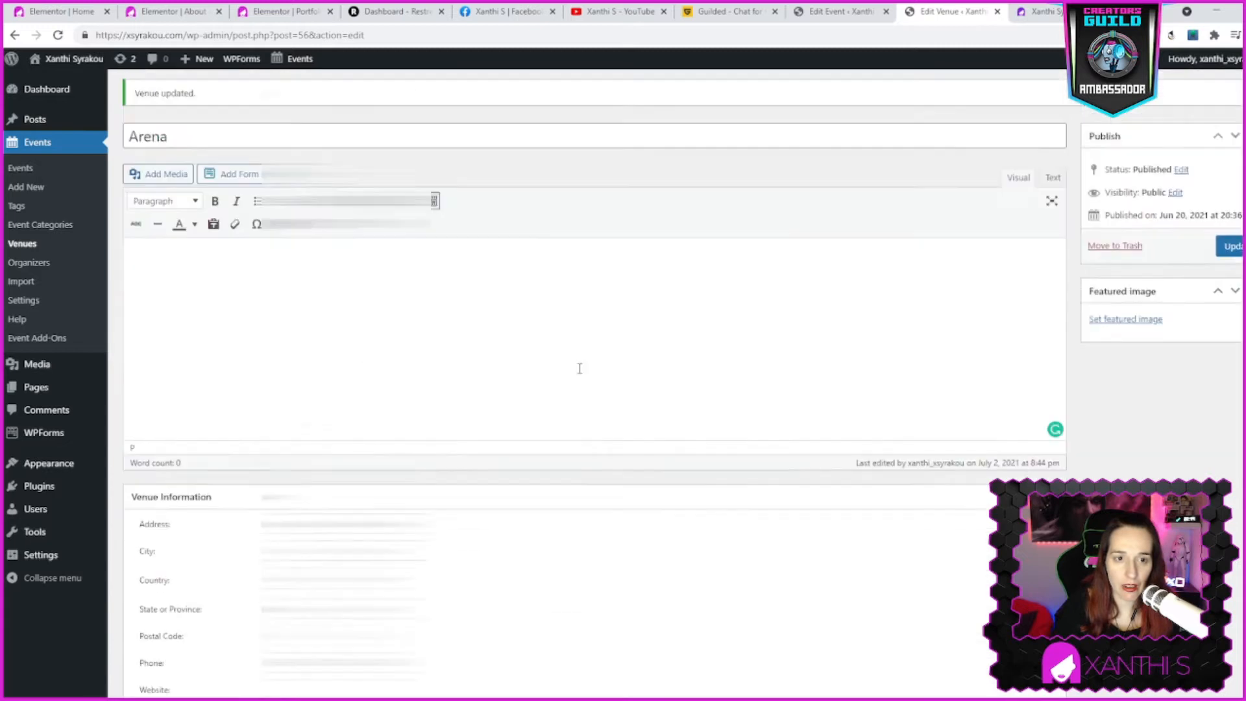
scroll("down", 3)
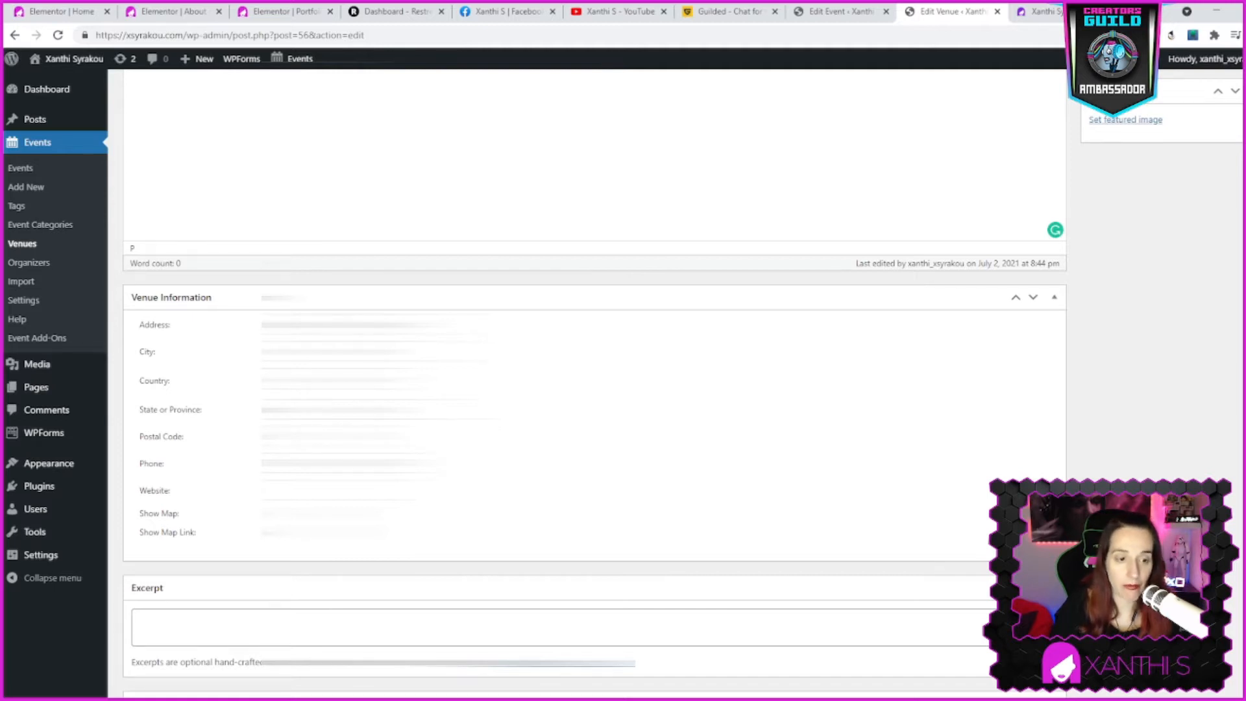
scroll("down", 3)
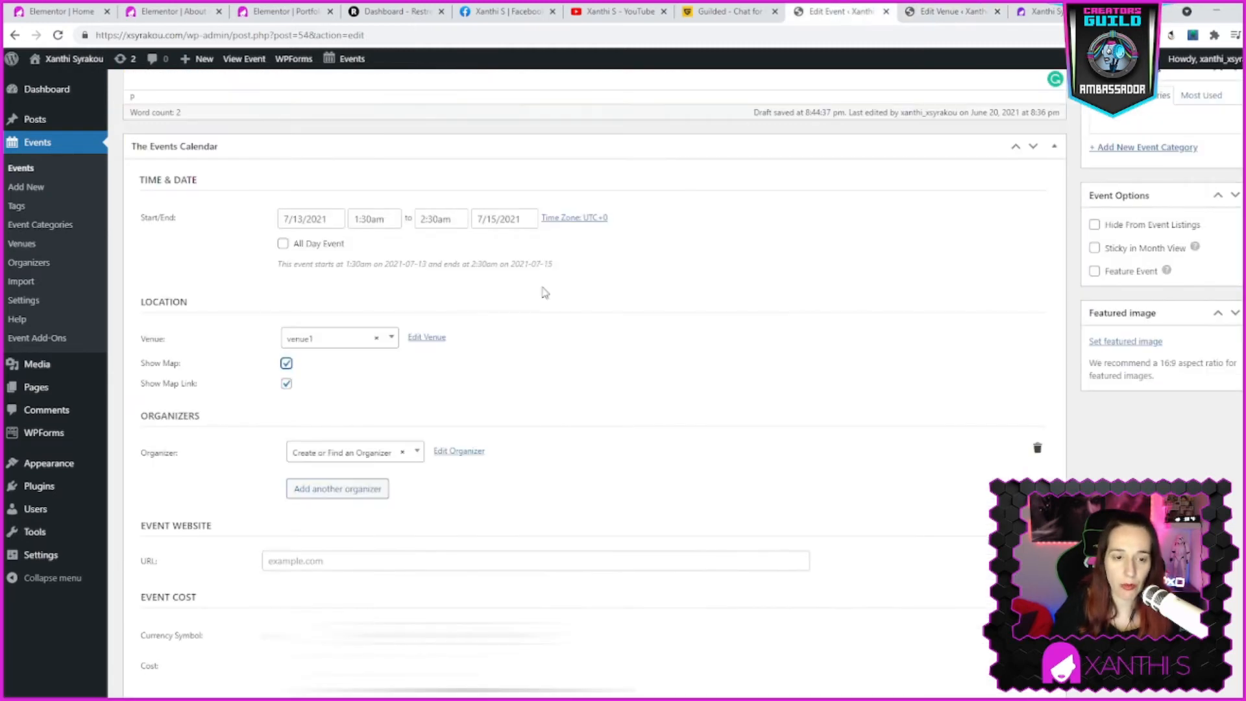
Scroll to the Organizer section and open the list of organizers
scroll("up", 3)
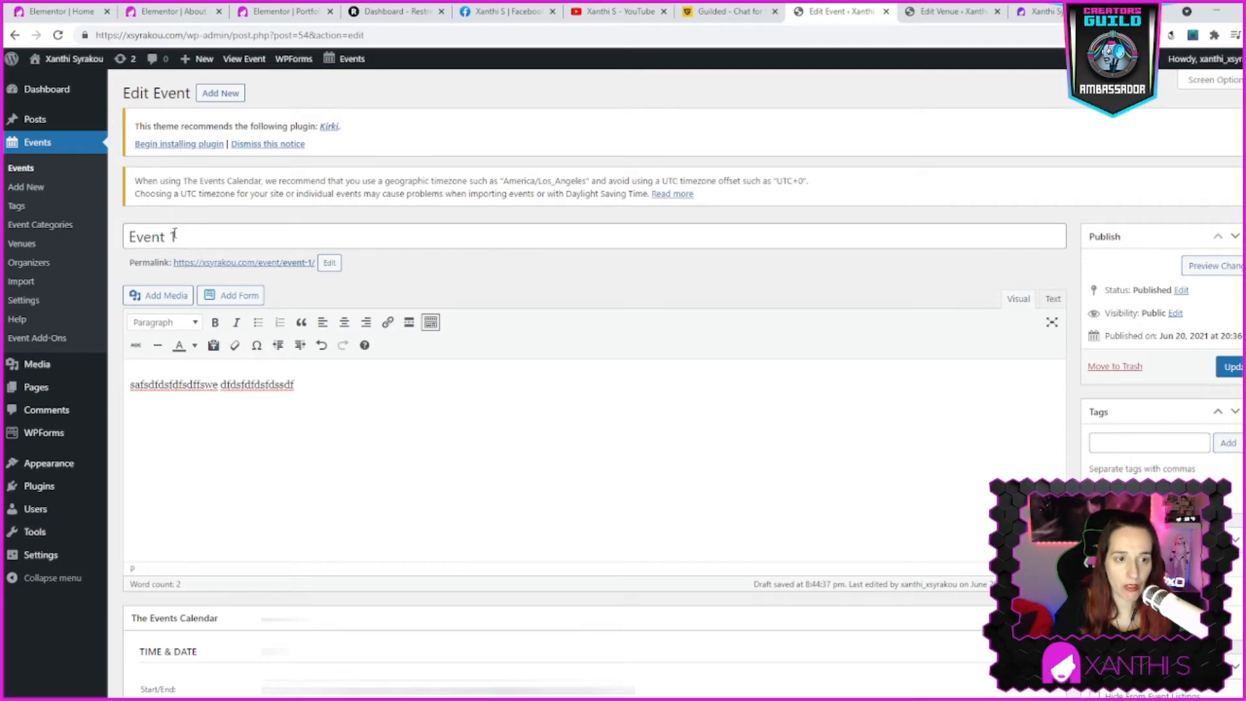
scroll("down", 3)
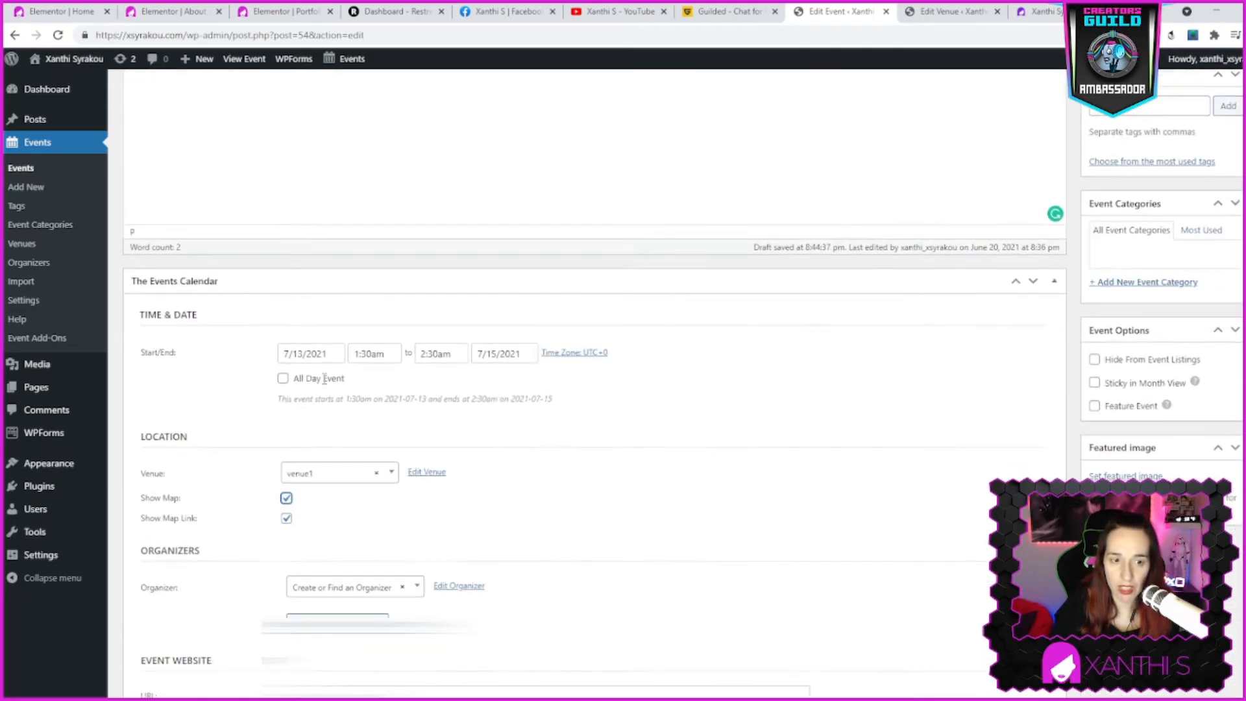
scroll("down", 3)
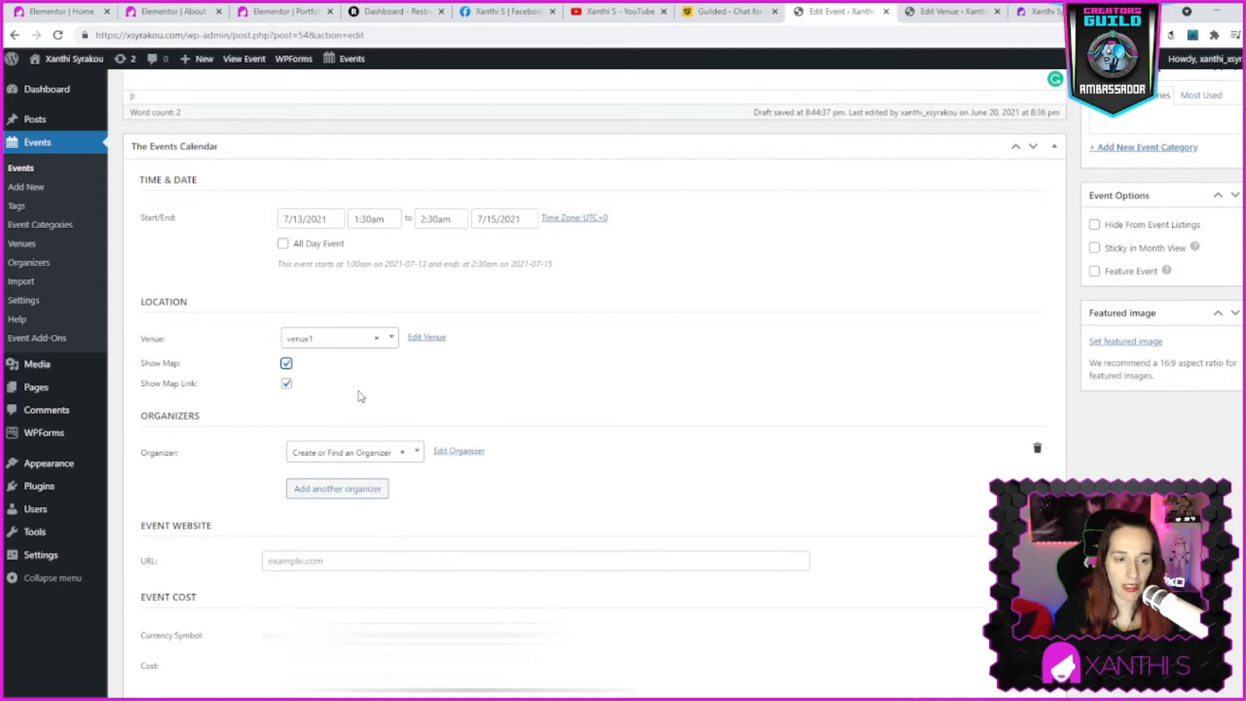
left_click(353, 317)
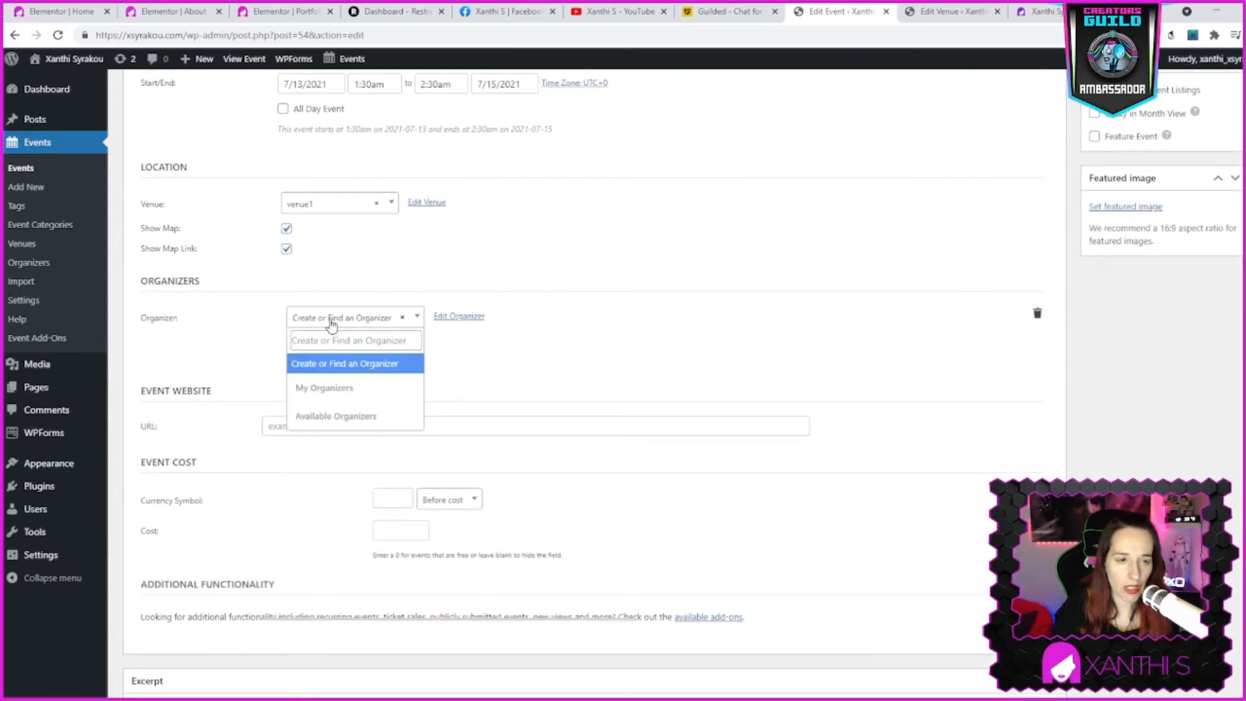
mouse_move(422, 335)
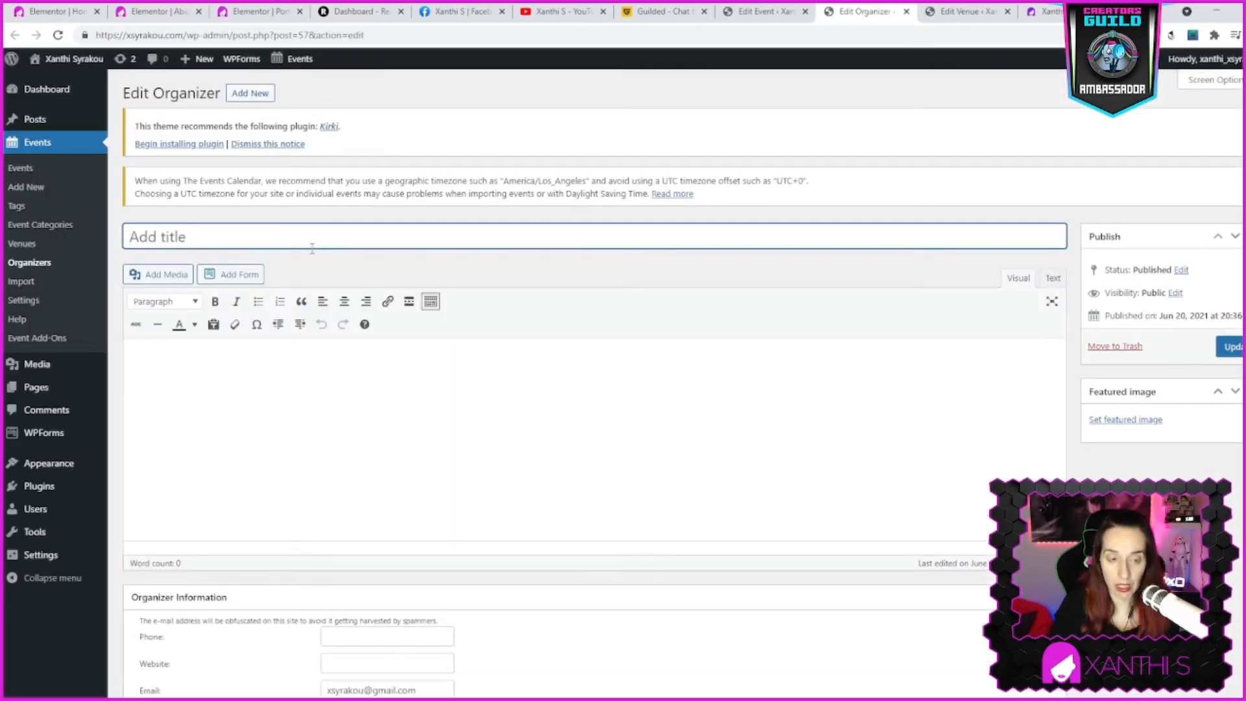
Retitle the organizer as NAME, update it, and return to Event 1's editor
type("NM")
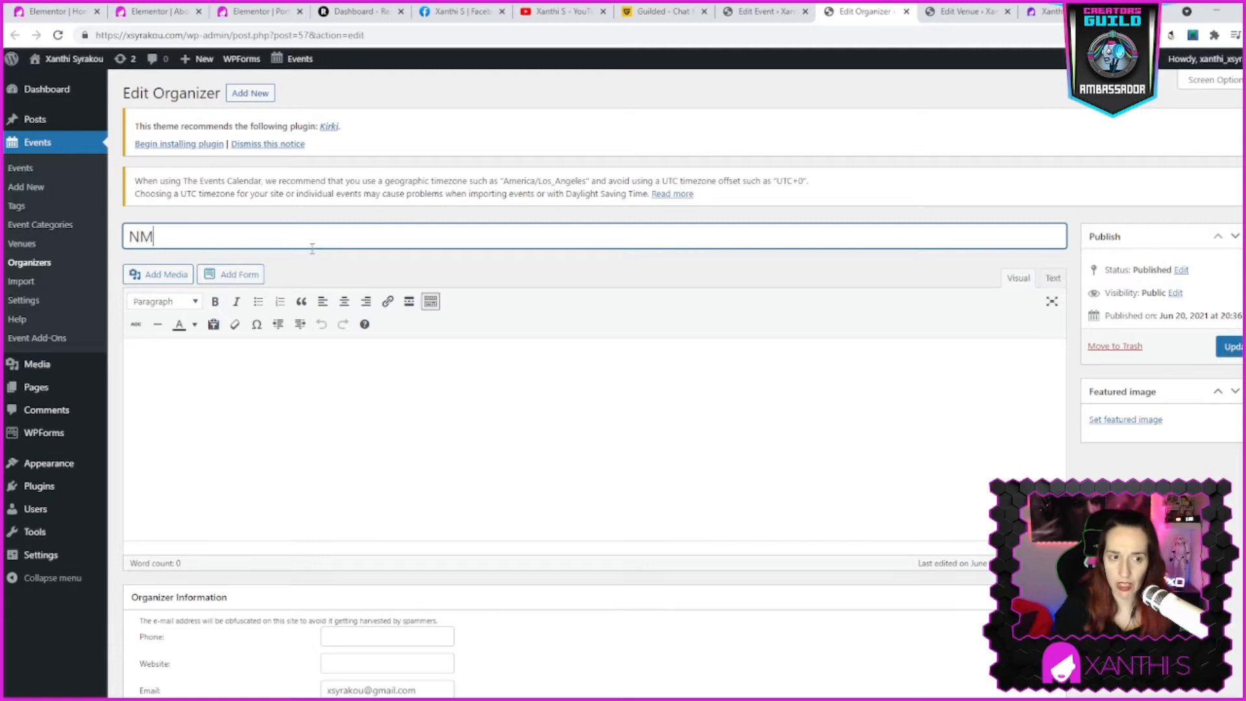
type("AME")
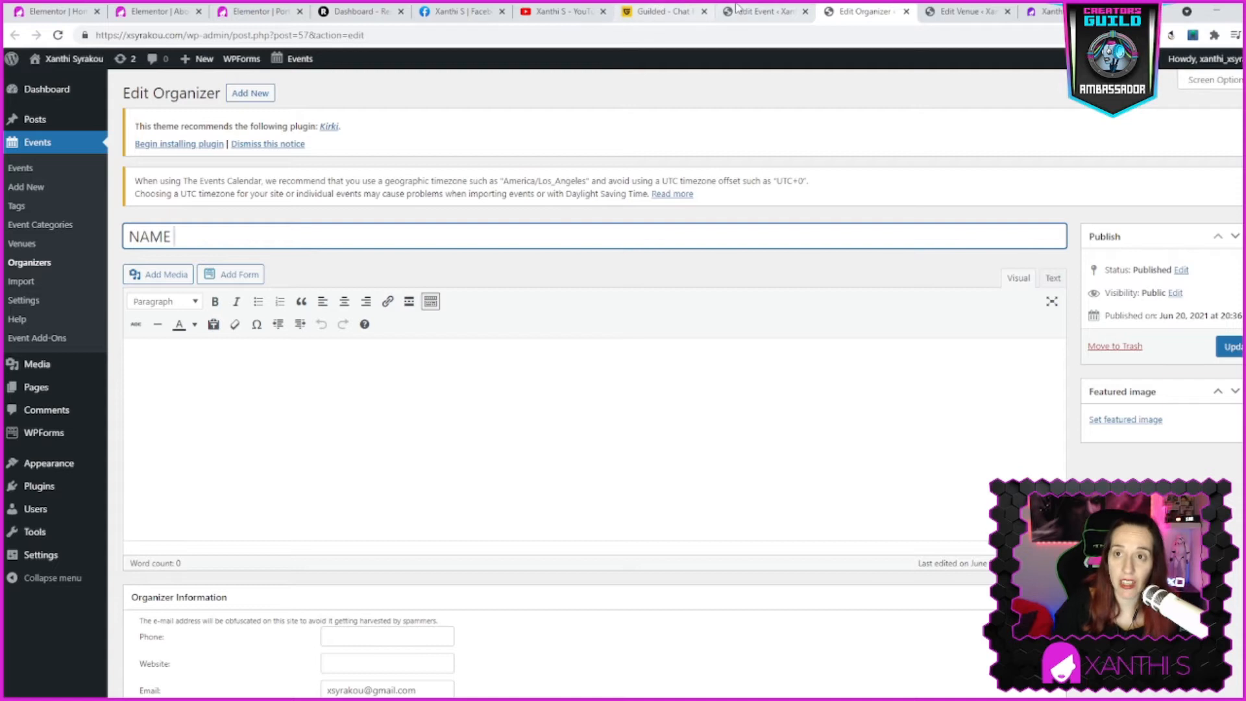
left_click(1233, 348)
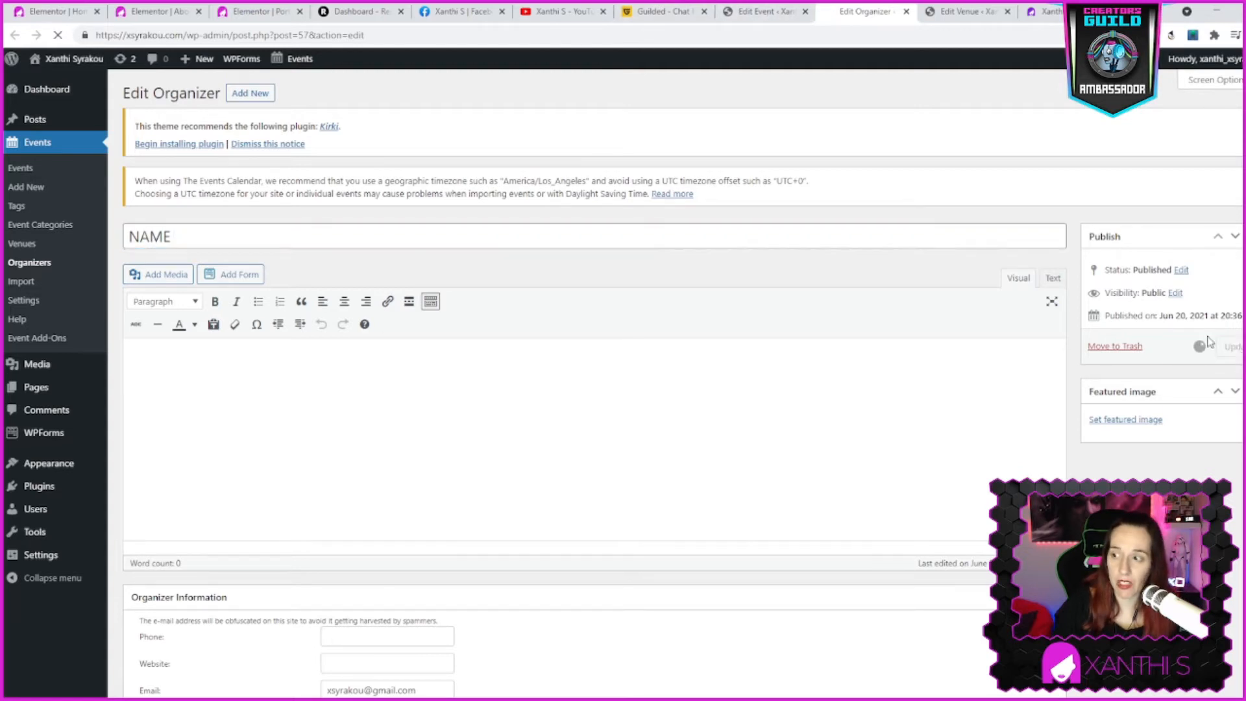
left_click(761, 12)
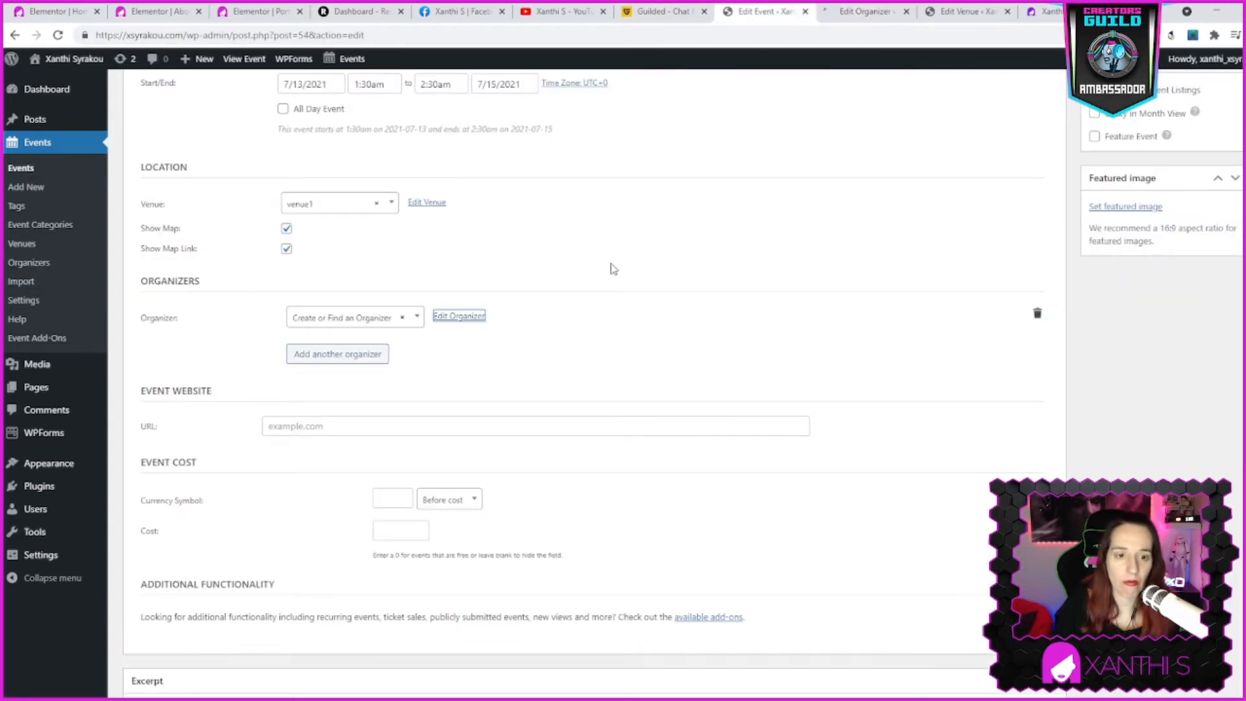
Save Event 1, then assign NAME as its organizer
scroll("up", 3)
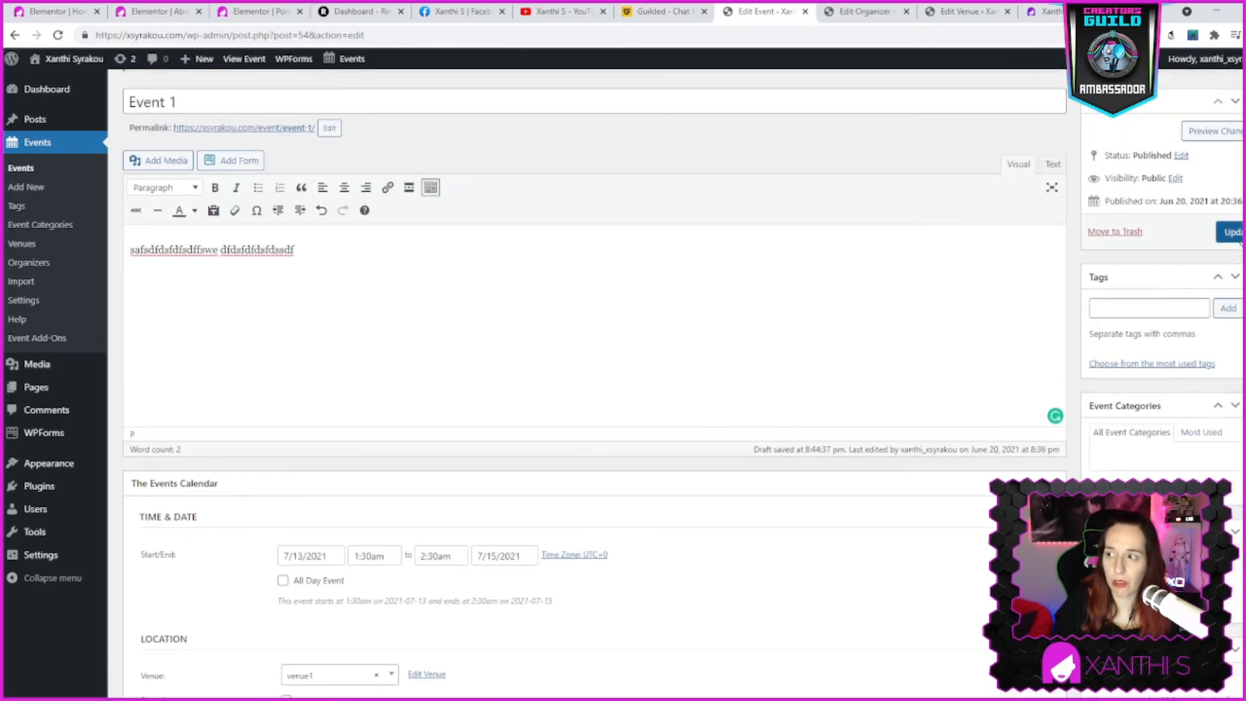
left_click(1232, 231)
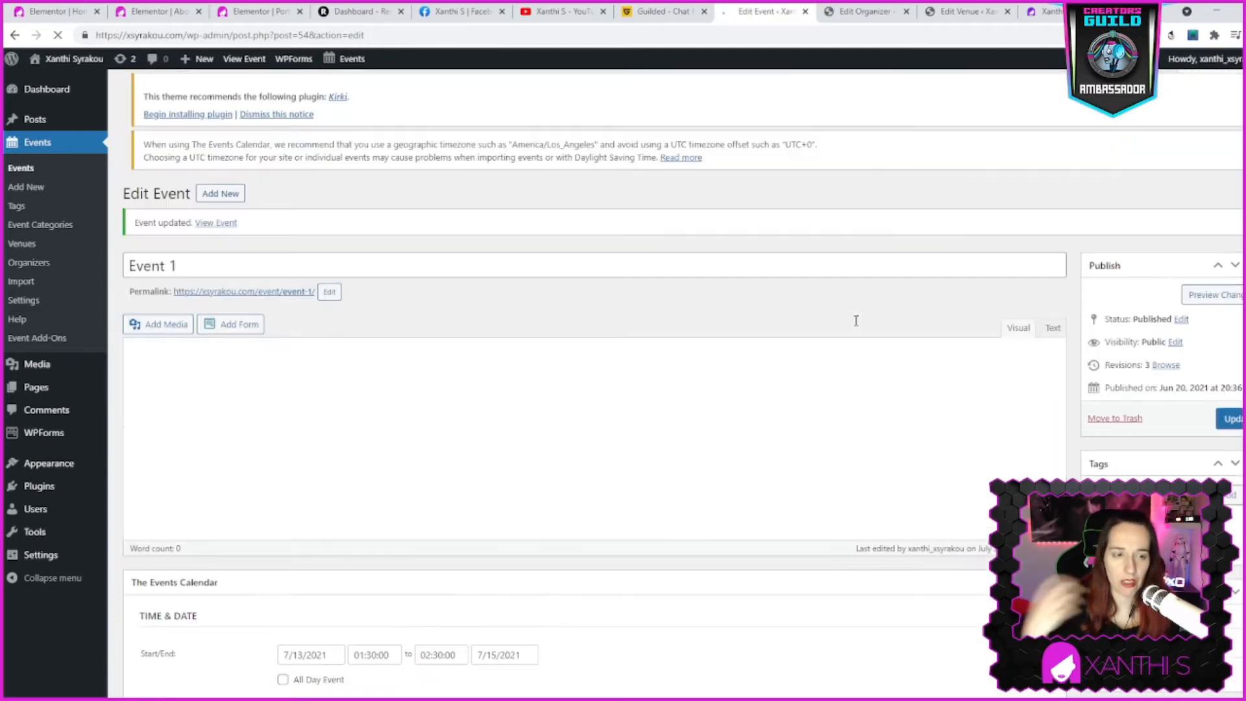
scroll("down", 3)
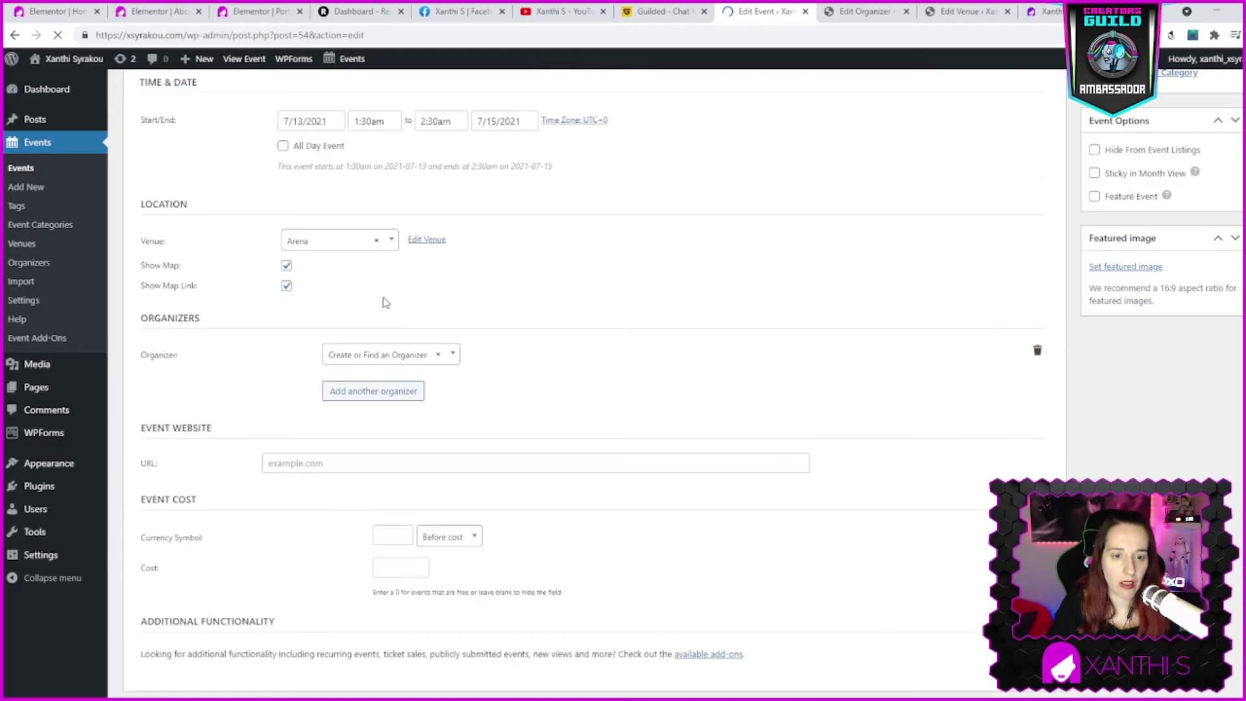
left_click(390, 353)
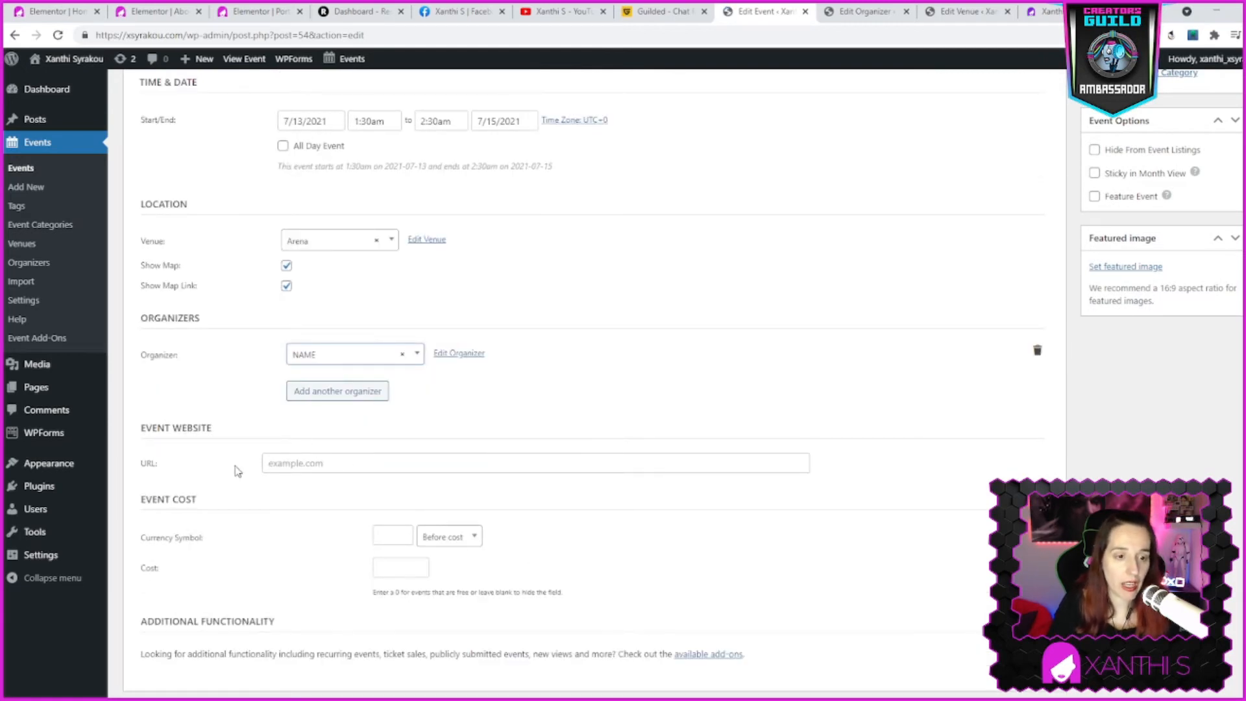
Try $ and € as the currency symbol, leave it blank, and update Event 1
scroll("down", 3)
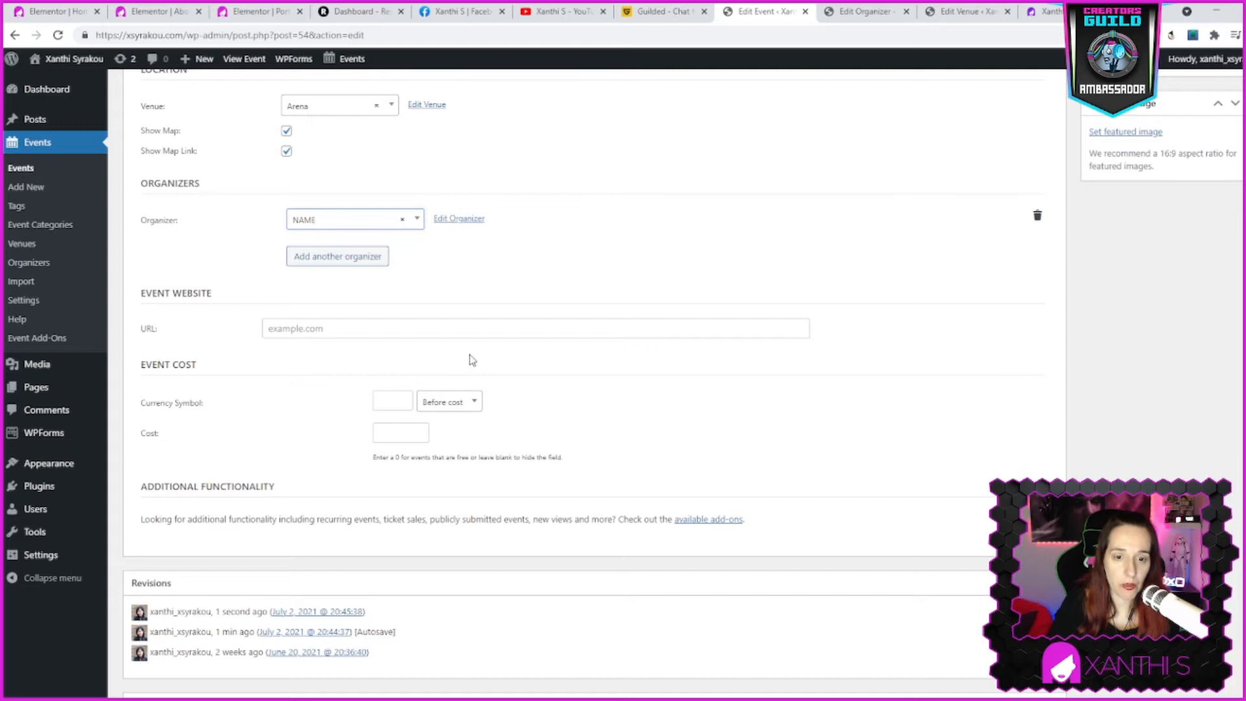
mouse_move(295, 408)
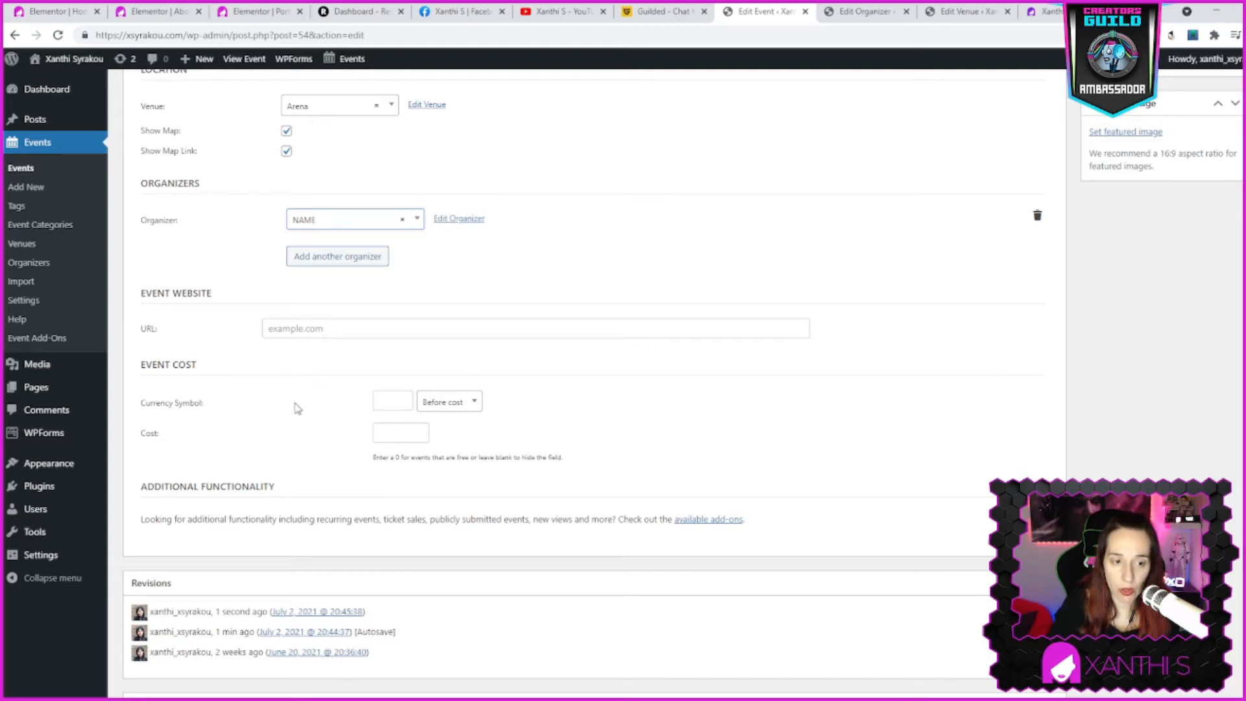
left_click(392, 401)
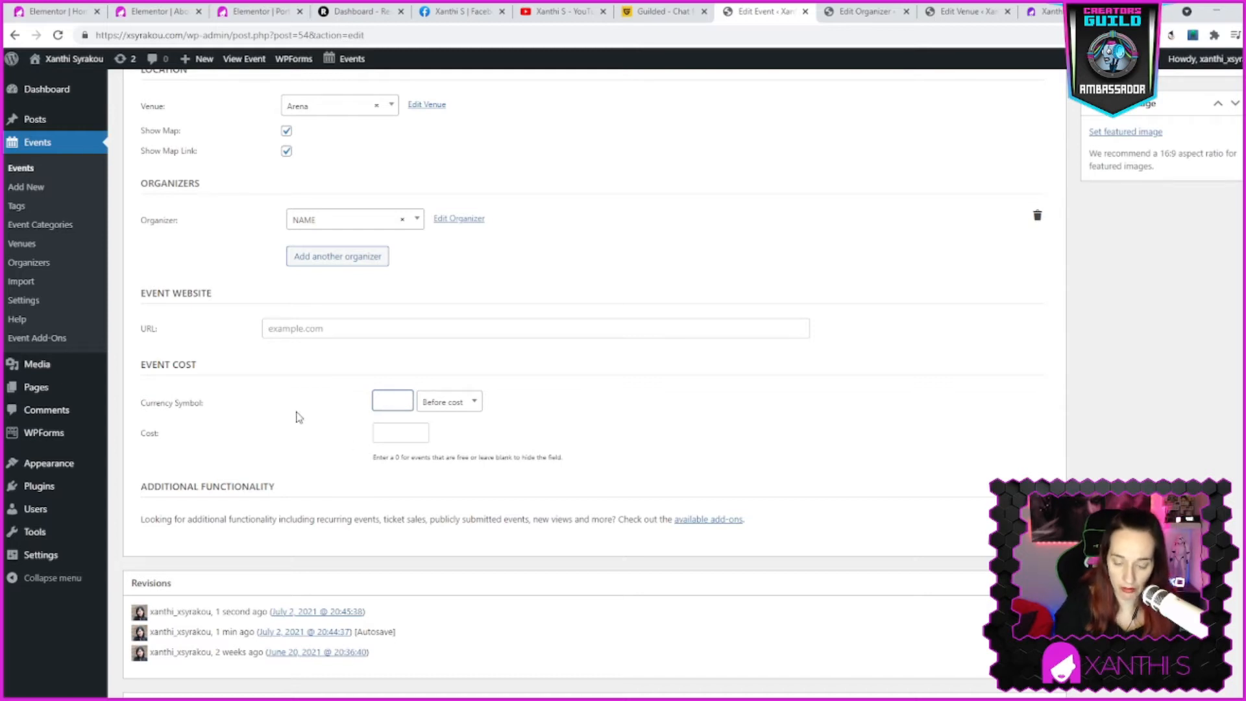
type("$")
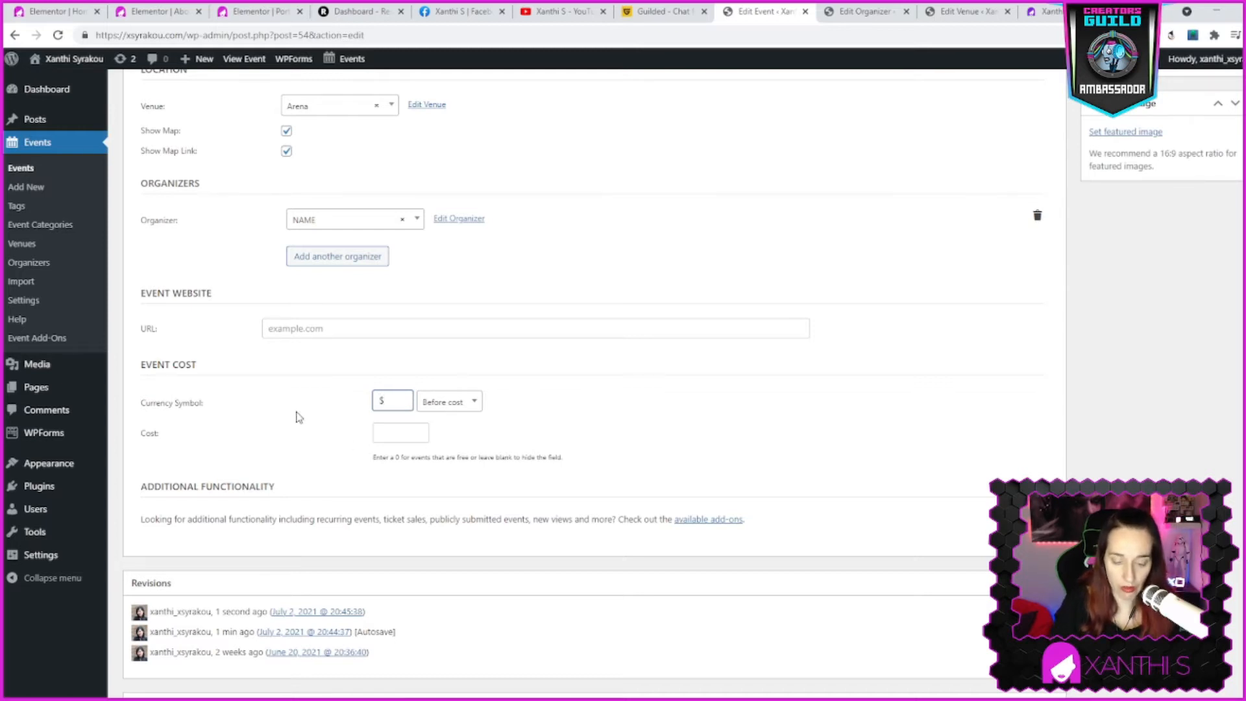
type("€")
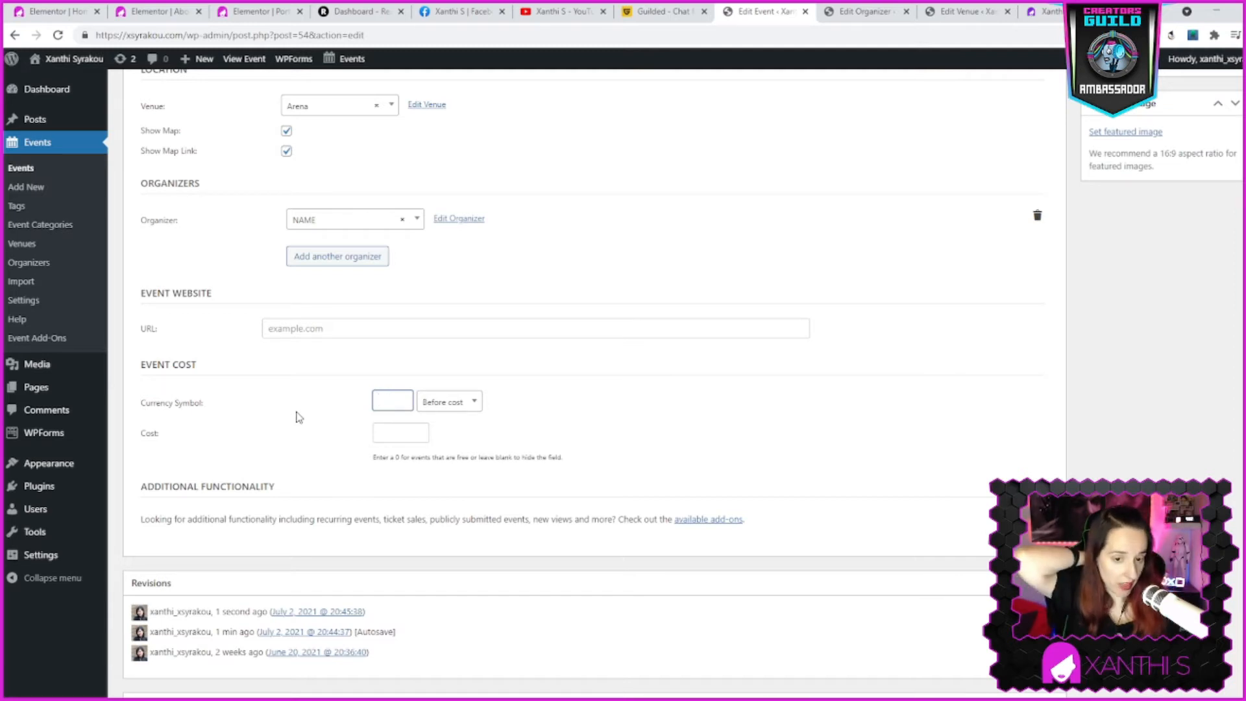
left_click(393, 402)
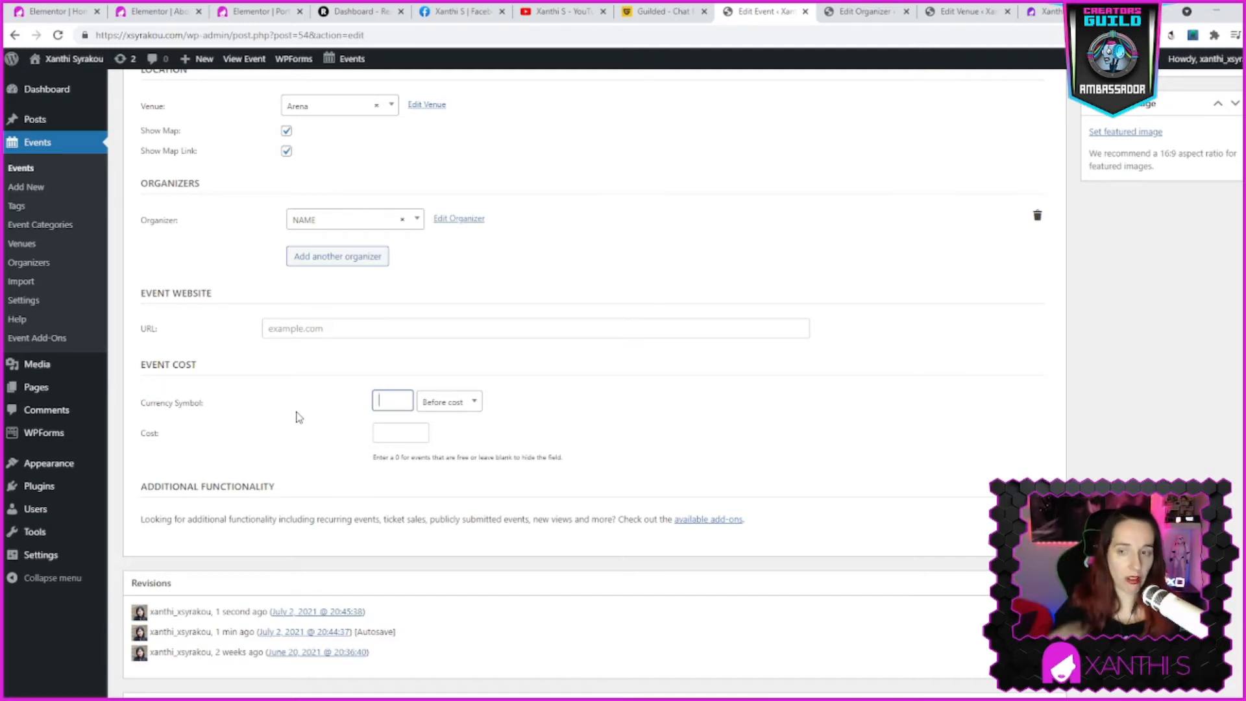
mouse_move(670, 513)
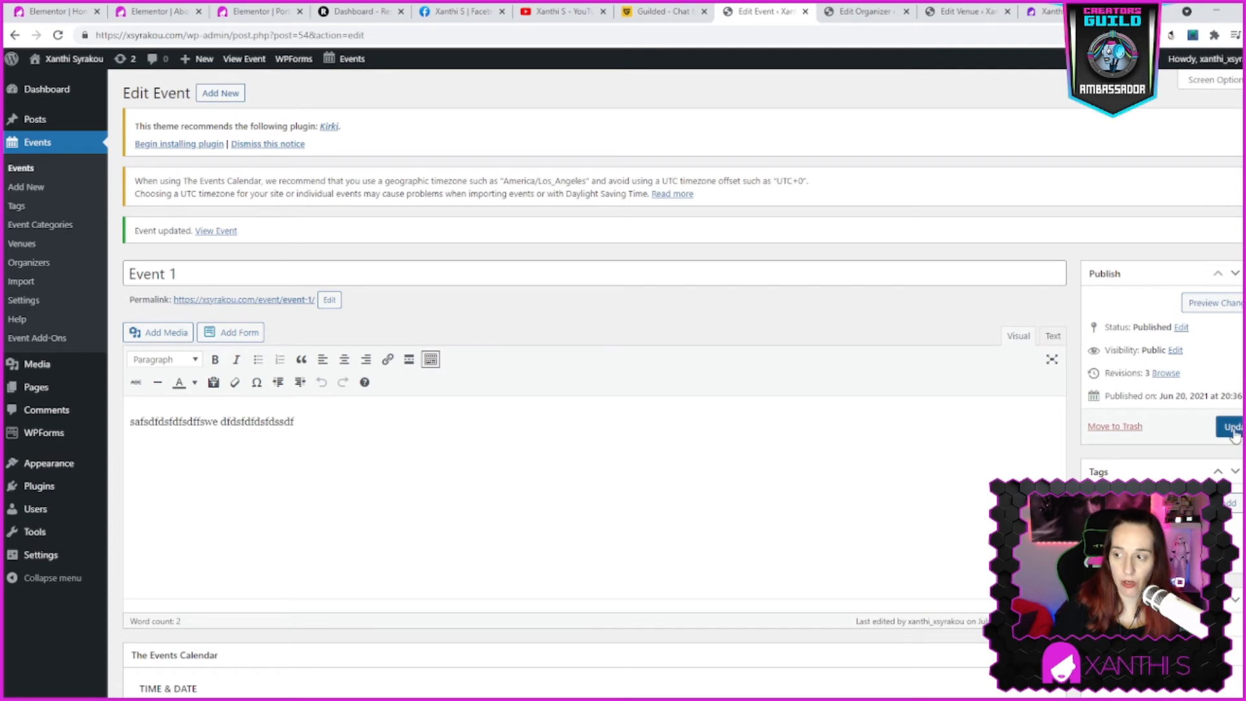
left_click(1233, 427)
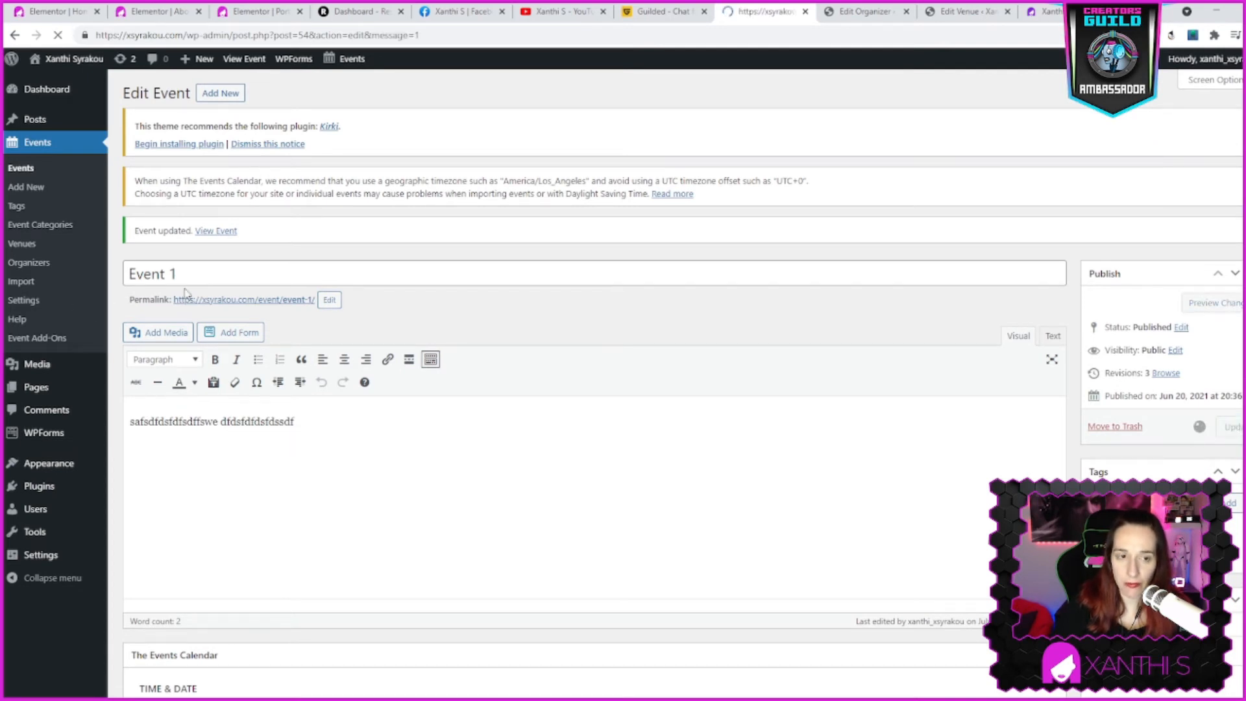
View Event 1 on the live site and show all events in Month view
left_click(215, 232)
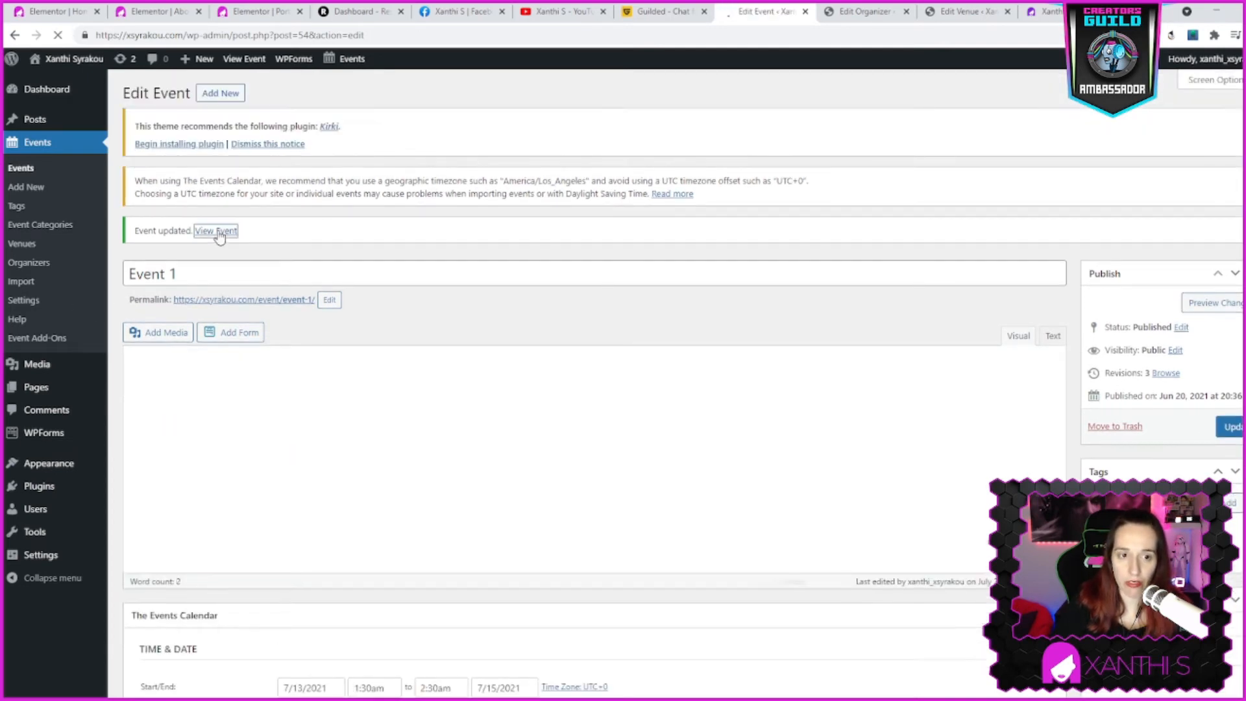
left_click(215, 231)
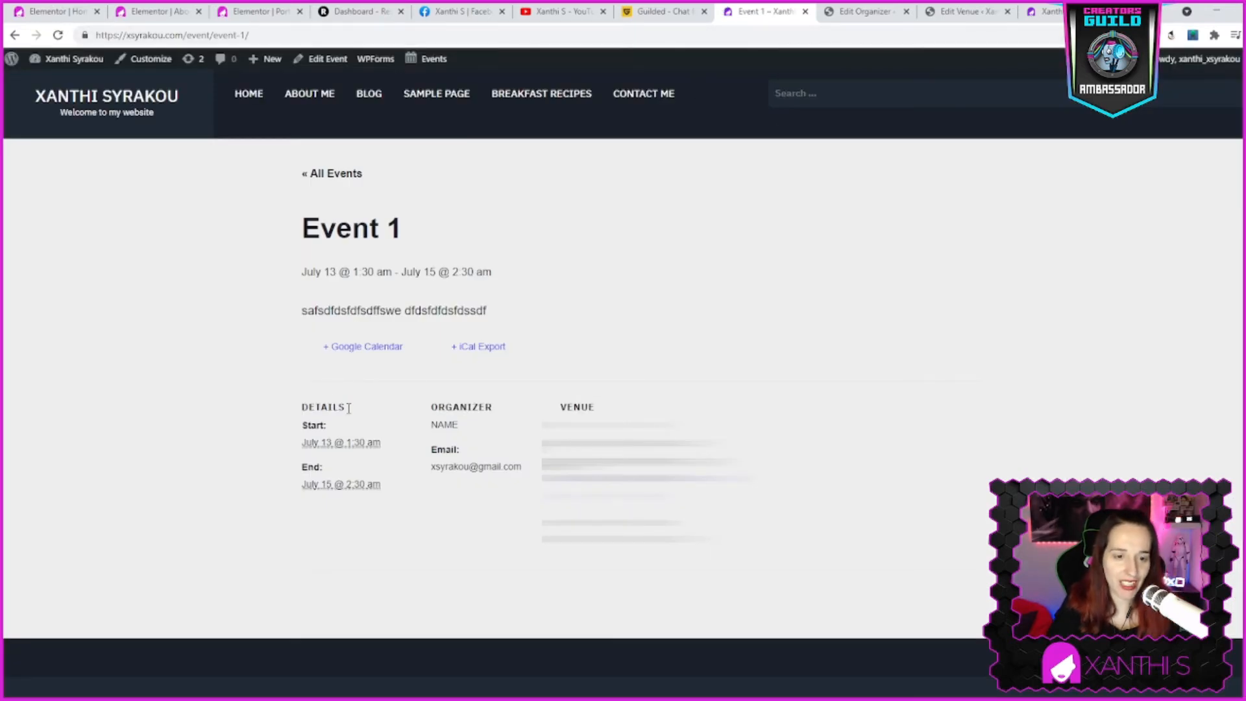
mouse_move(440, 135)
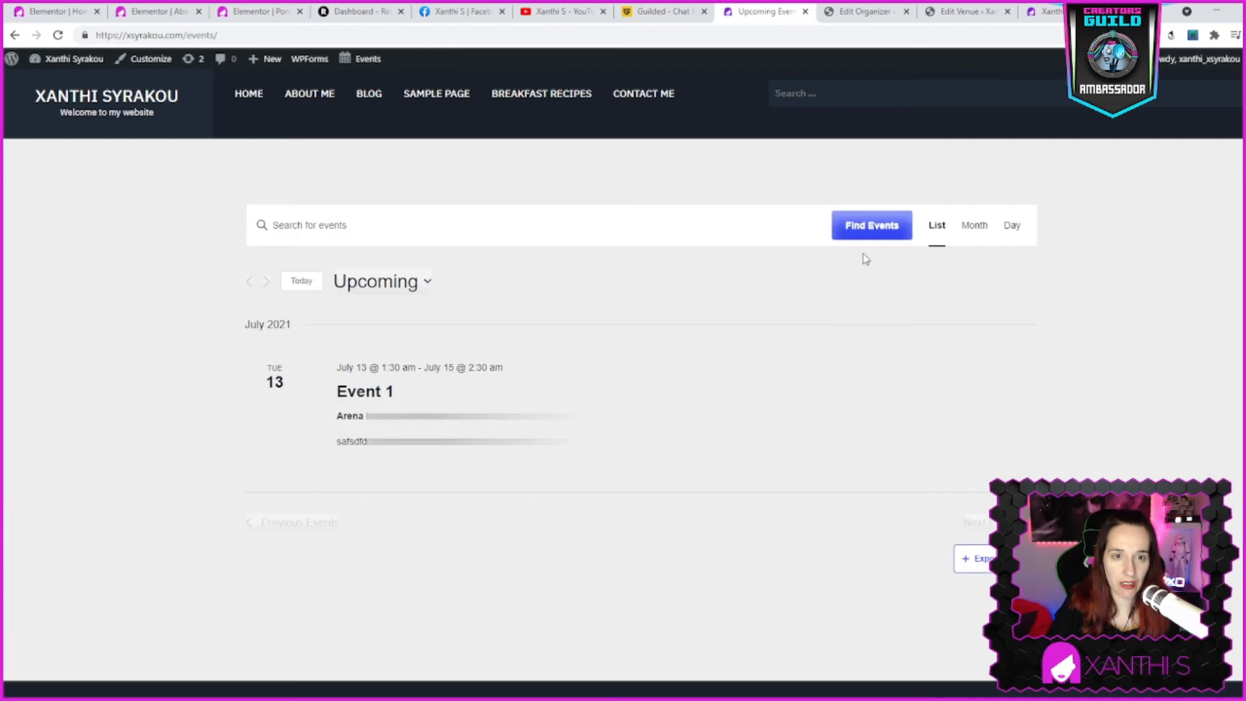
mouse_move(518, 399)
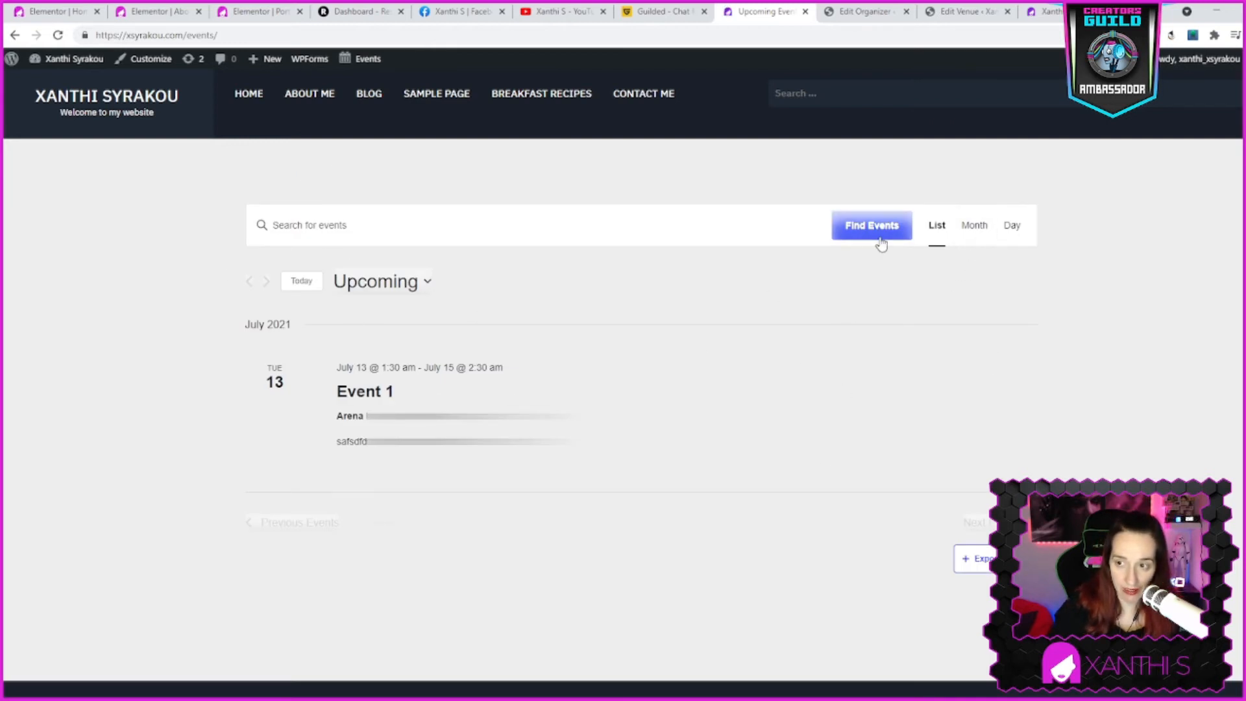
left_click(973, 225)
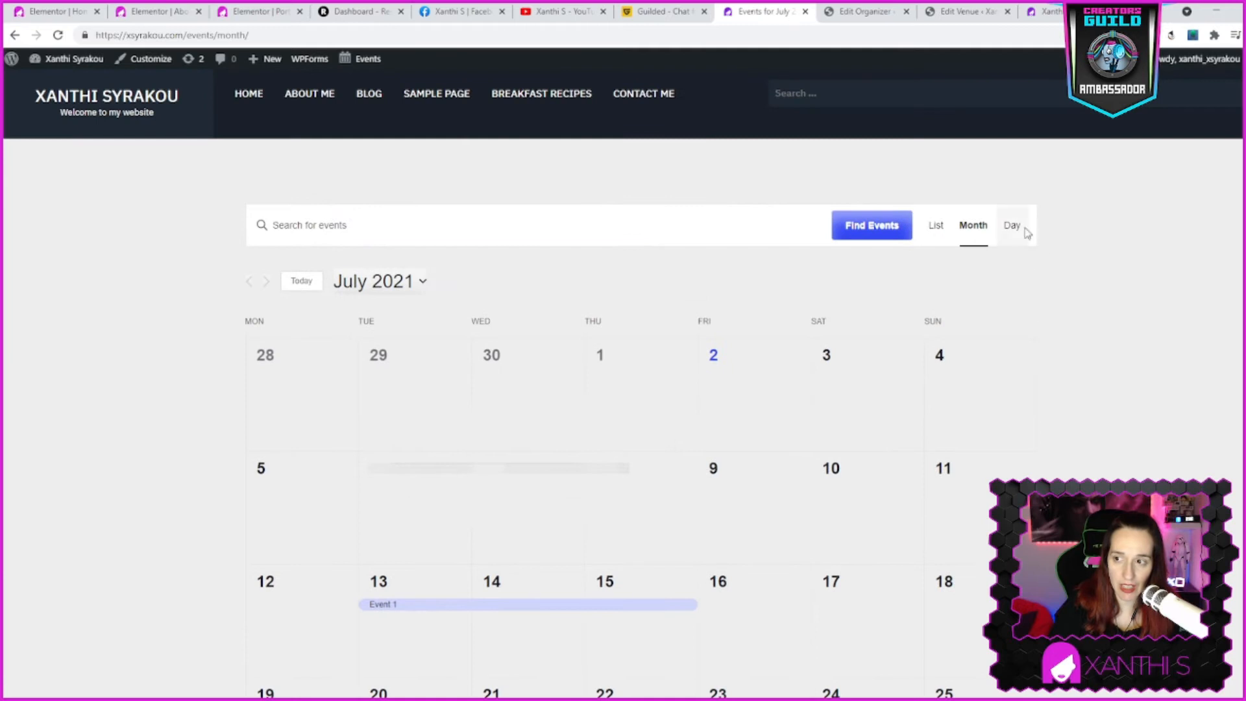
Check the Day view, then return to the upcoming events List view
left_click(1012, 224)
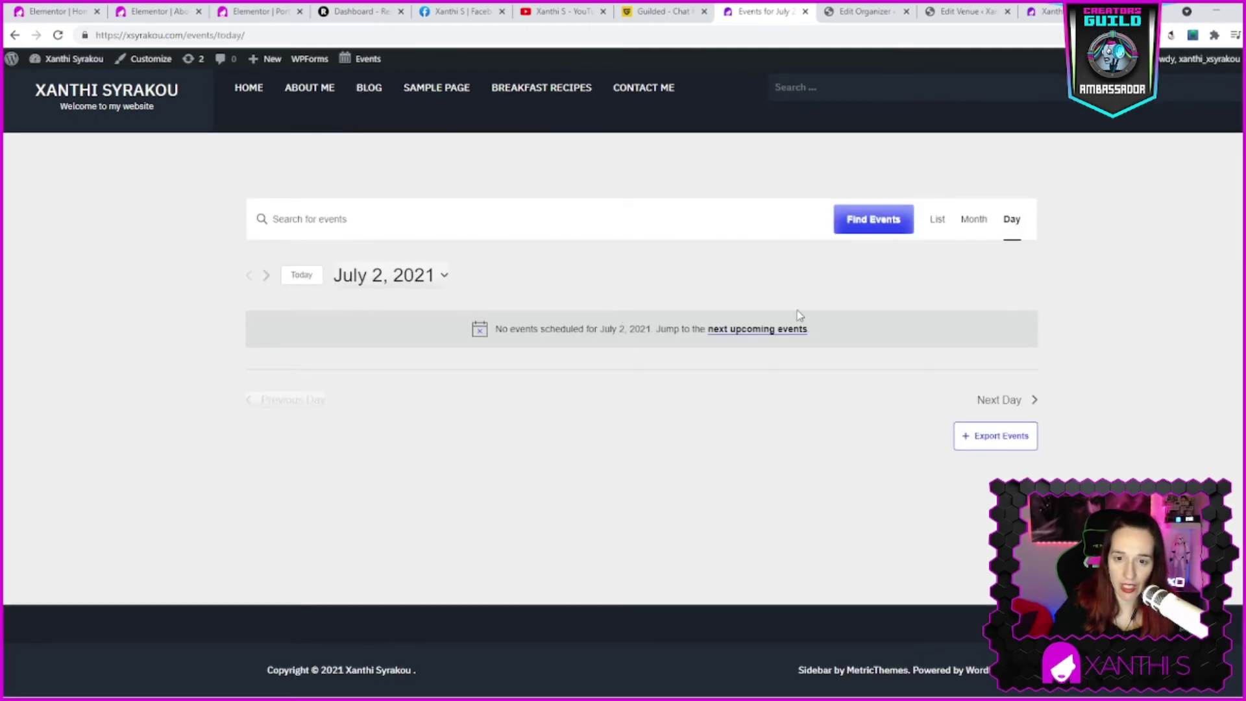
mouse_move(860, 304)
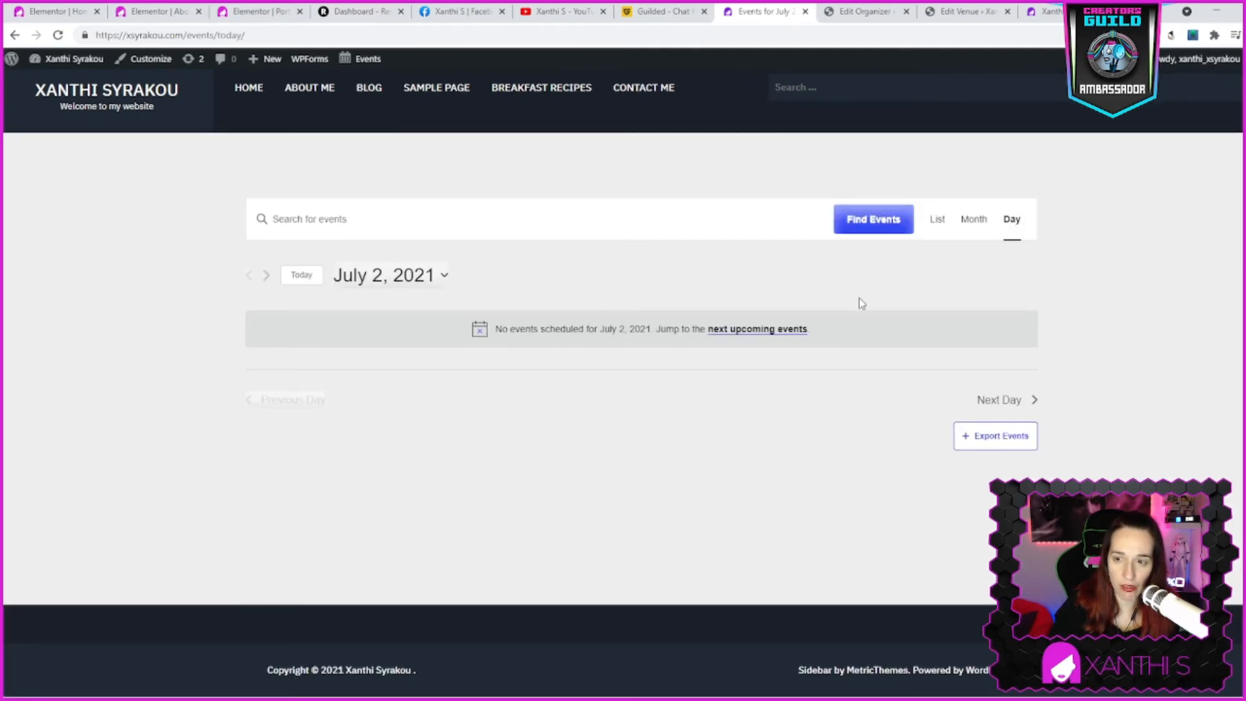
left_click(938, 218)
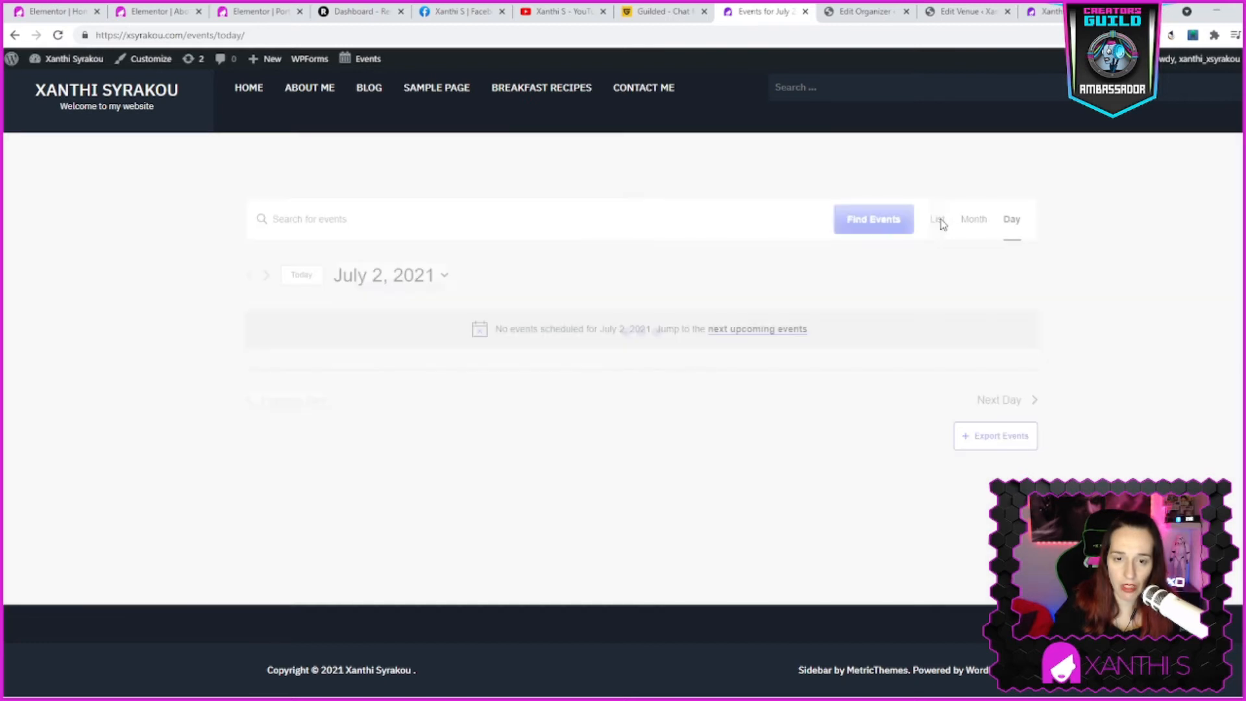
left_click(936, 225)
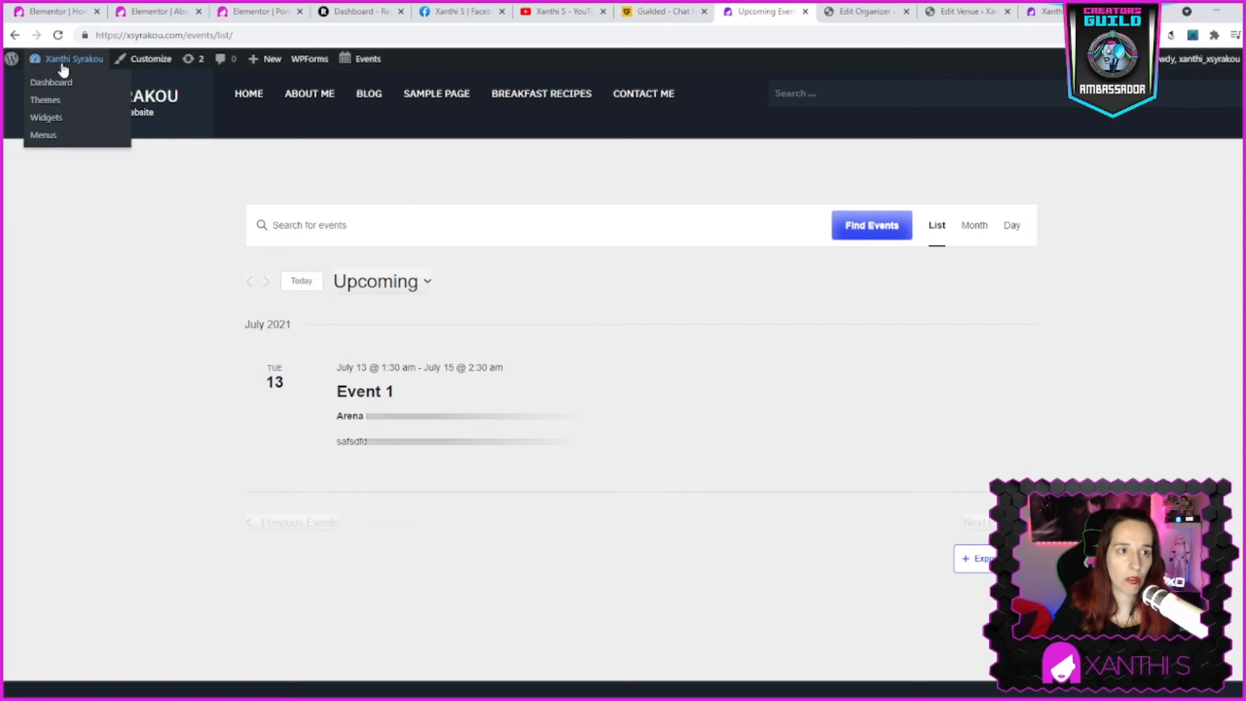
From the dashboard, create a new event titled Event 2
left_click(51, 82)
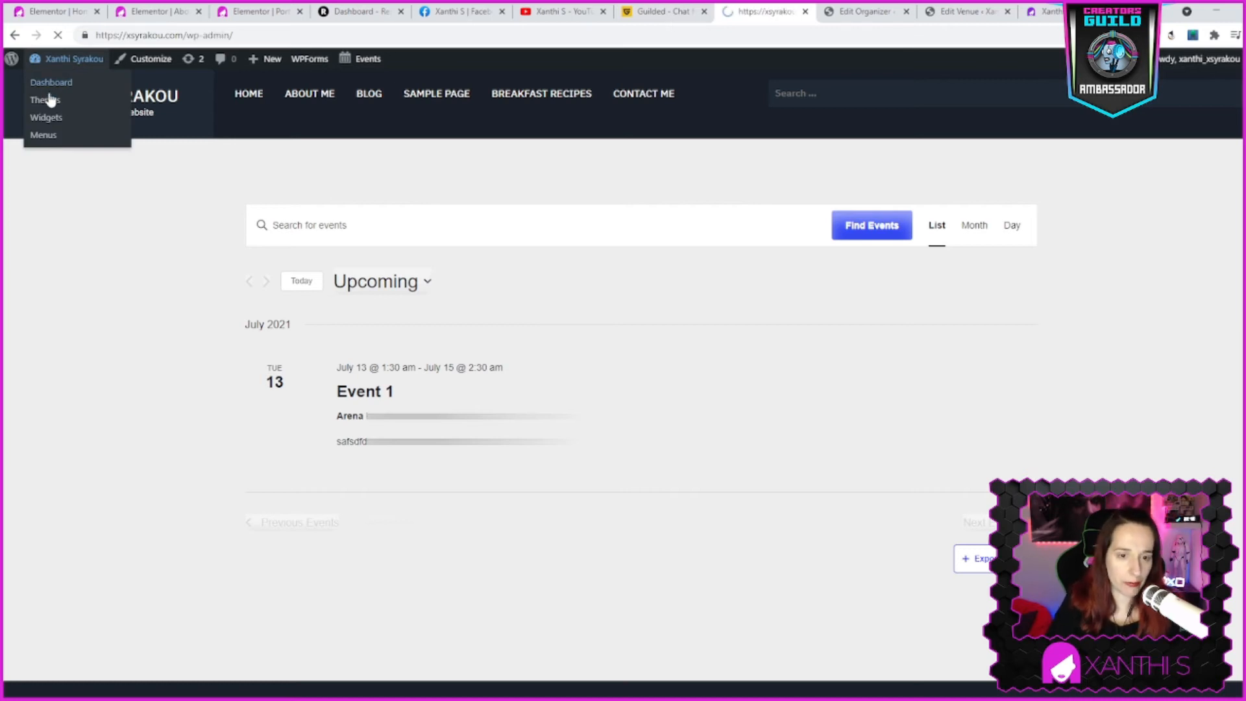
left_click(50, 82)
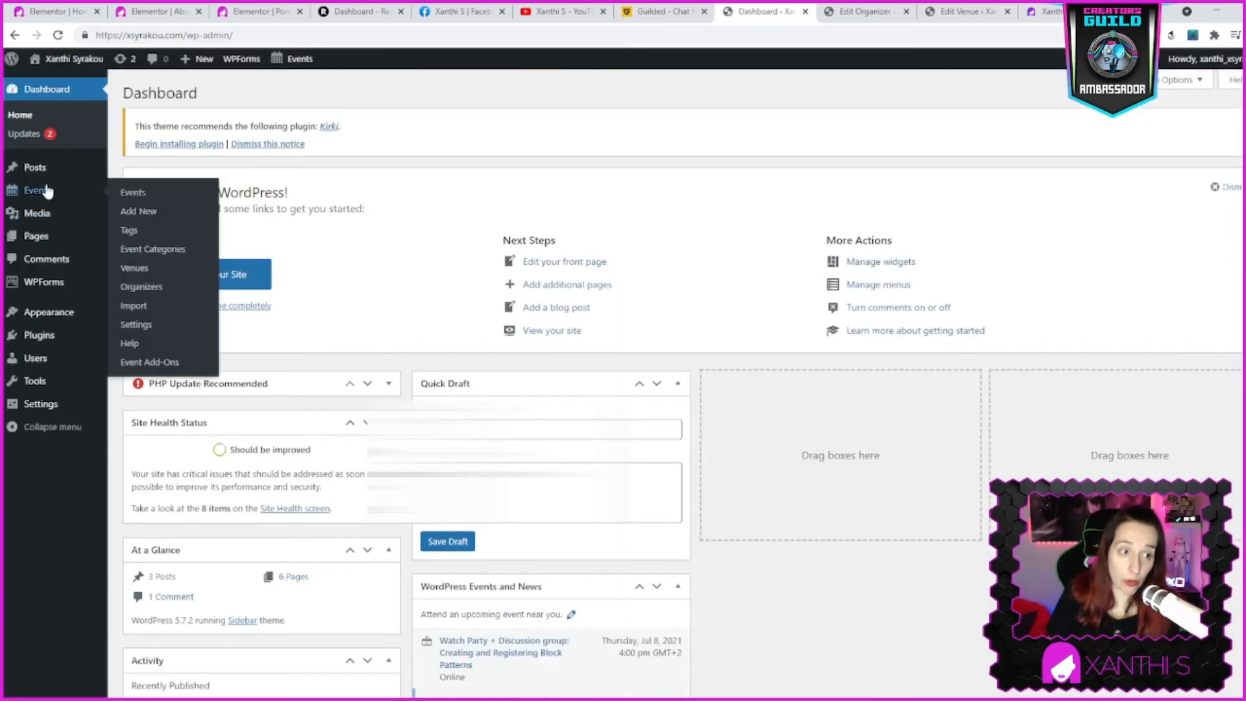
left_click(133, 193)
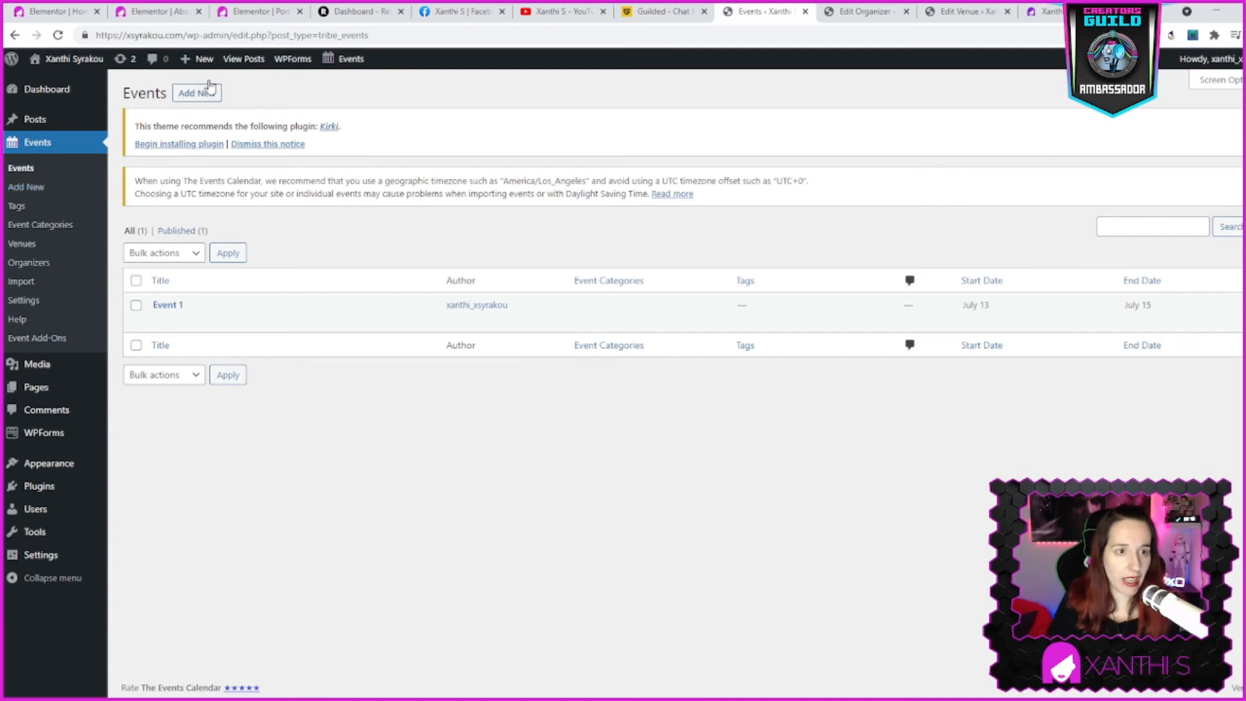
left_click(196, 93)
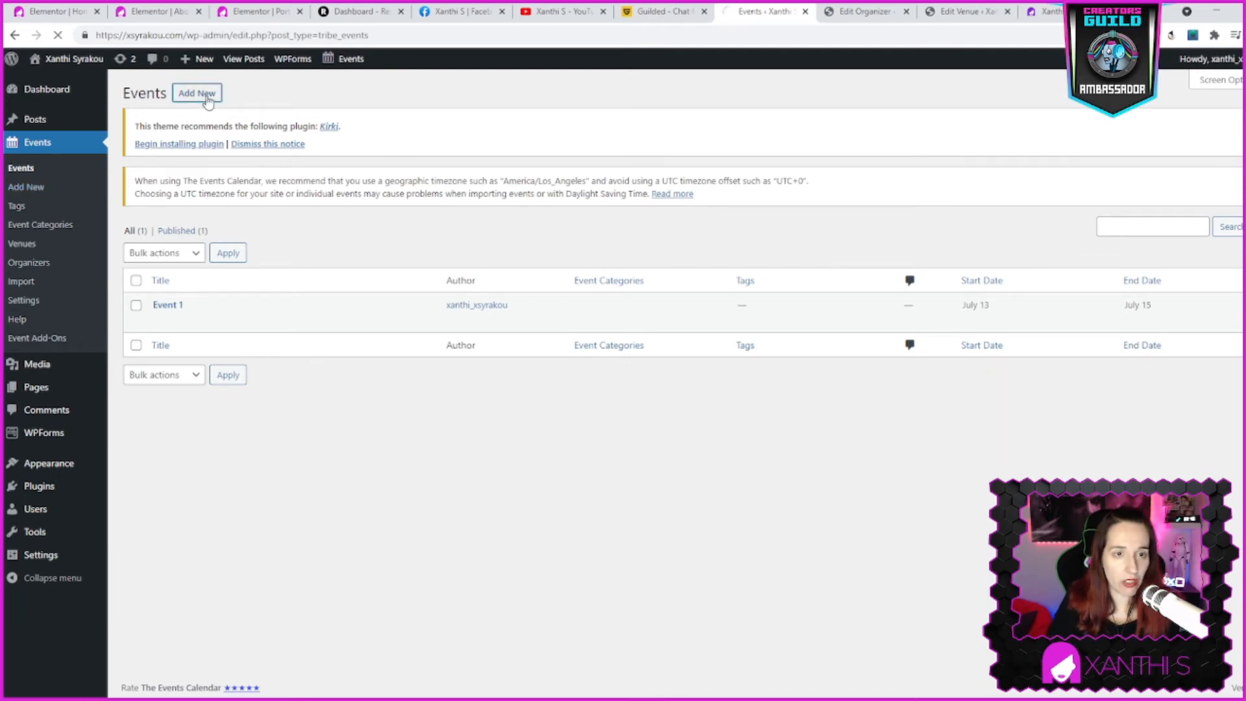
left_click(196, 94)
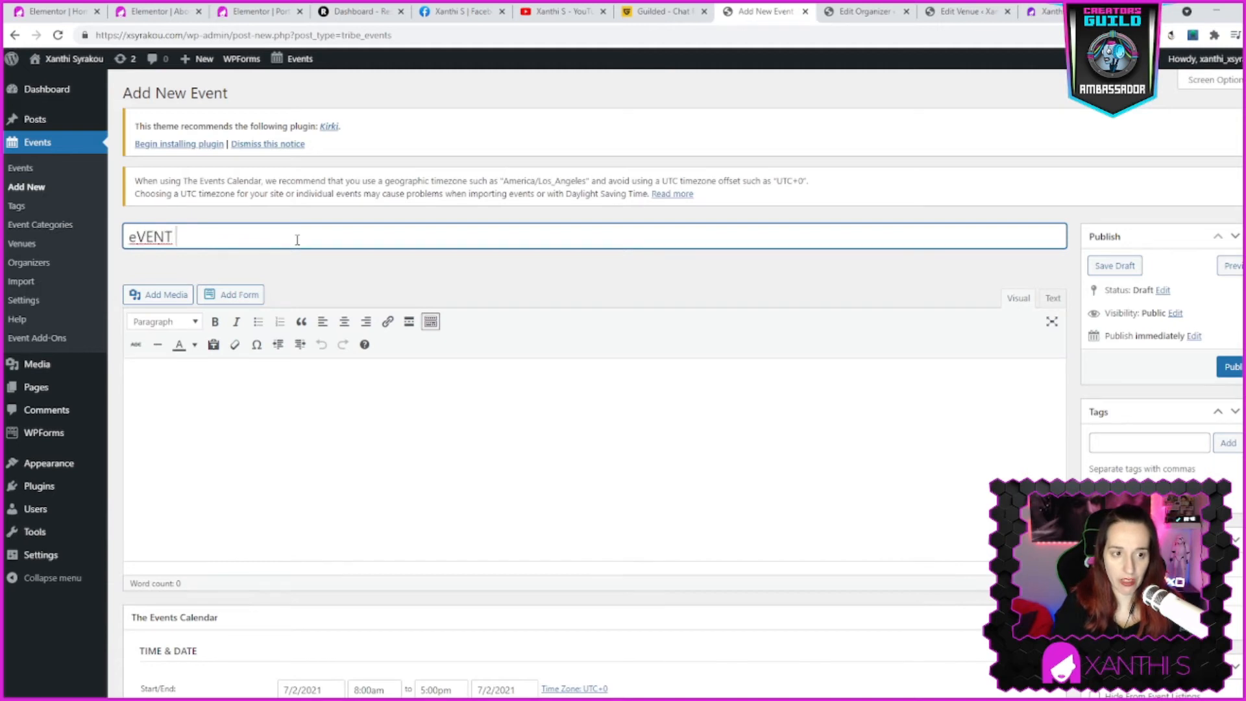
type("Event 2")
left_click(594, 466)
type("fdsfsf")
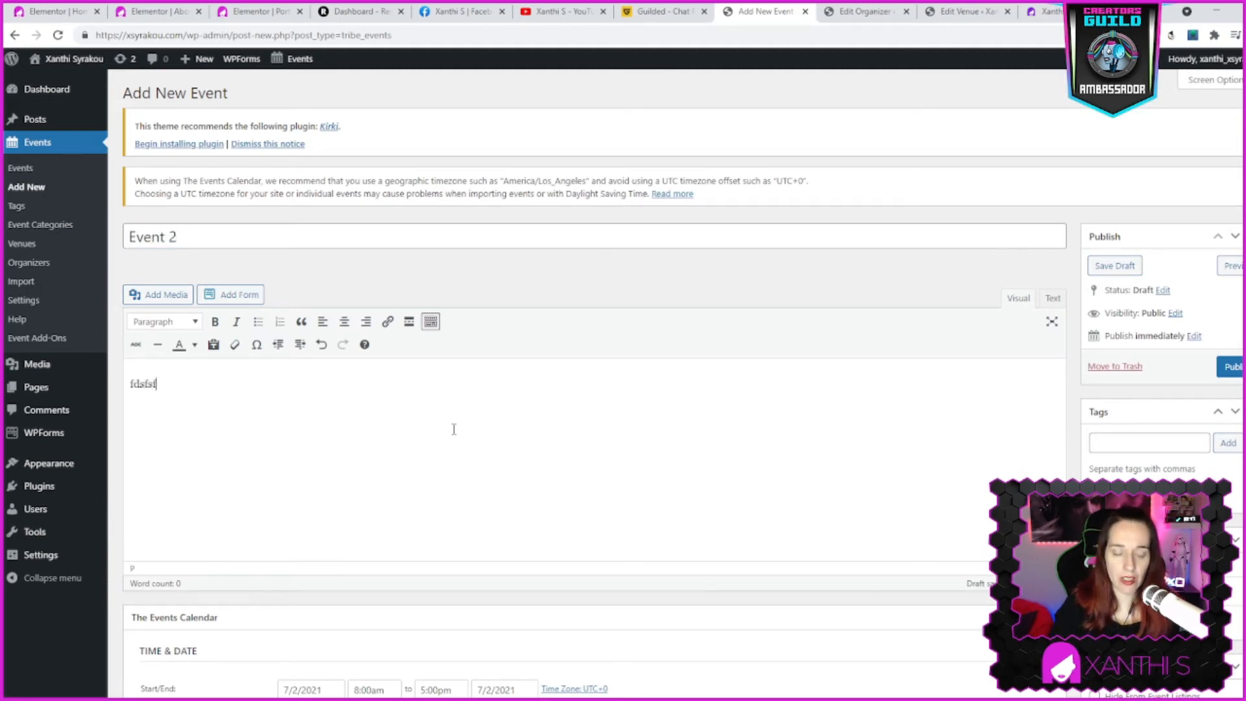
Enter the description "This is the description of the event"
type("This is")
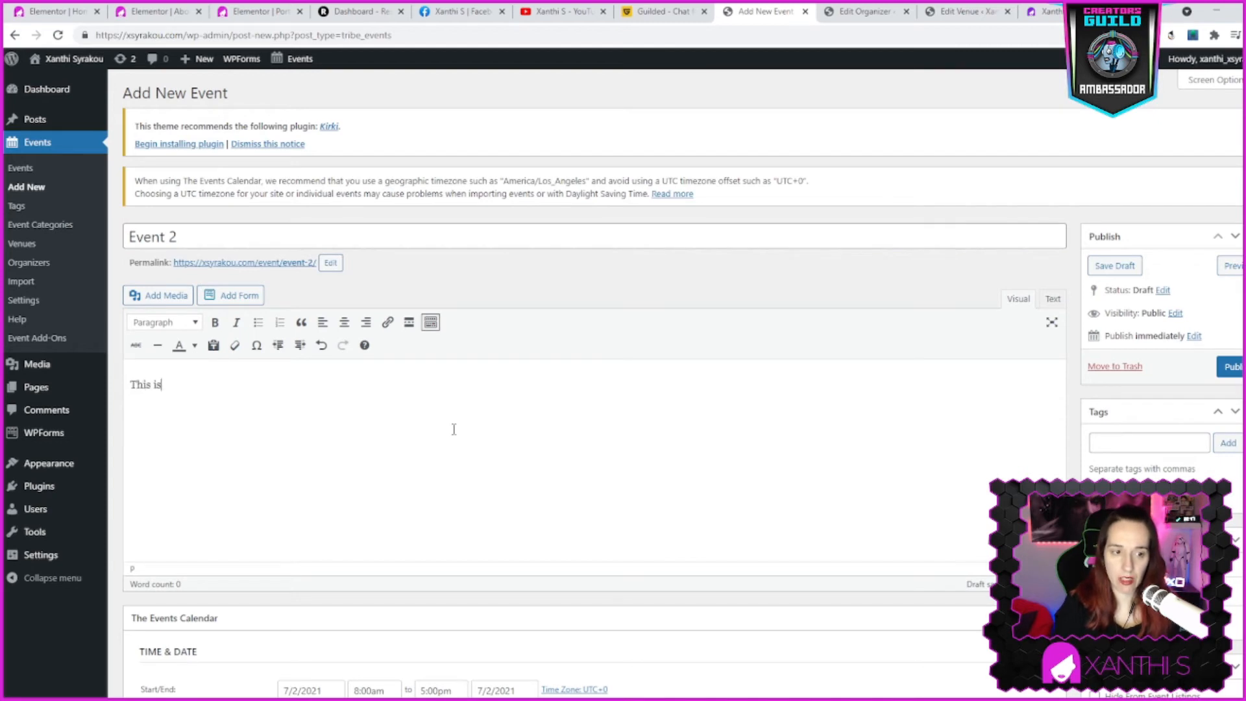
type("the description")
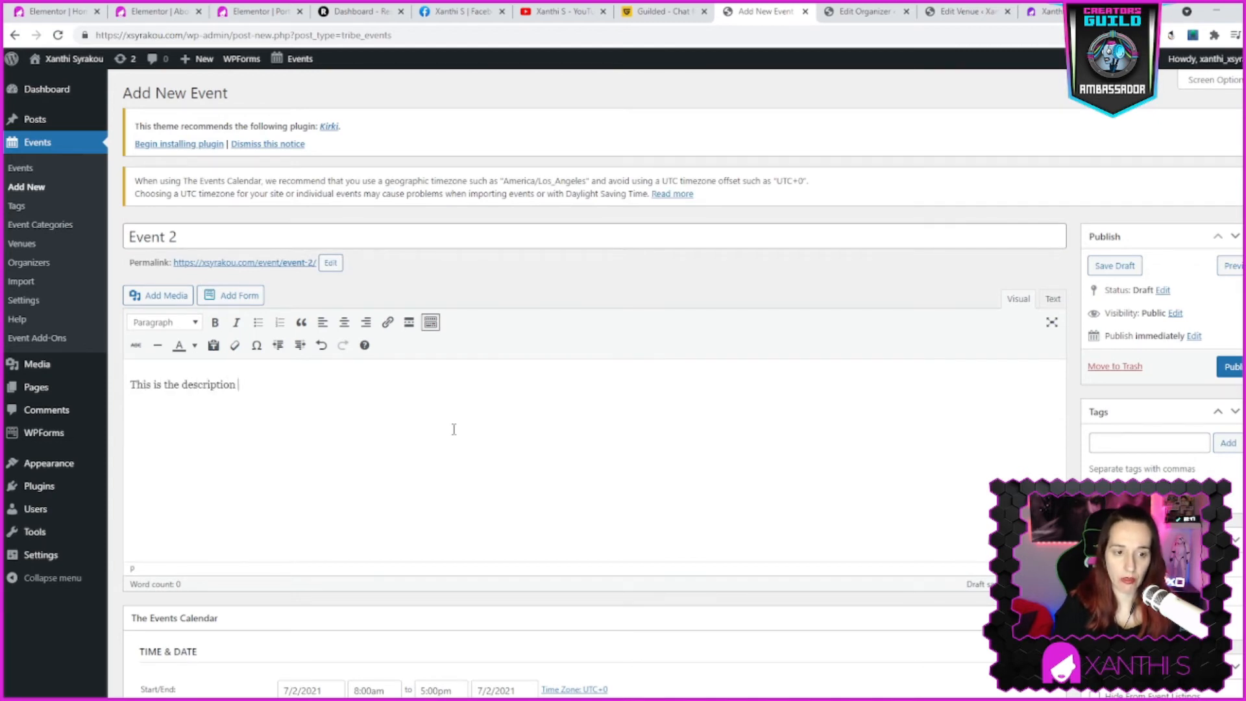
type("of the event")
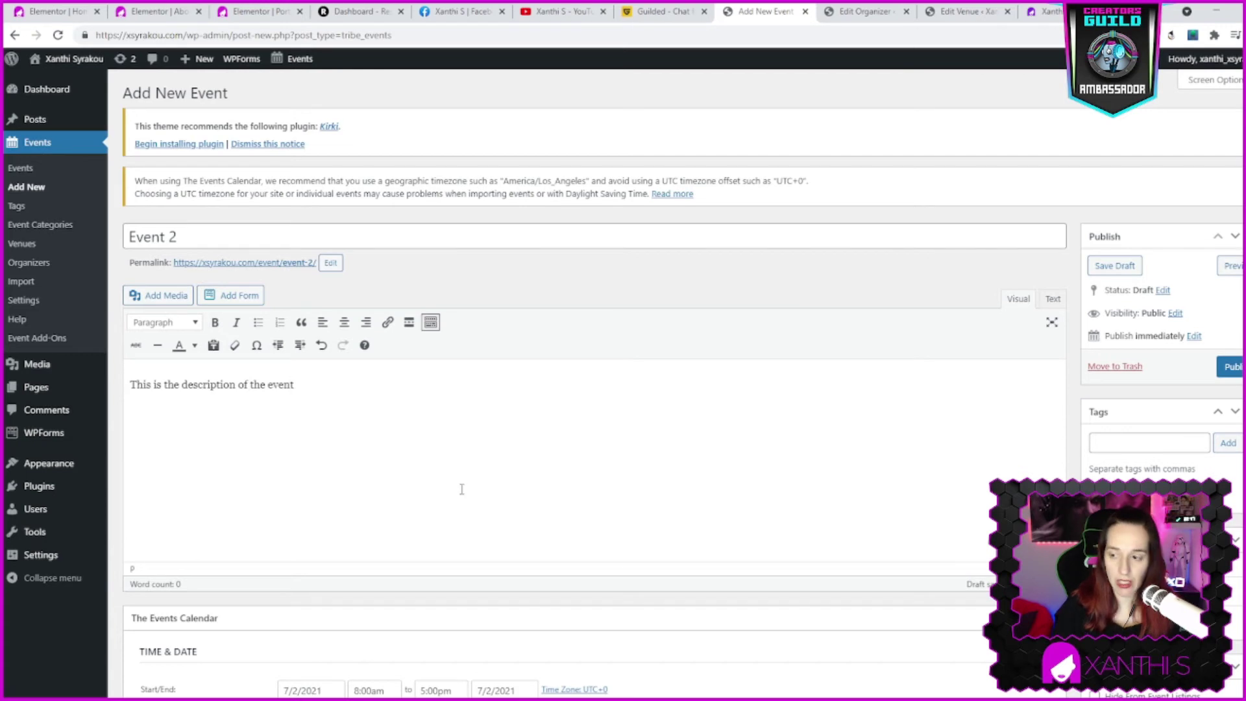
Set Event 2's date to July 17, 2021 and make it an all-day event
scroll("down", 3)
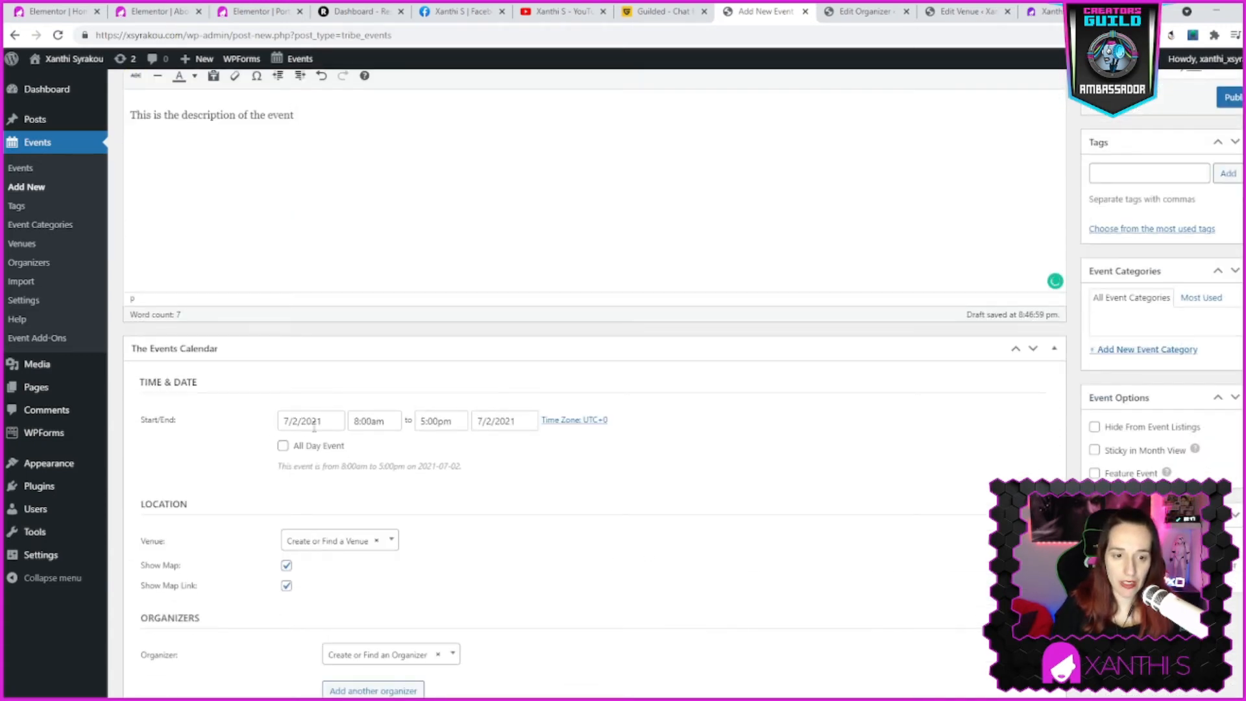
left_click(311, 419)
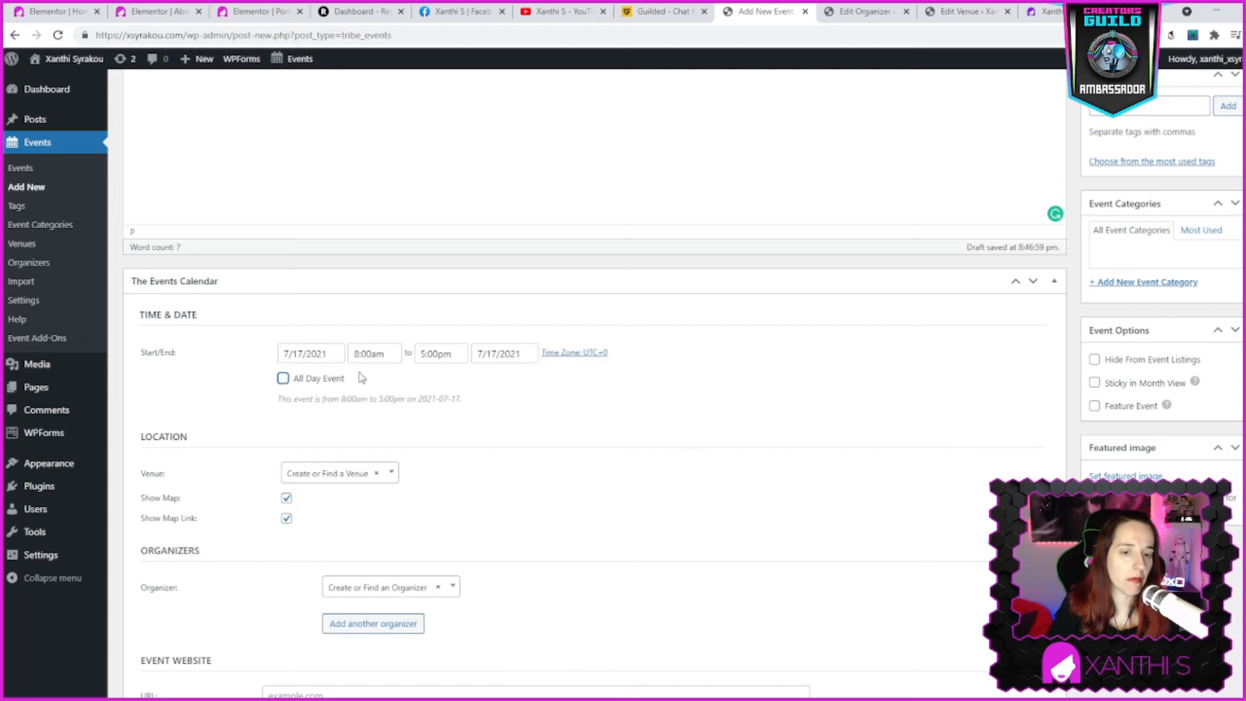
left_click(374, 354)
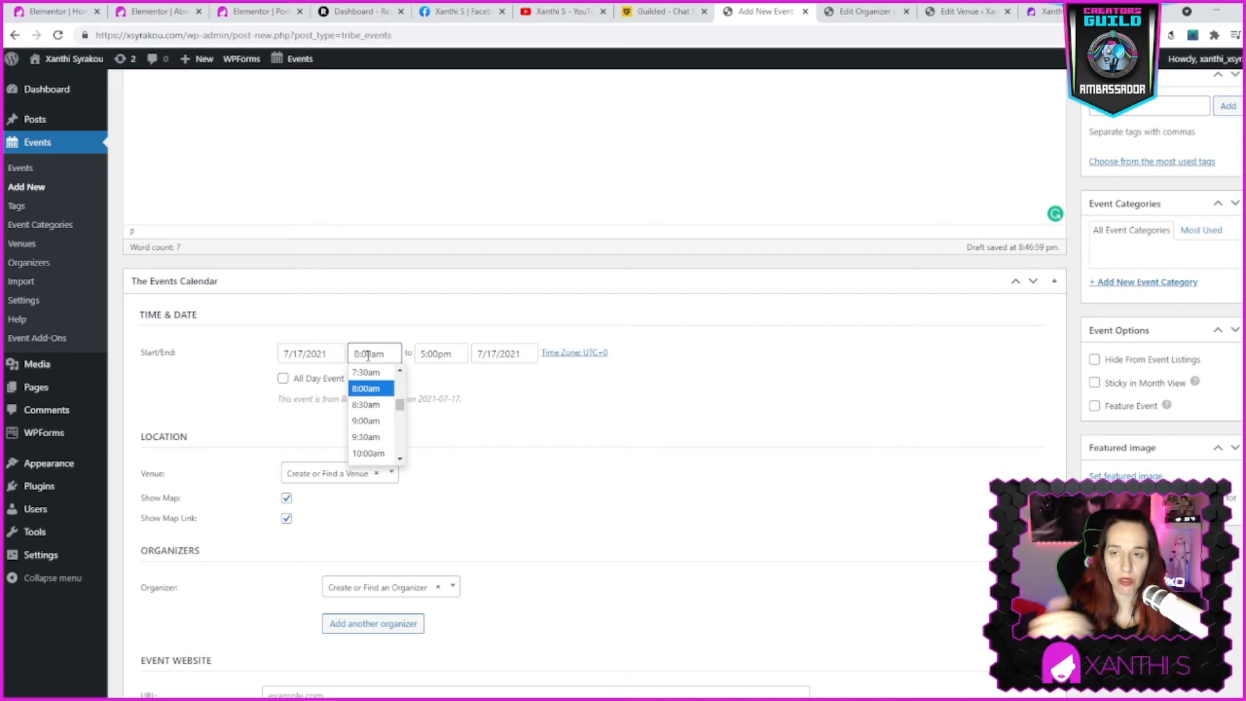
left_click(366, 388)
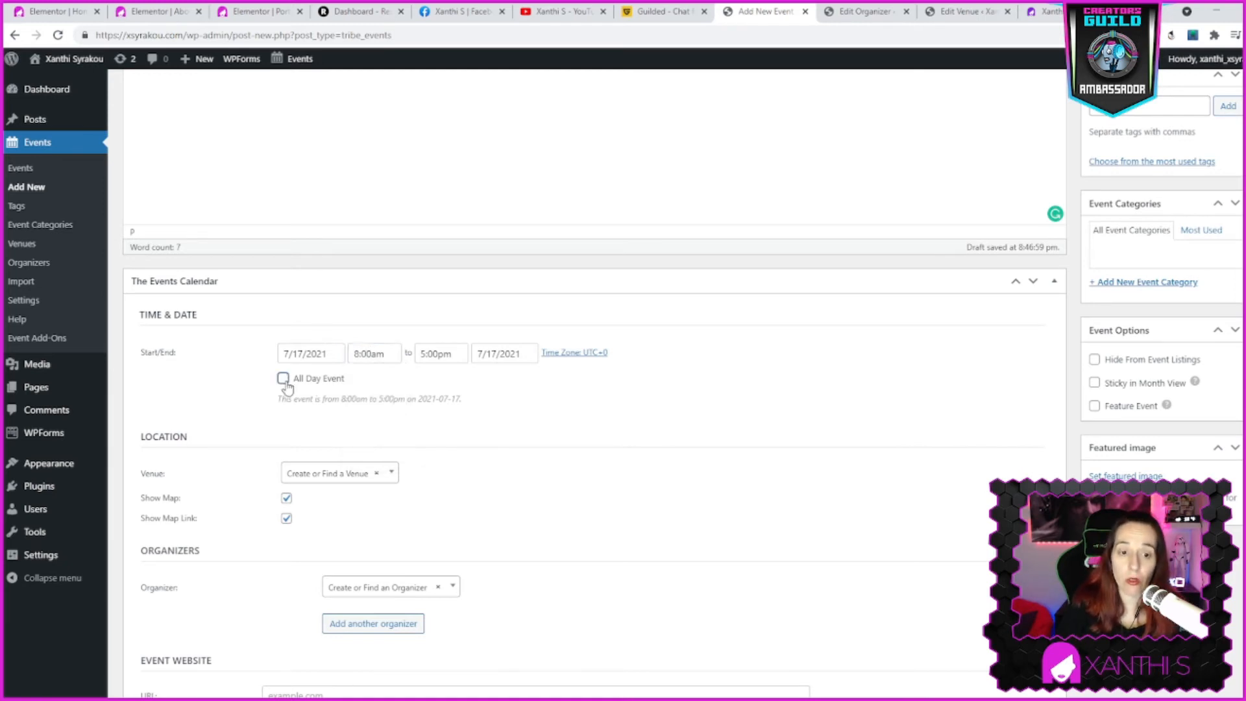
left_click(283, 378)
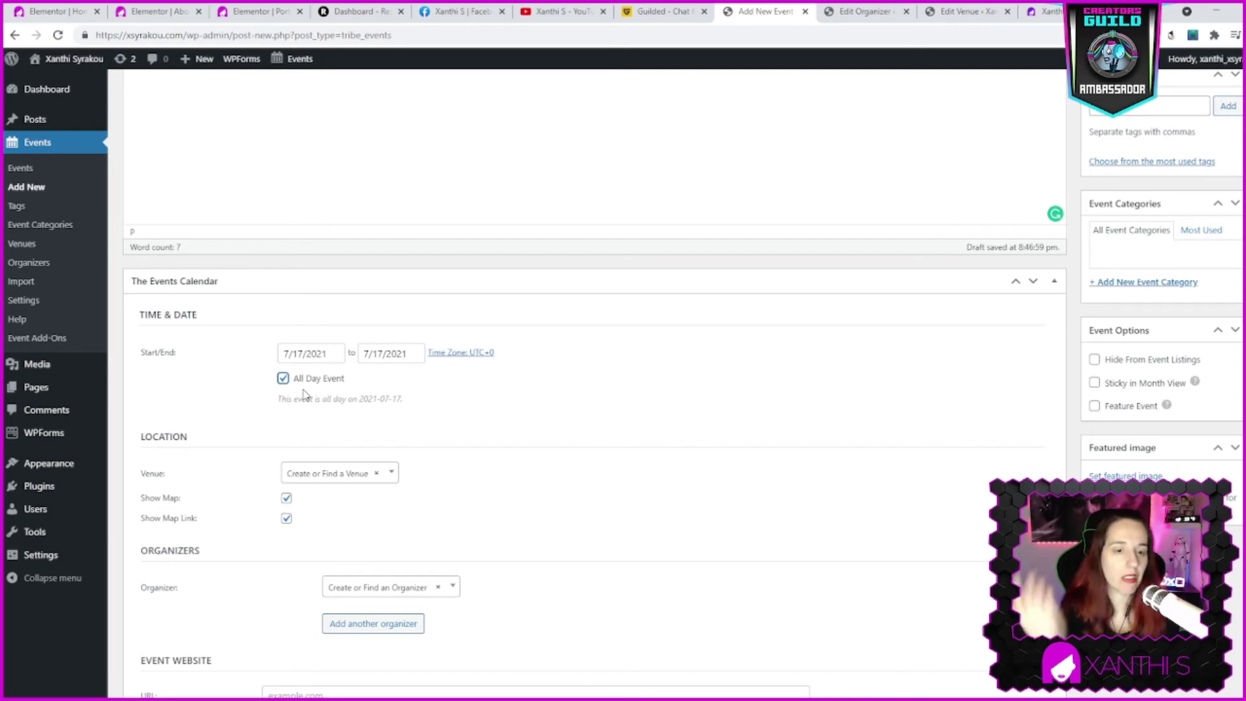
mouse_move(203, 499)
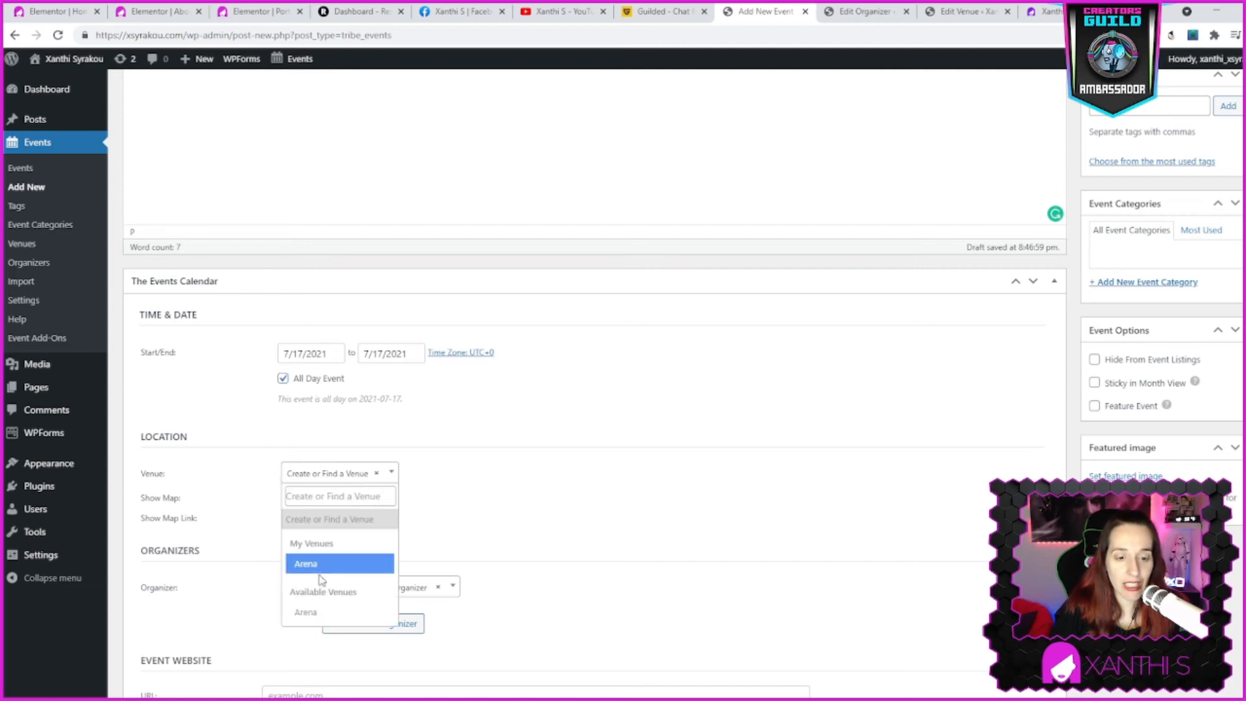
Choose Arena as Event 2's venue and scroll toward the featured image panel
left_click(305, 564)
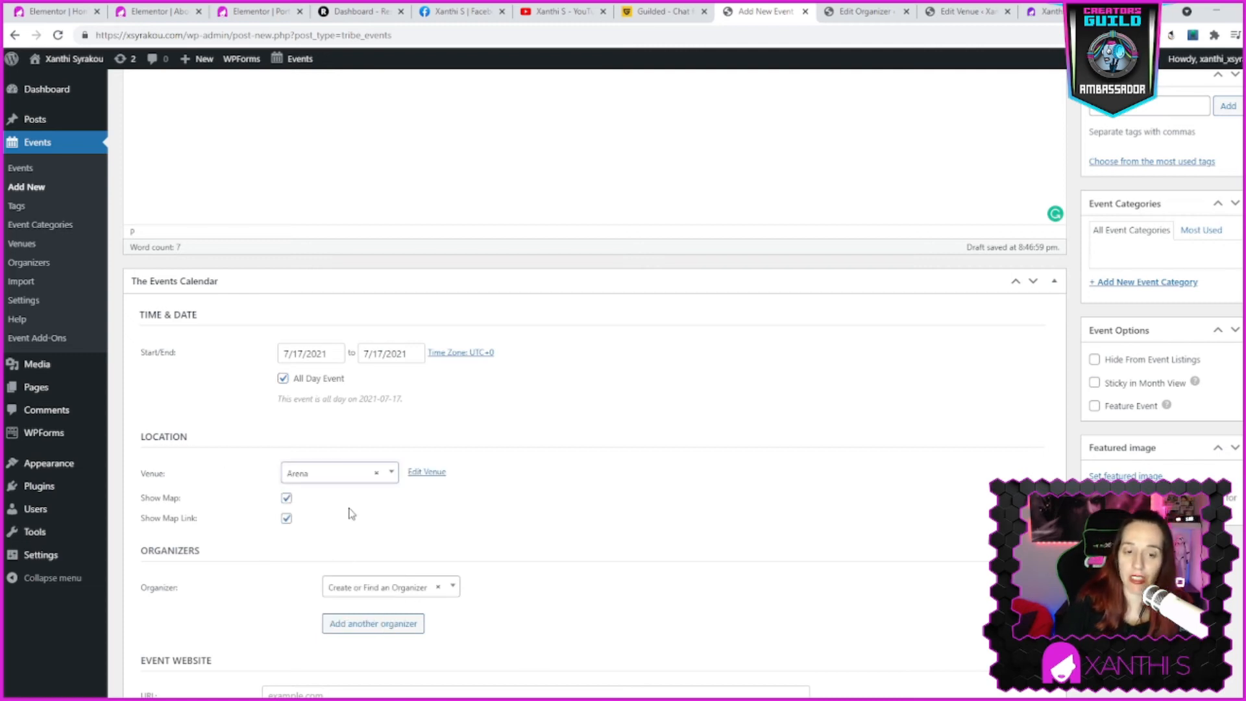
scroll("down", 3)
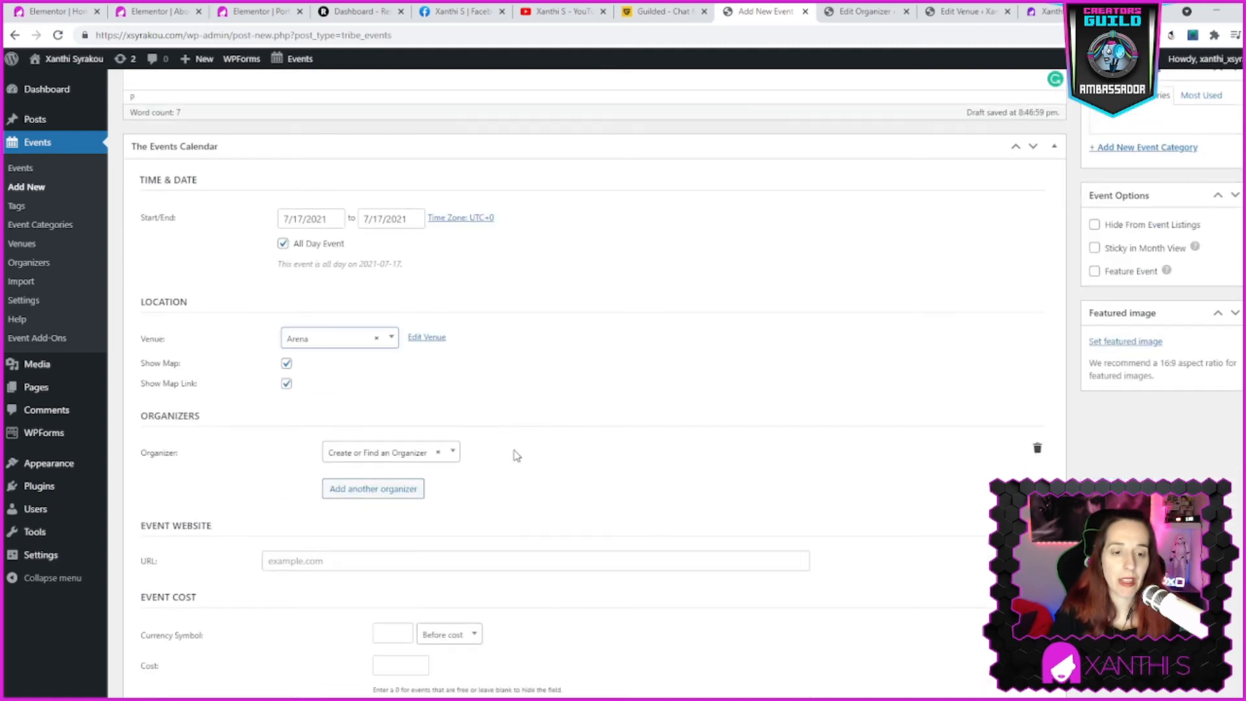
mouse_move(377, 368)
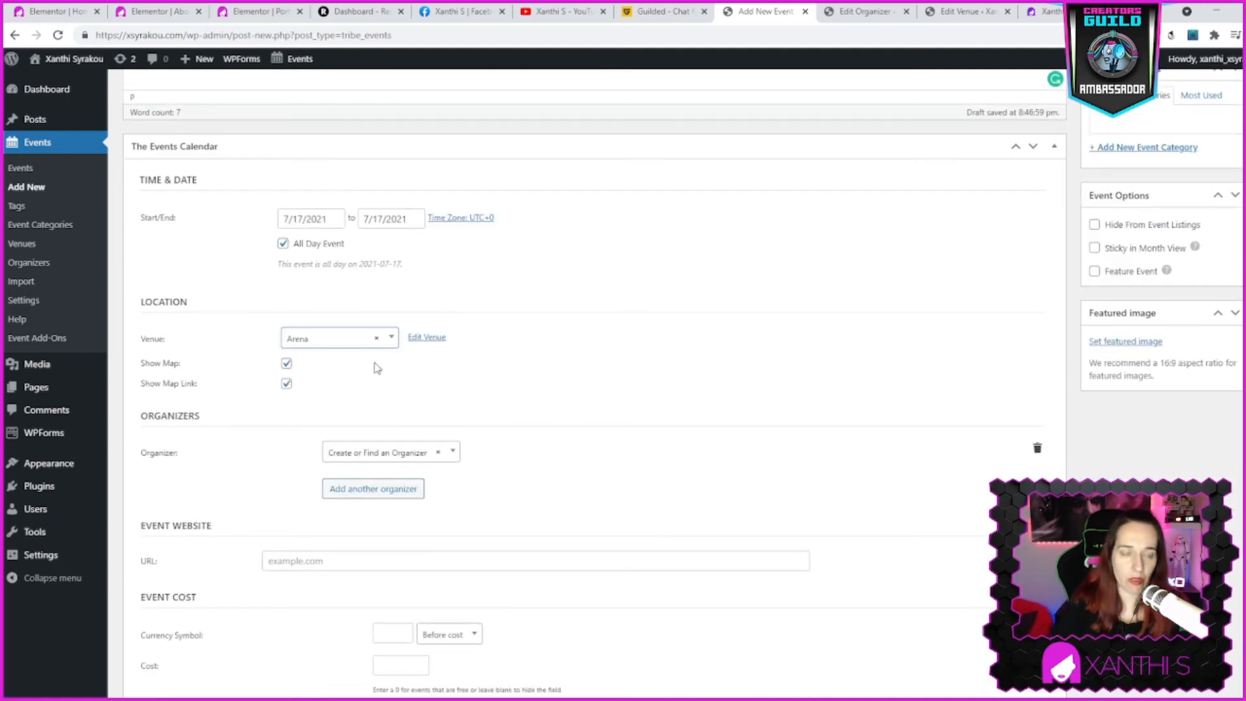
mouse_move(22, 243)
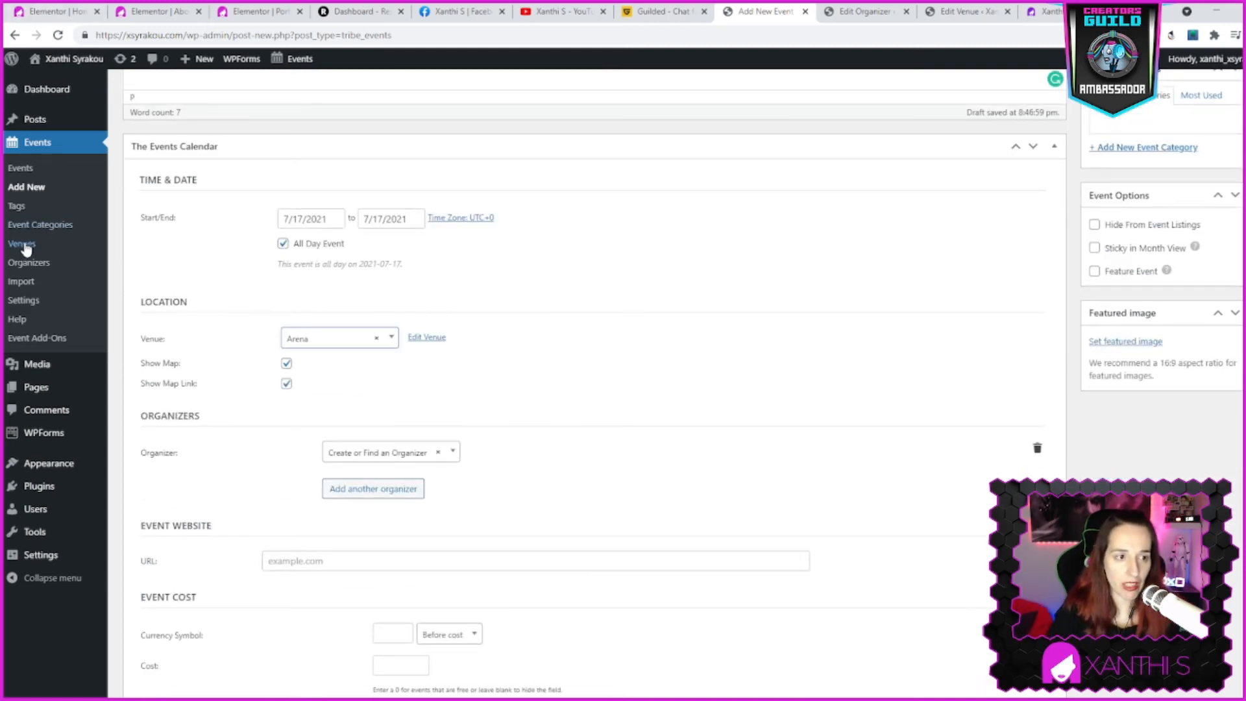
mouse_move(782, 117)
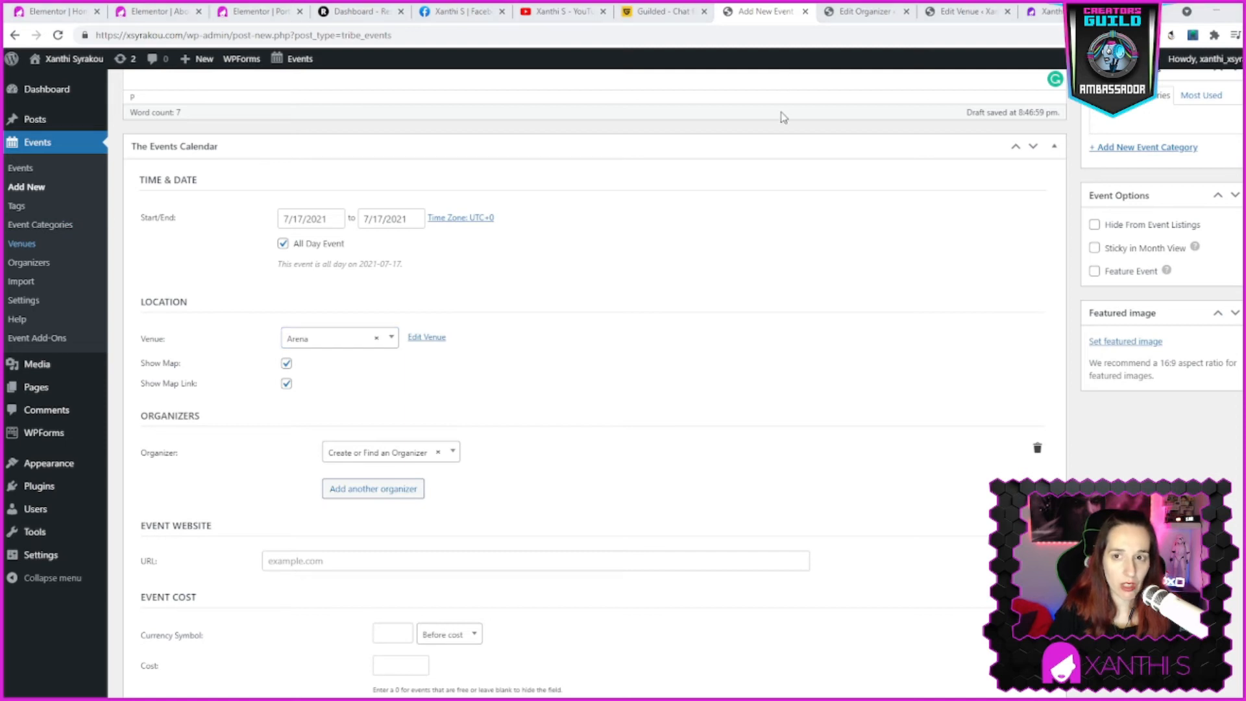
mouse_move(656, 396)
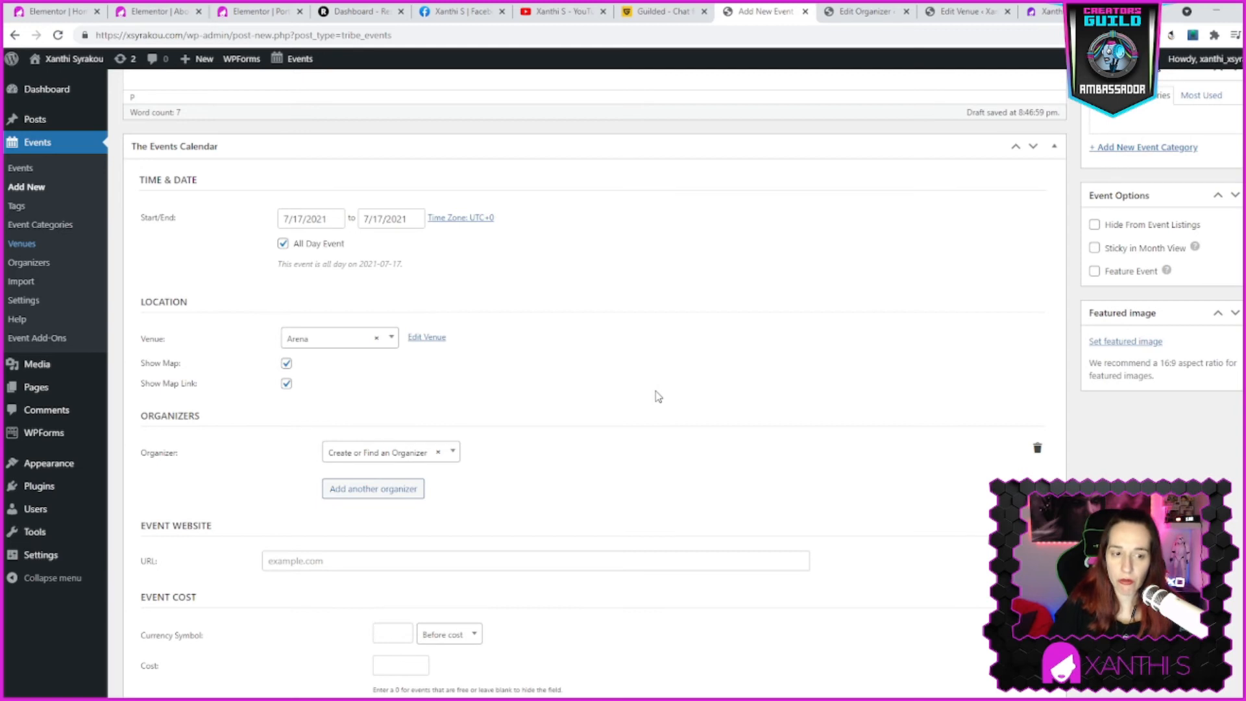
scroll("down", 3)
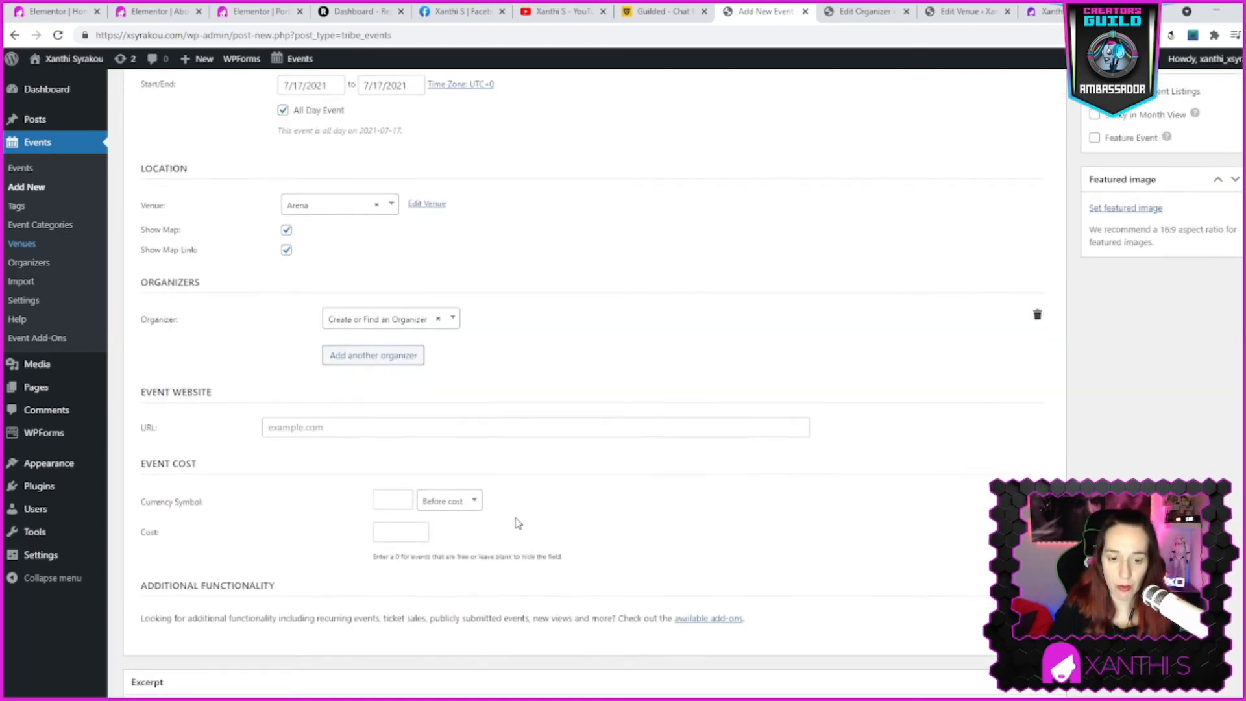
scroll("down", 3)
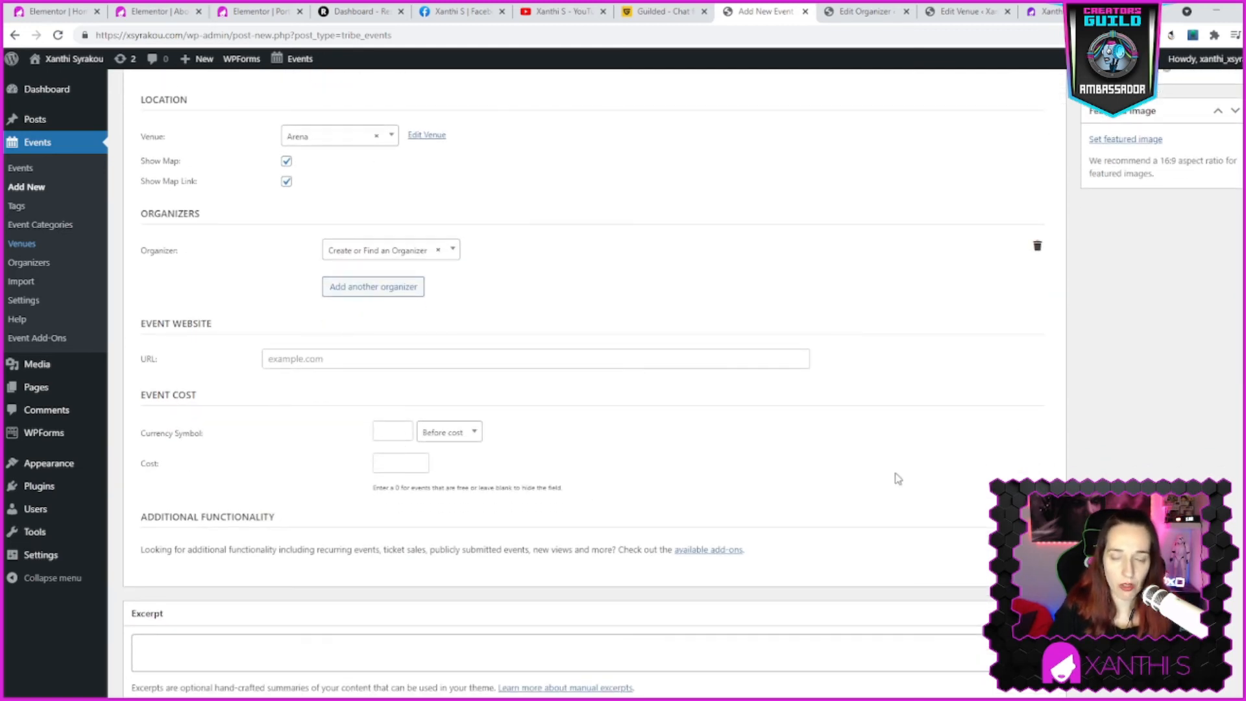
scroll("up", 3)
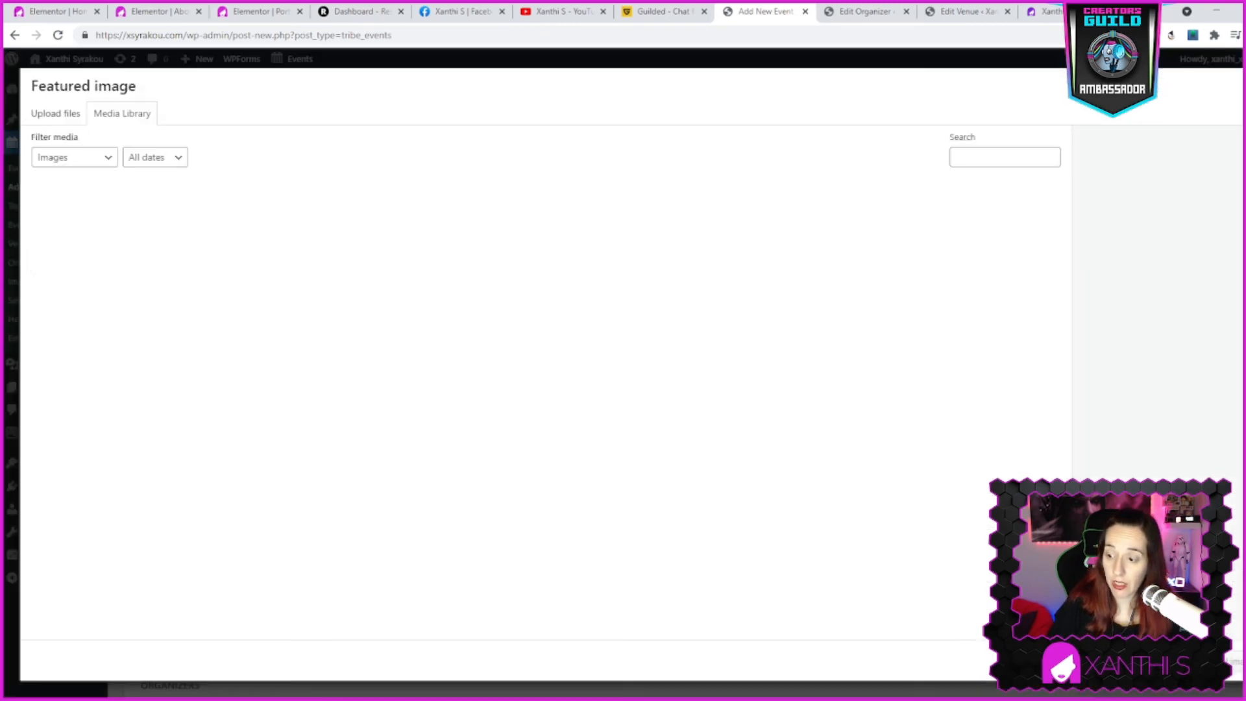
Pick a Media Library image as the featured image and publish Event 2
left_click(76, 226)
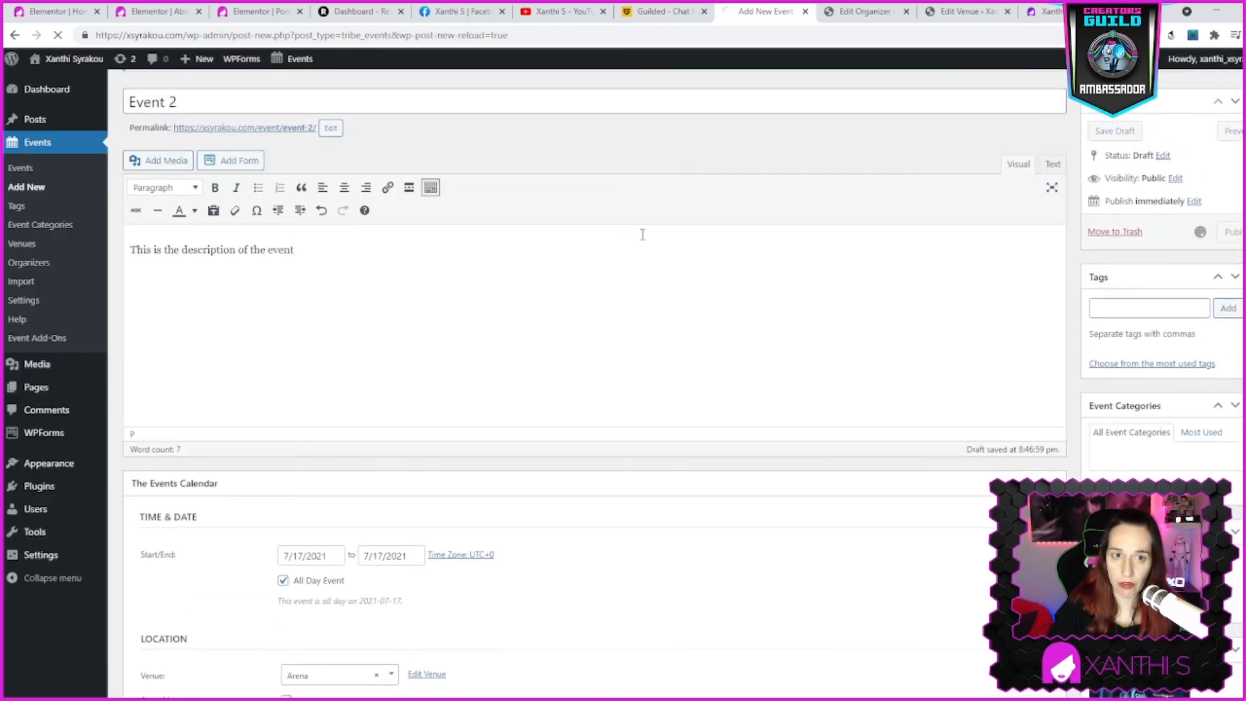
left_click(1233, 231)
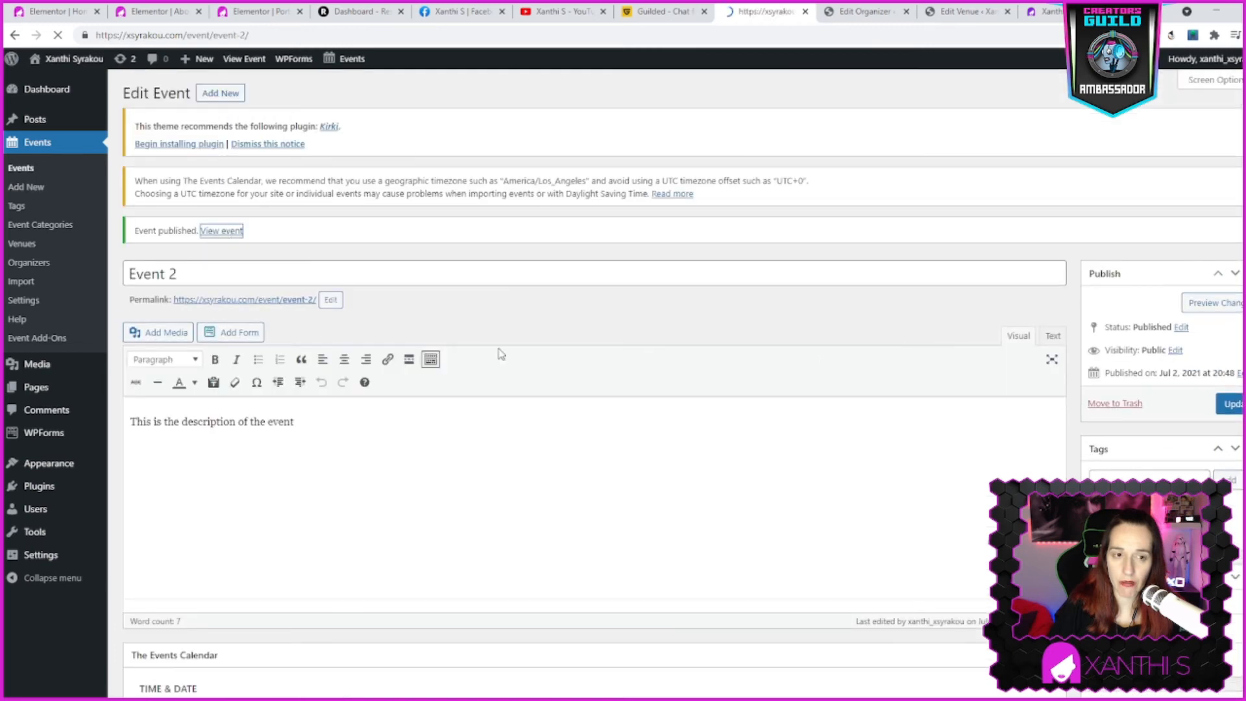
View Event 2 on the live site and show both events in Month view
left_click(221, 231)
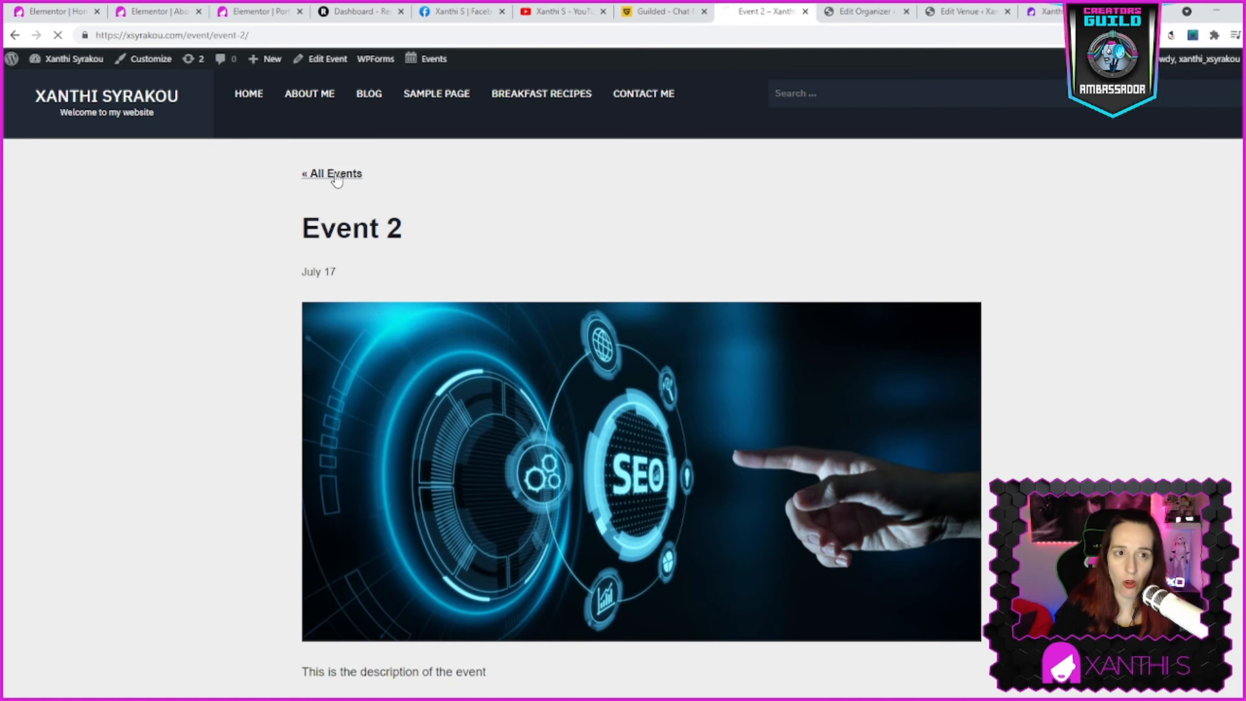
left_click(332, 173)
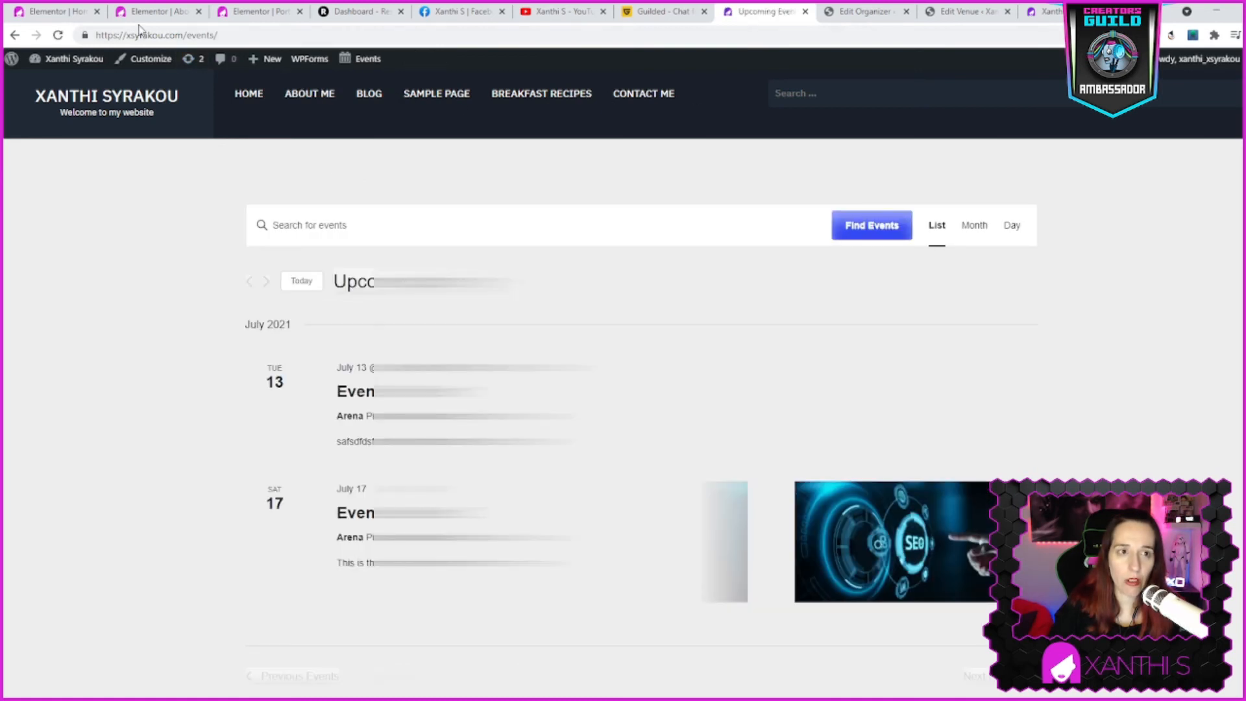
left_click(183, 34)
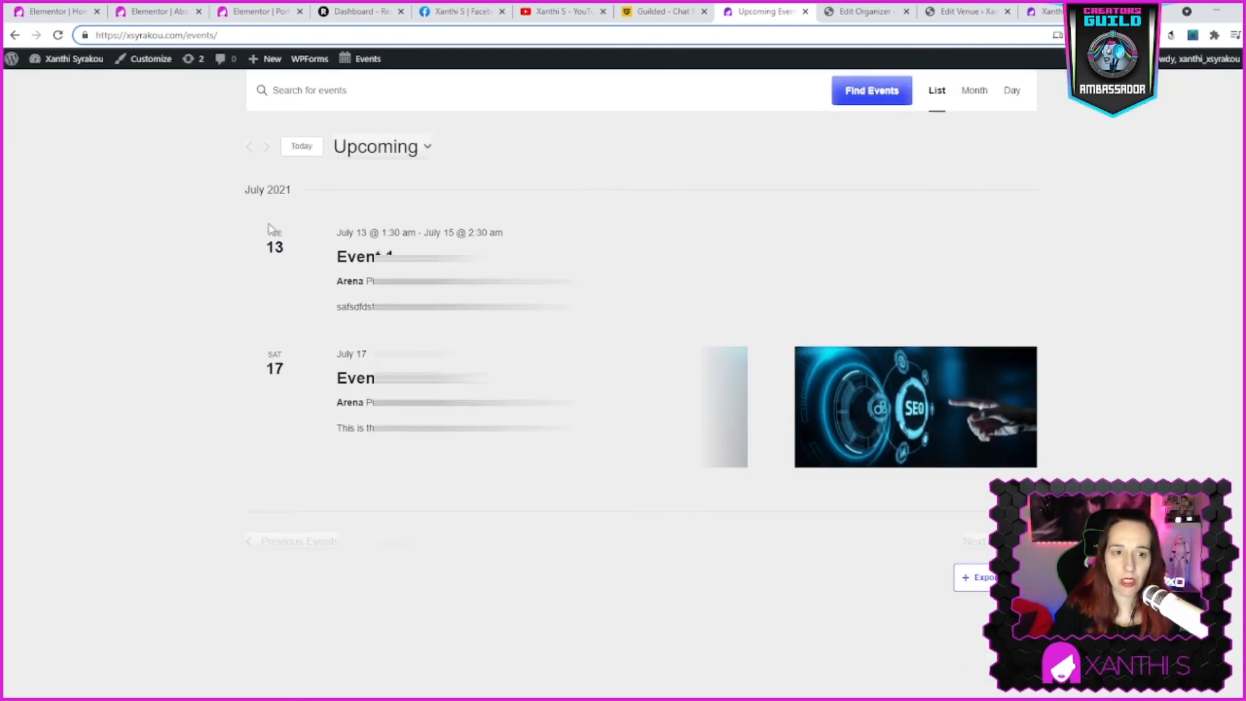
left_click(974, 90)
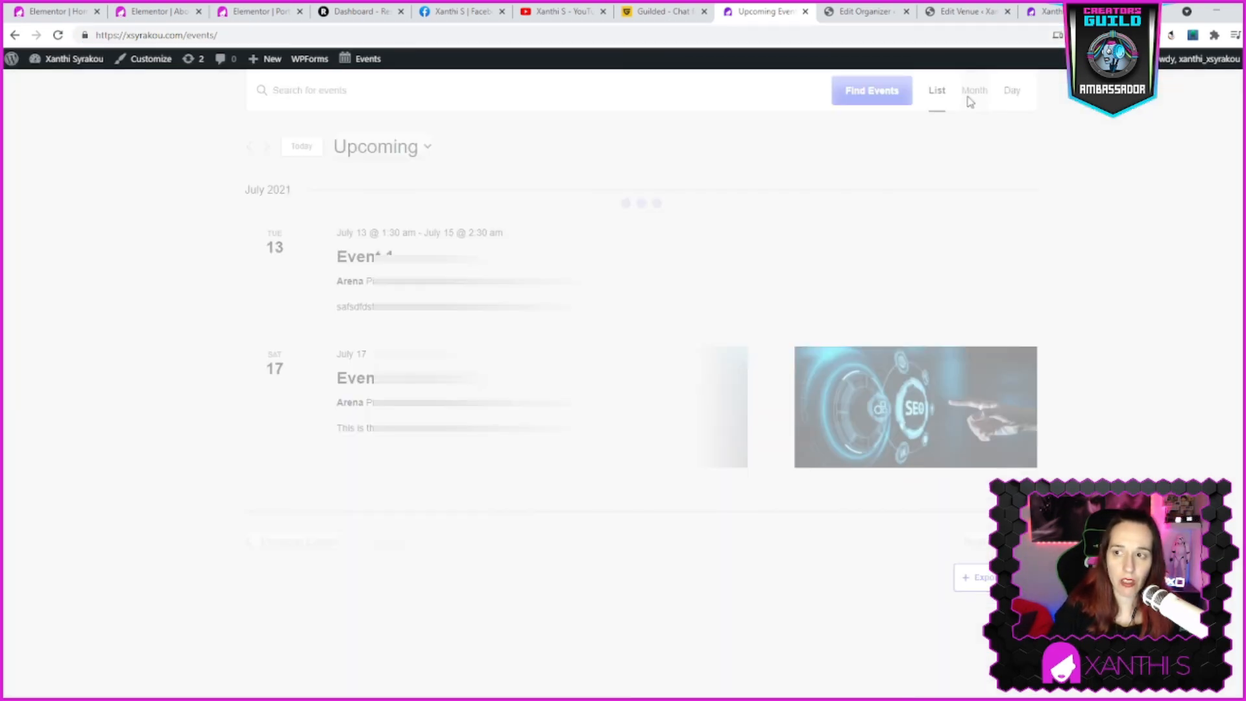
left_click(975, 90)
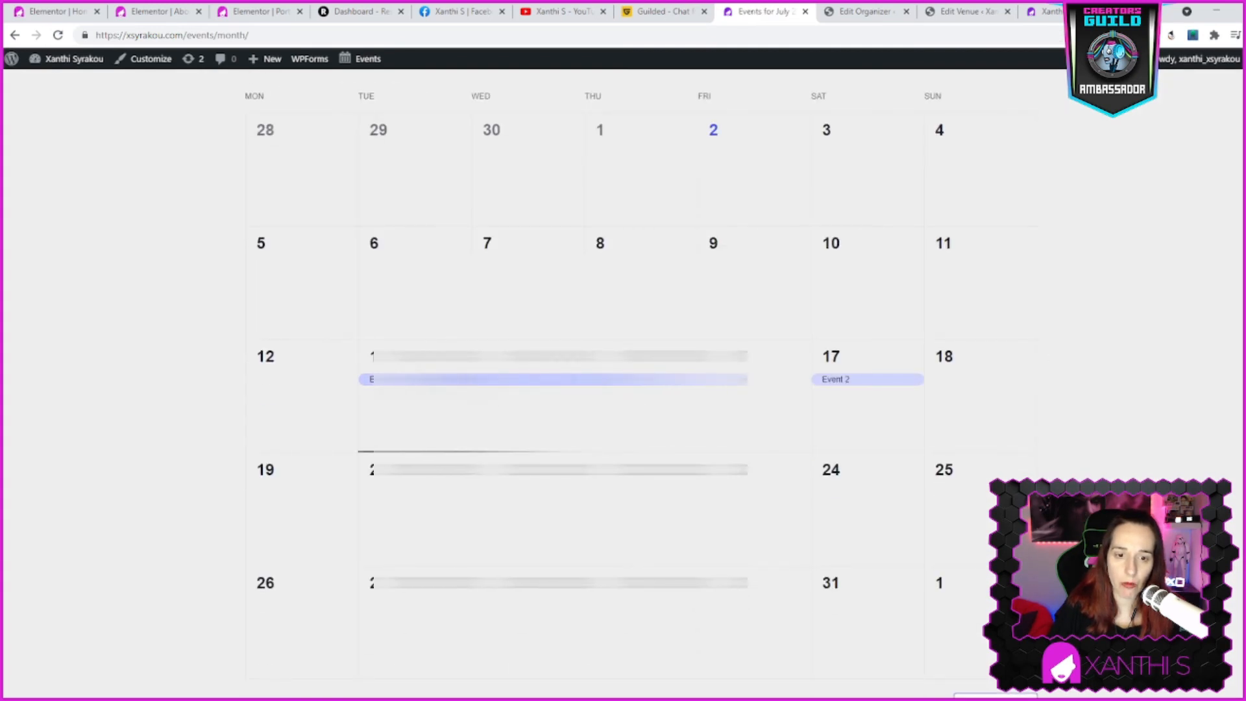
Switch back to the List view showing the July 13 and July 17 events
scroll("up", 3)
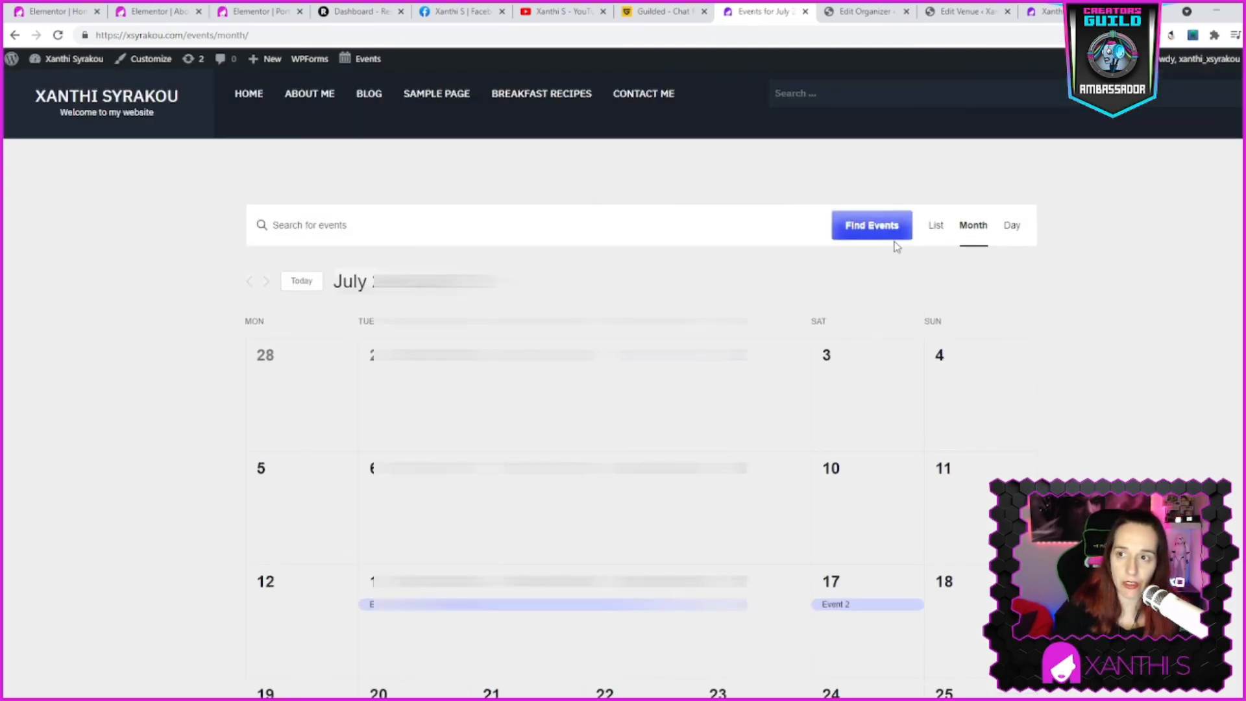
left_click(936, 225)
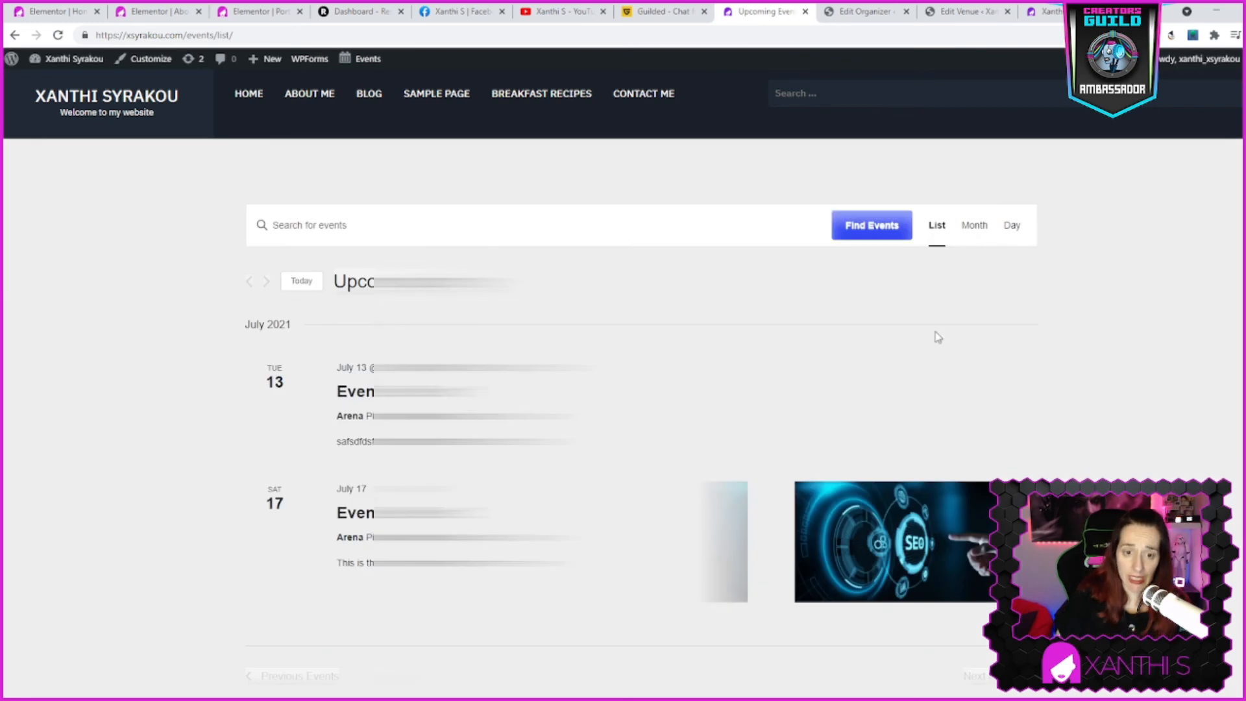
scroll("up", 3)
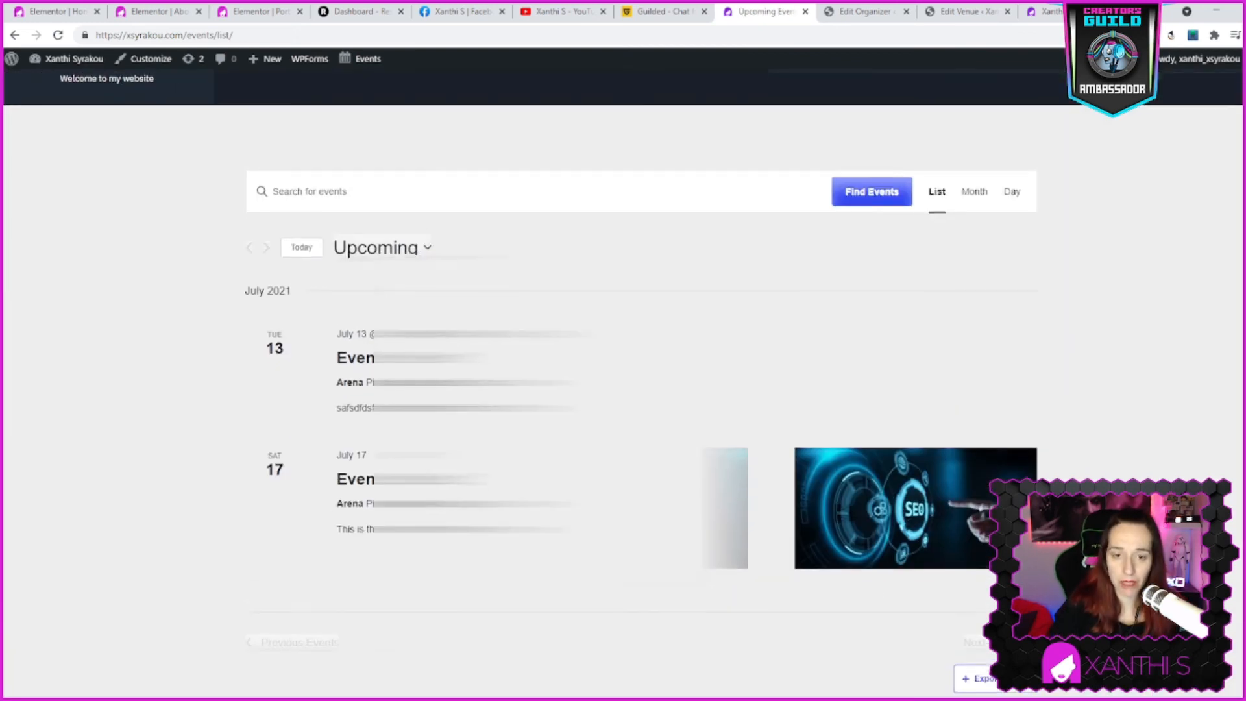